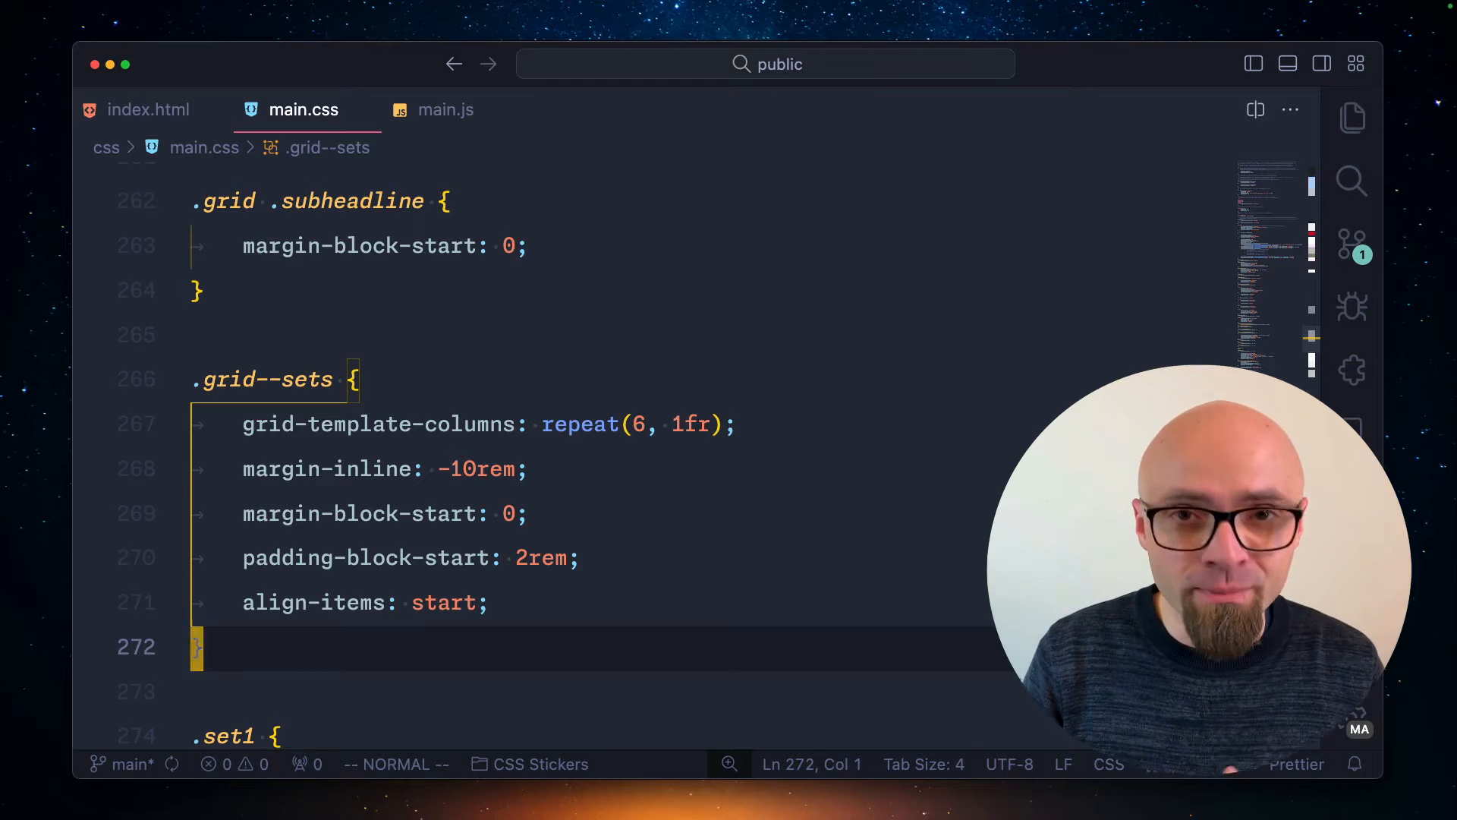
mouse_move(697, 627)
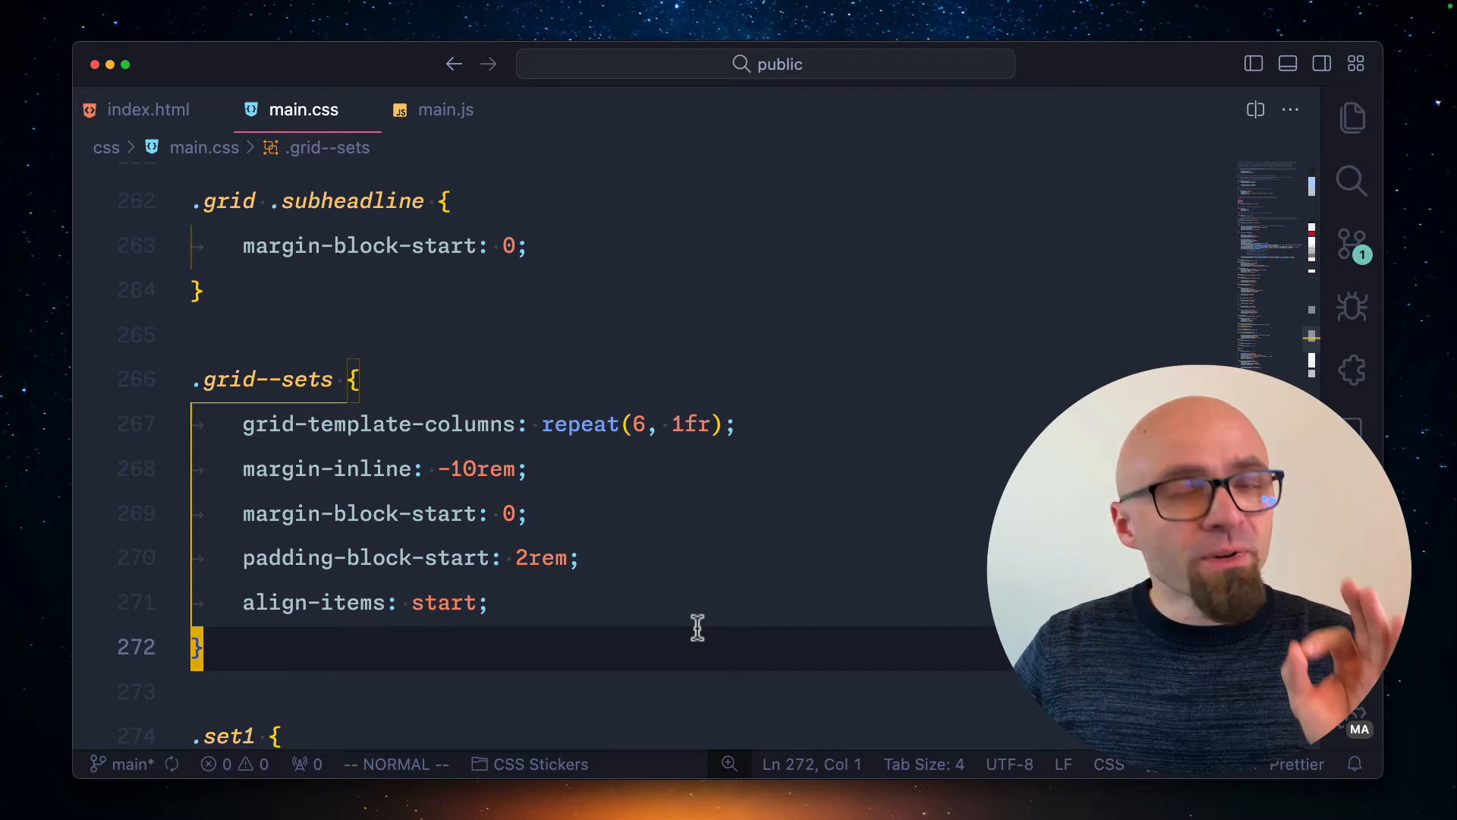
mouse_move(379, 546)
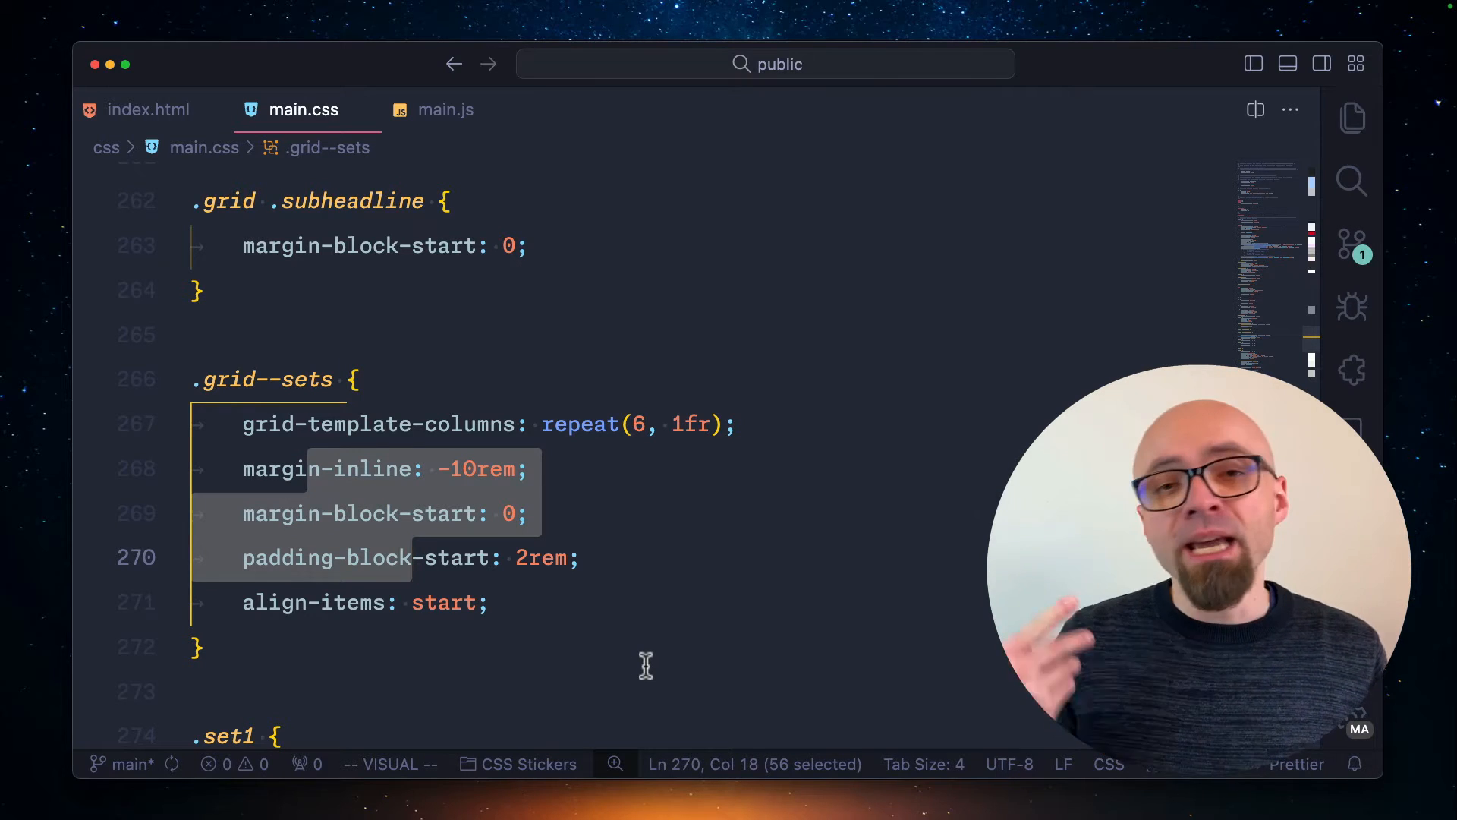
Toggle the block comment on the .grid--sets margin-inline, margin-block-start and padding-block-start lines, undo it, then comment them again.
key(cmd+/)
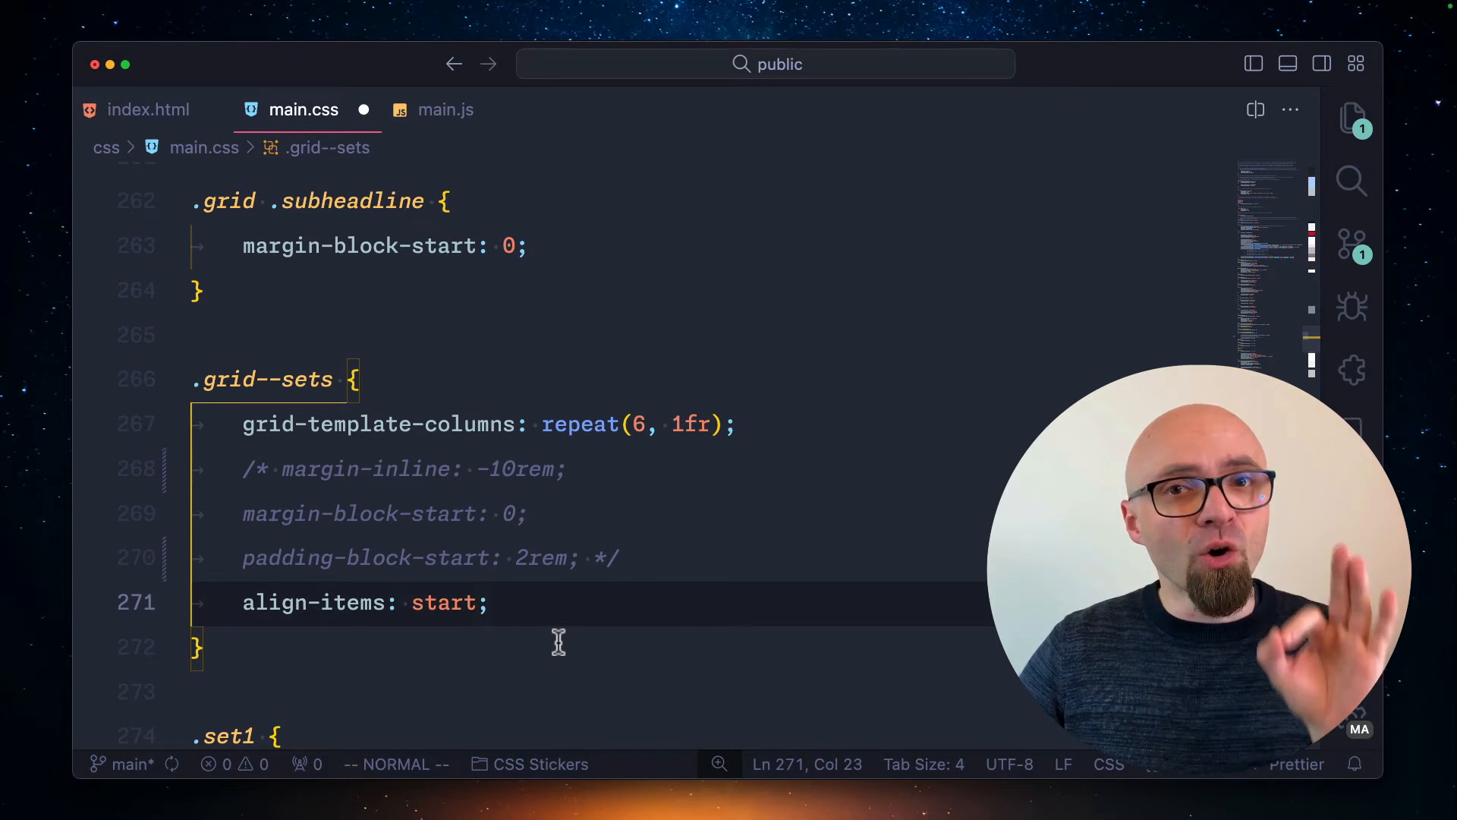
mouse_move(307, 521)
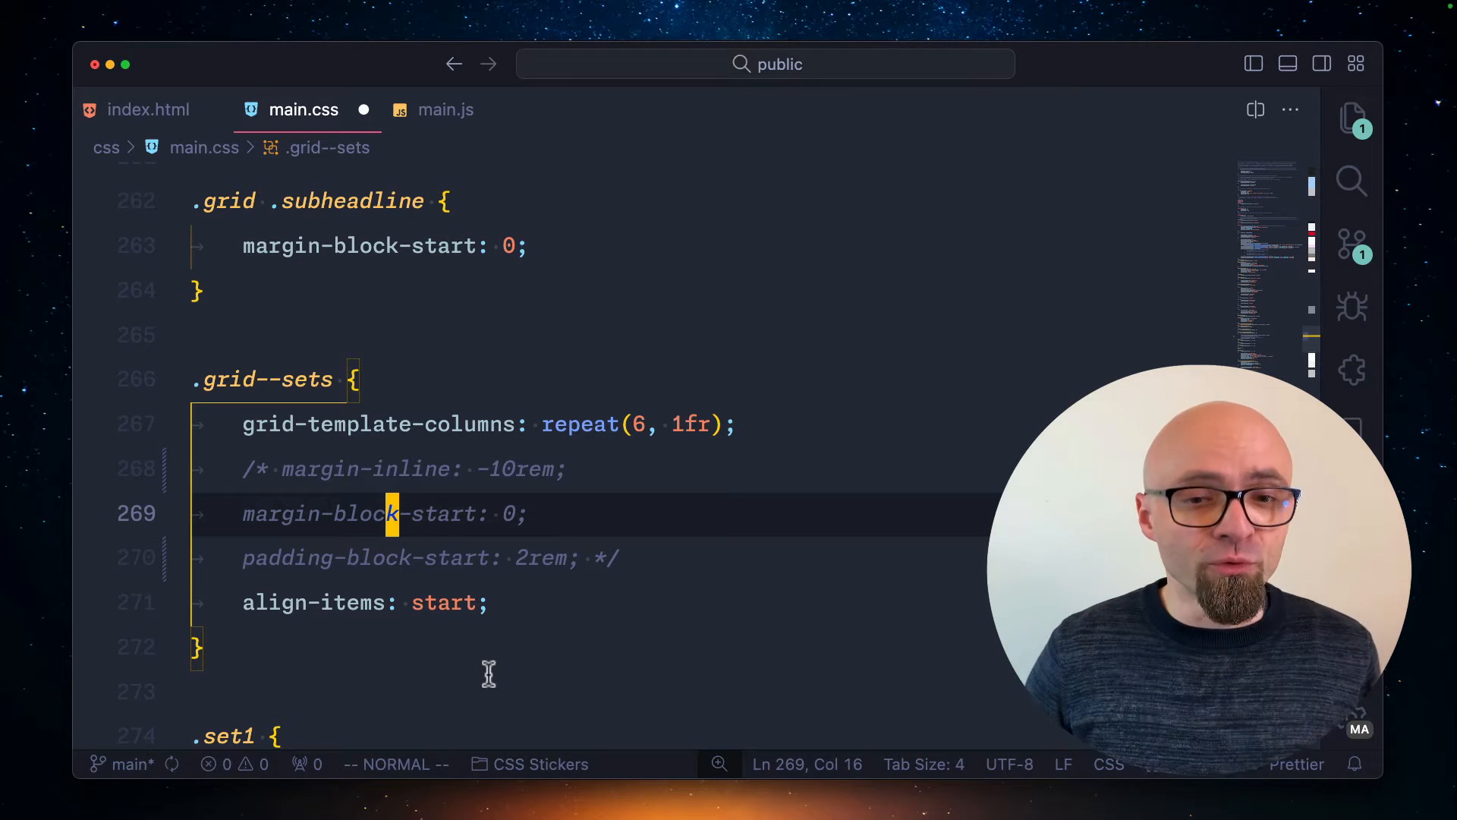
key(cmd+/)
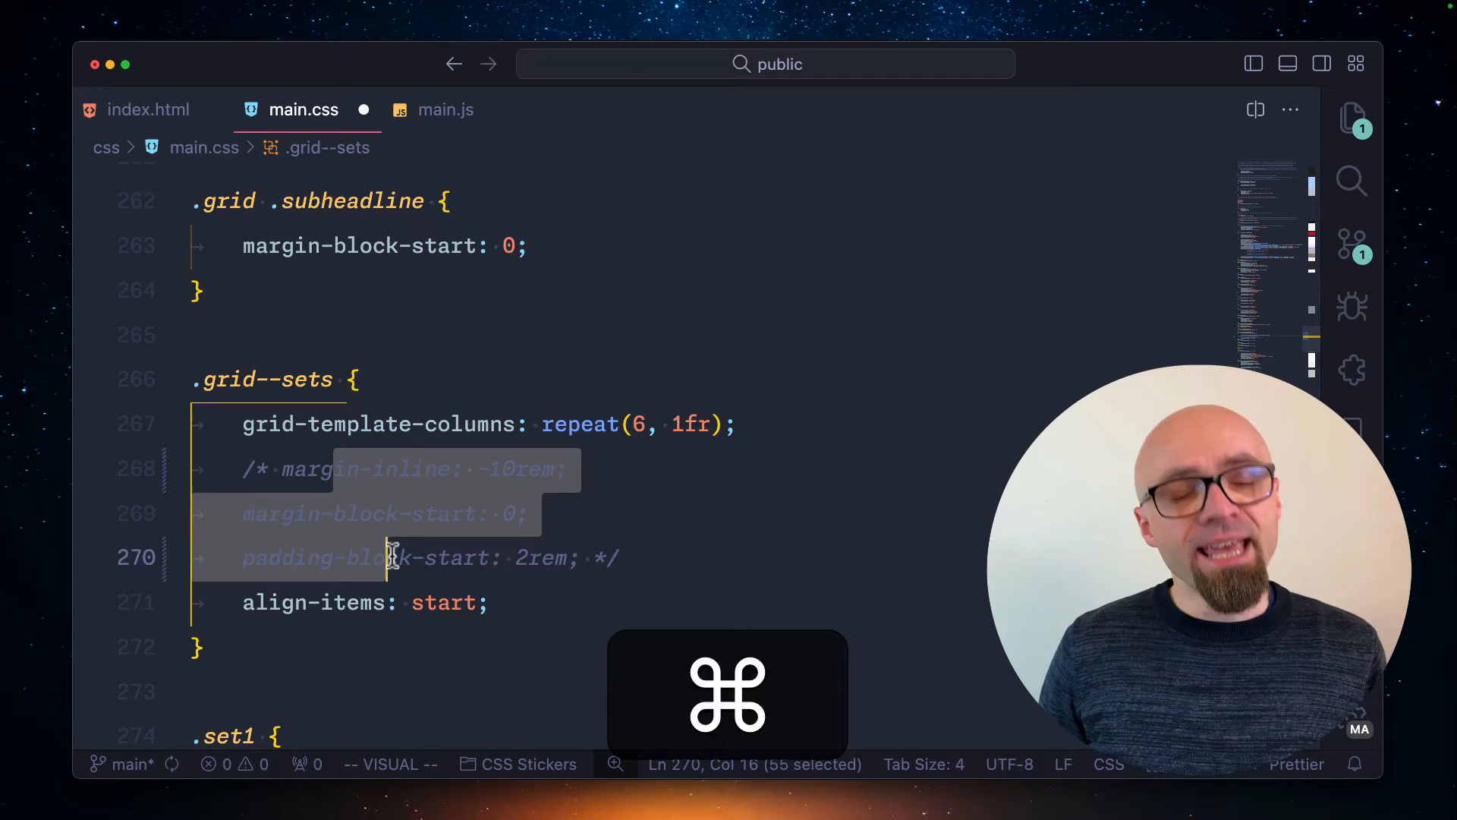
key(cmd+/)
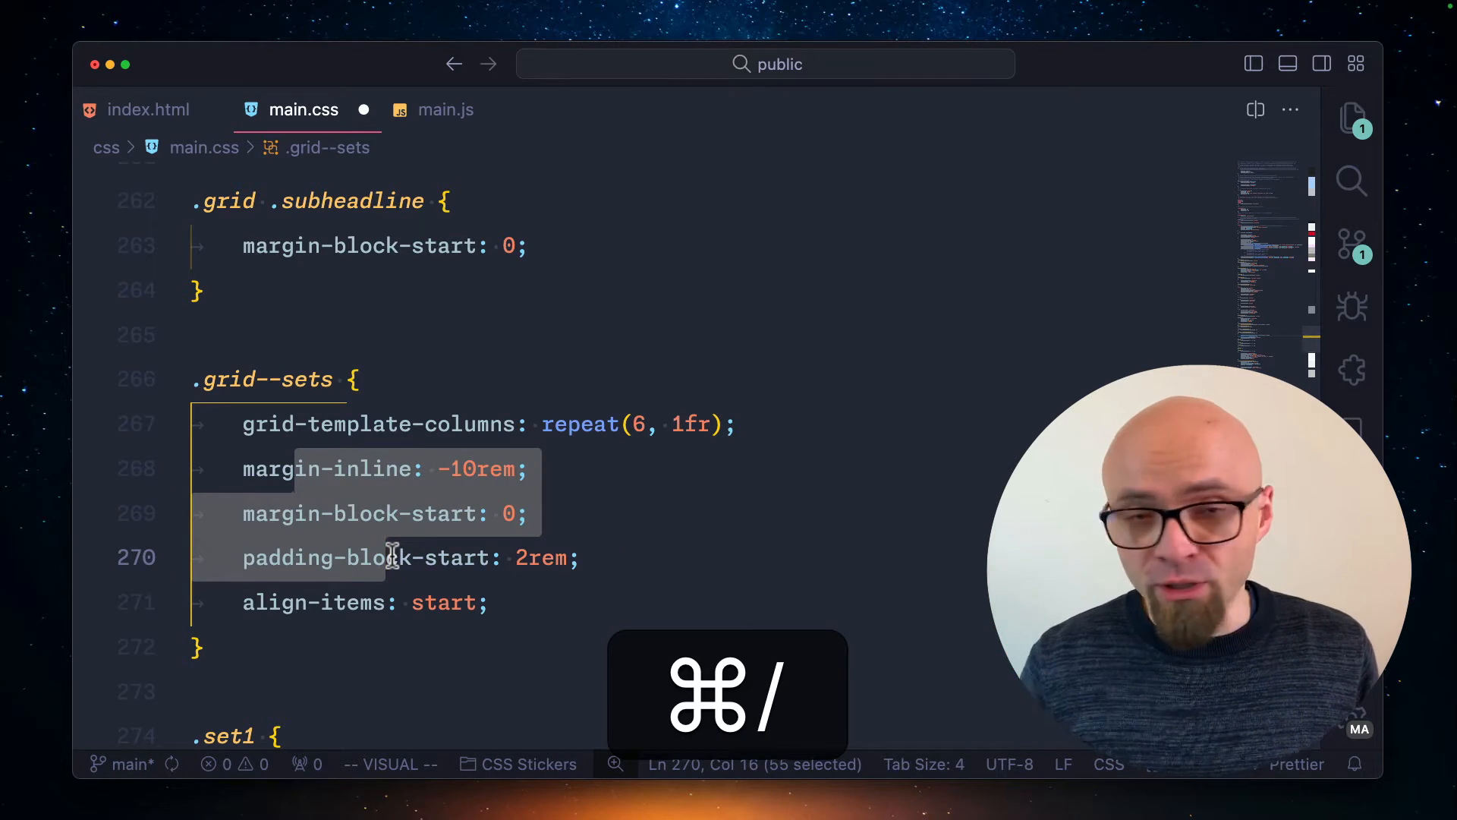
key(cmd+/)
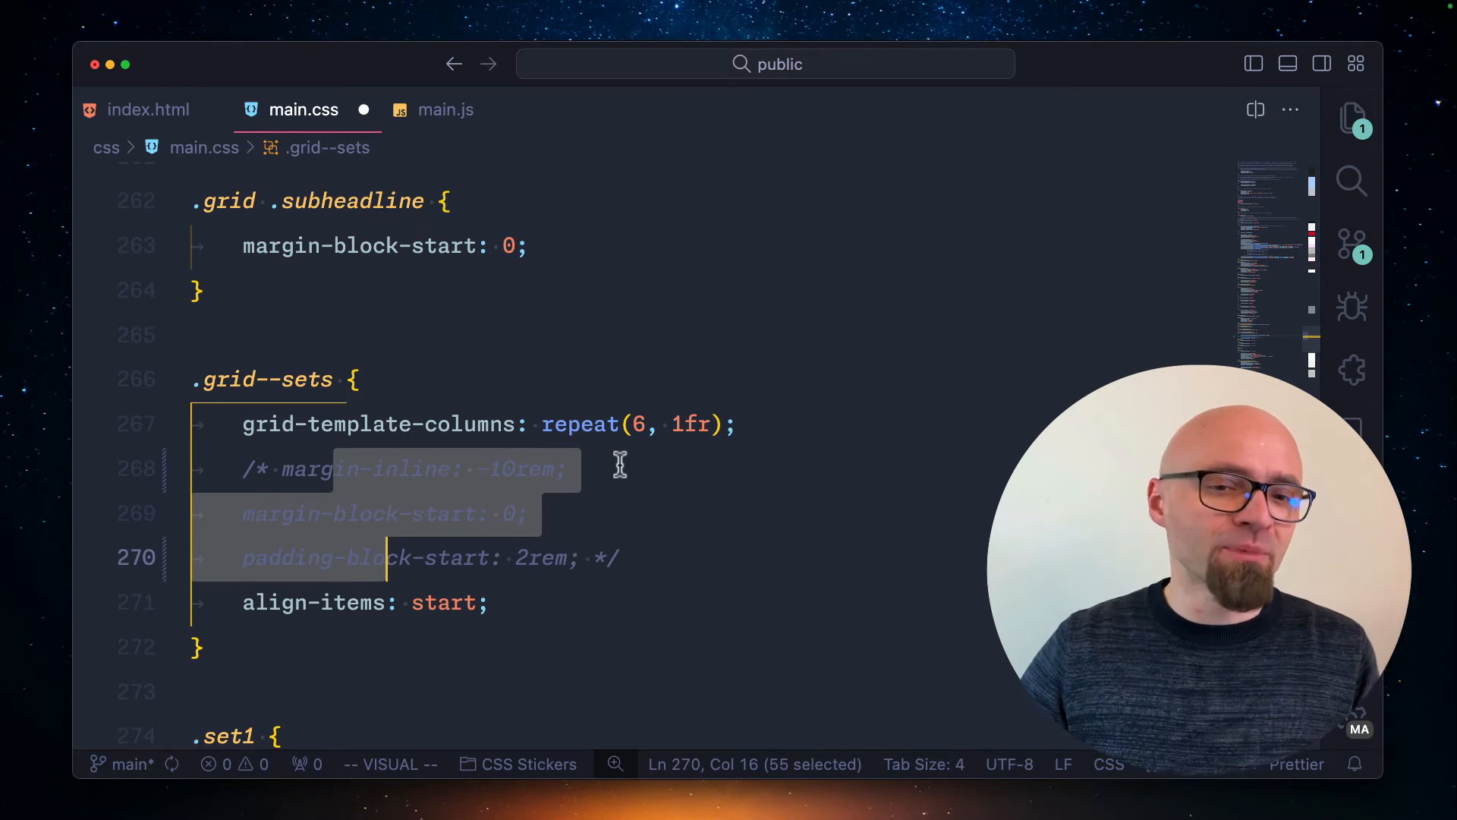
Run Emmet: Toggle Comment from the Command Palette to uncomment the three .grid--sets declarations.
key(cmd+/)
text(>e)
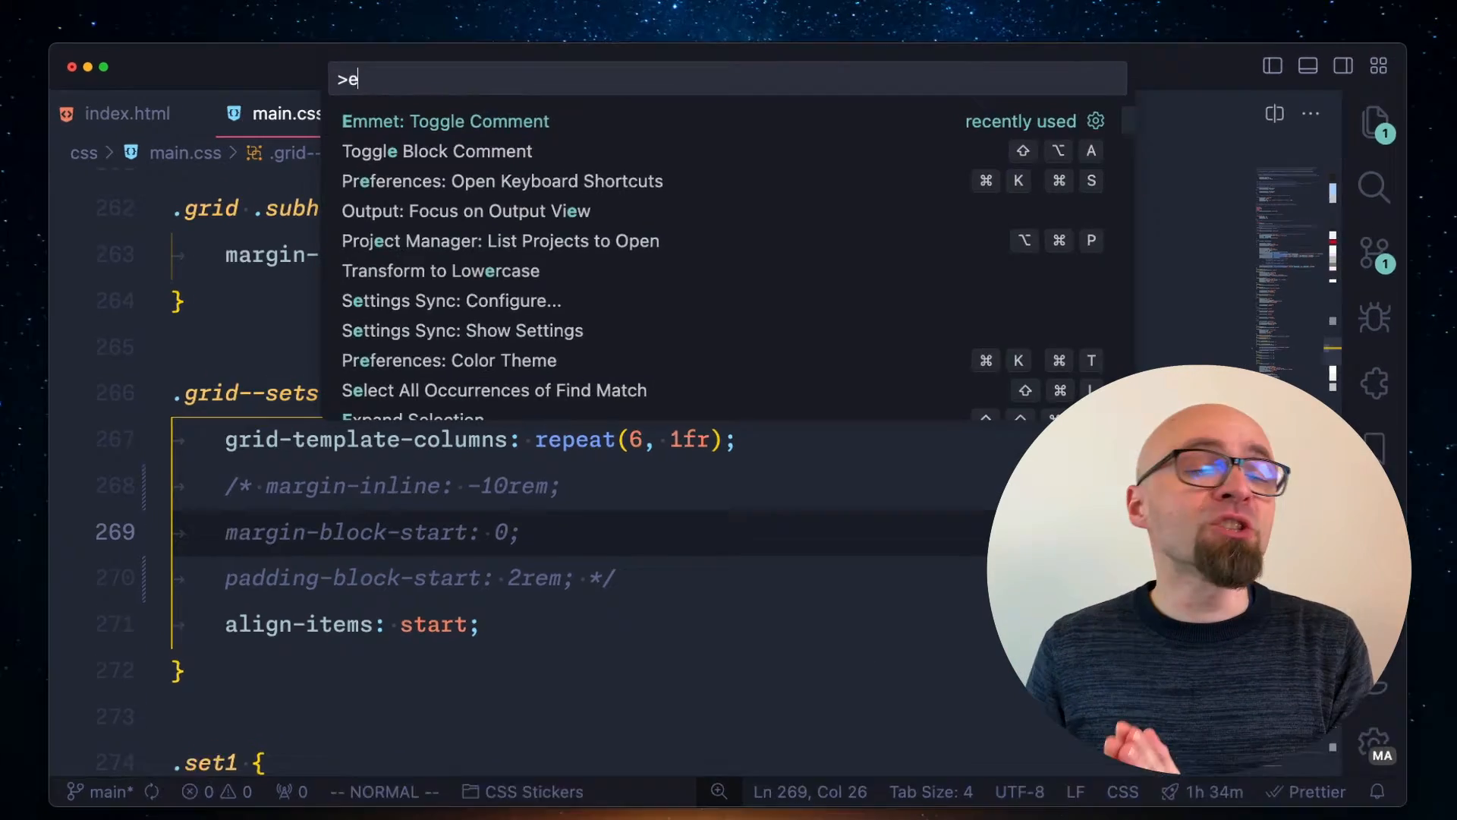
text(mmet togg)
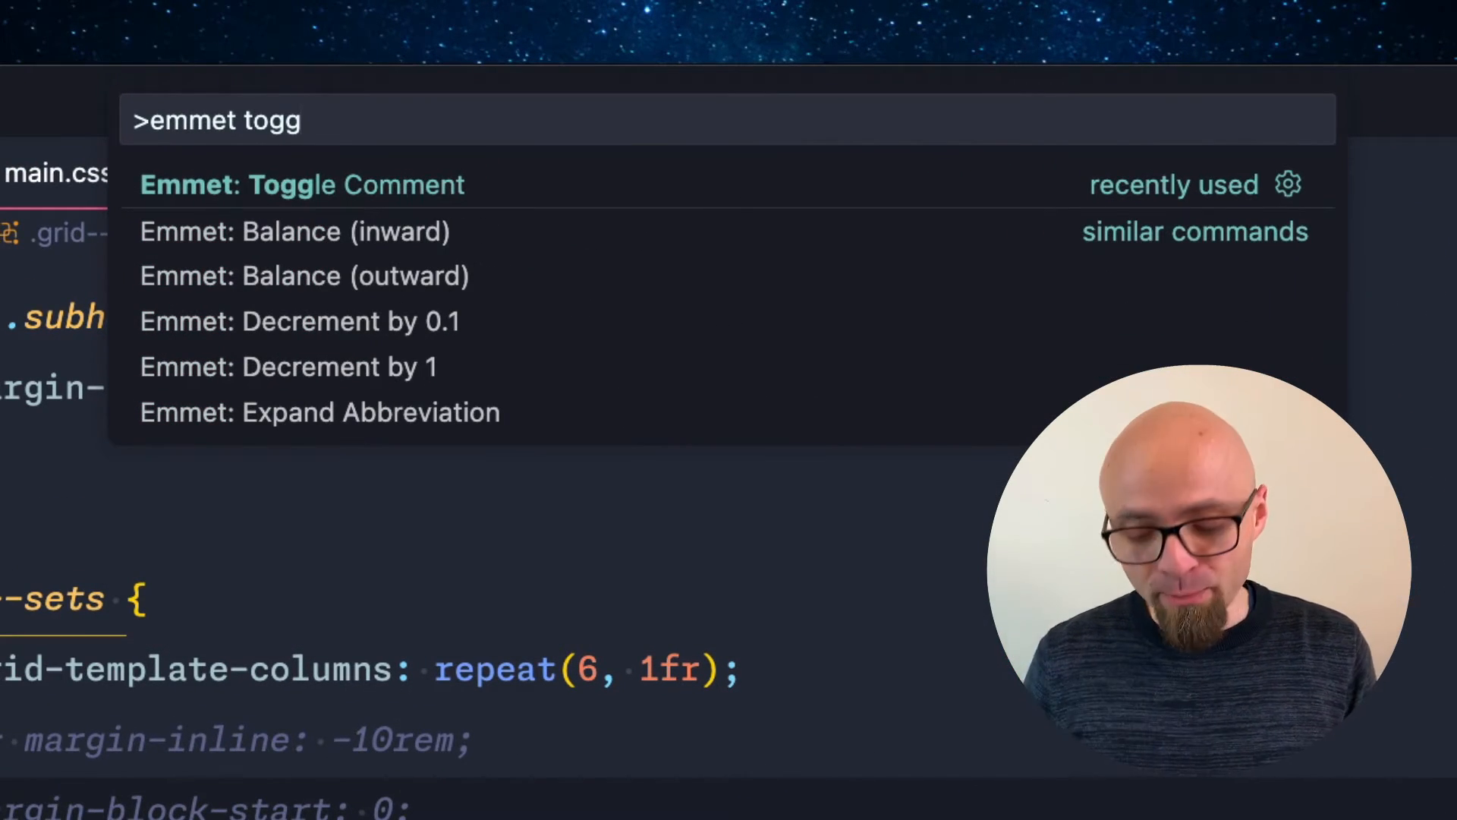
key(Escape)
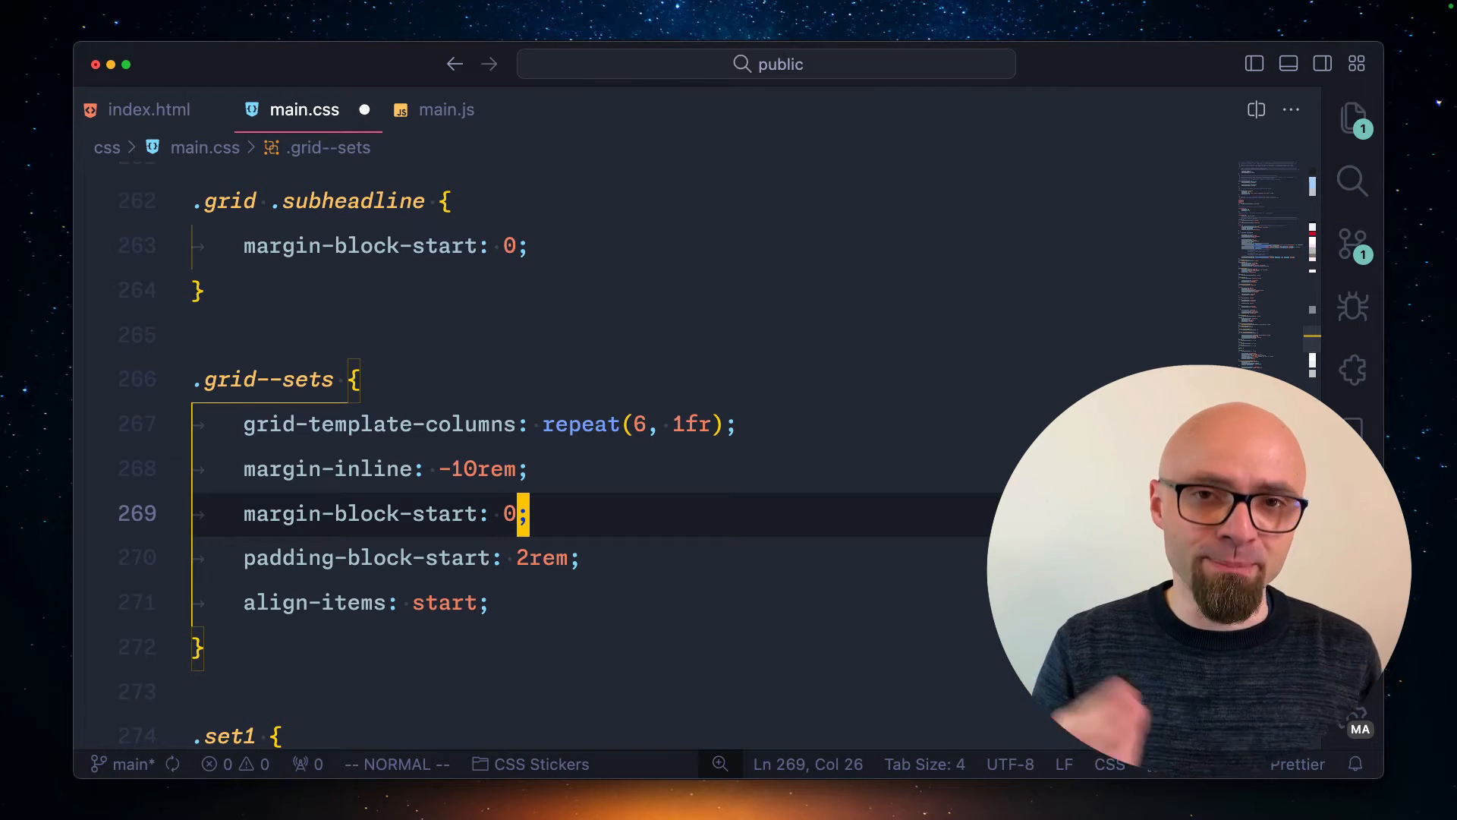
mouse_move(747, 601)
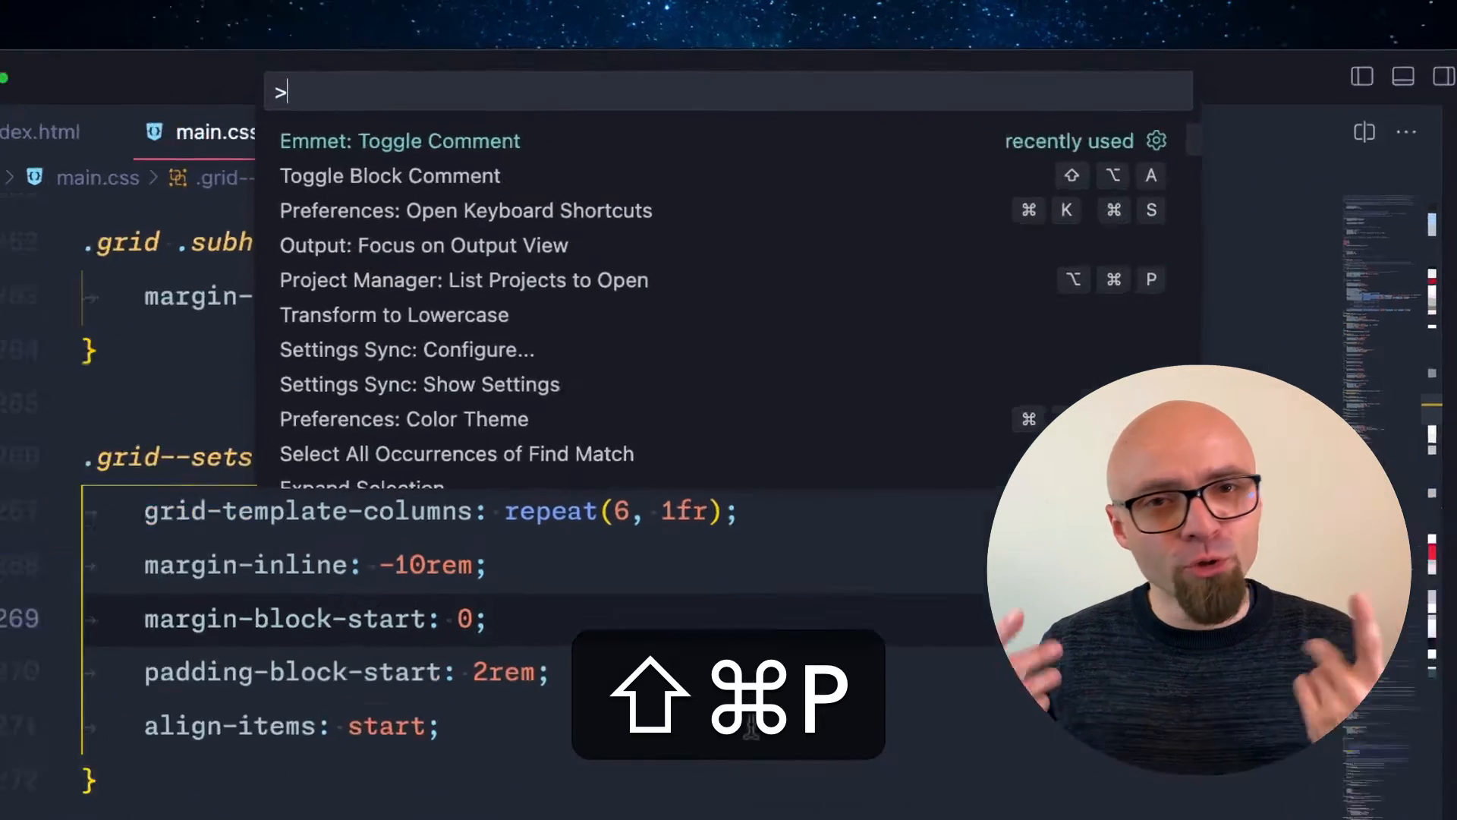
Find Emmet: Toggle Comment in the Keyboard Shortcuts editor by searching 'emmet toggle'.
text(keyboa)
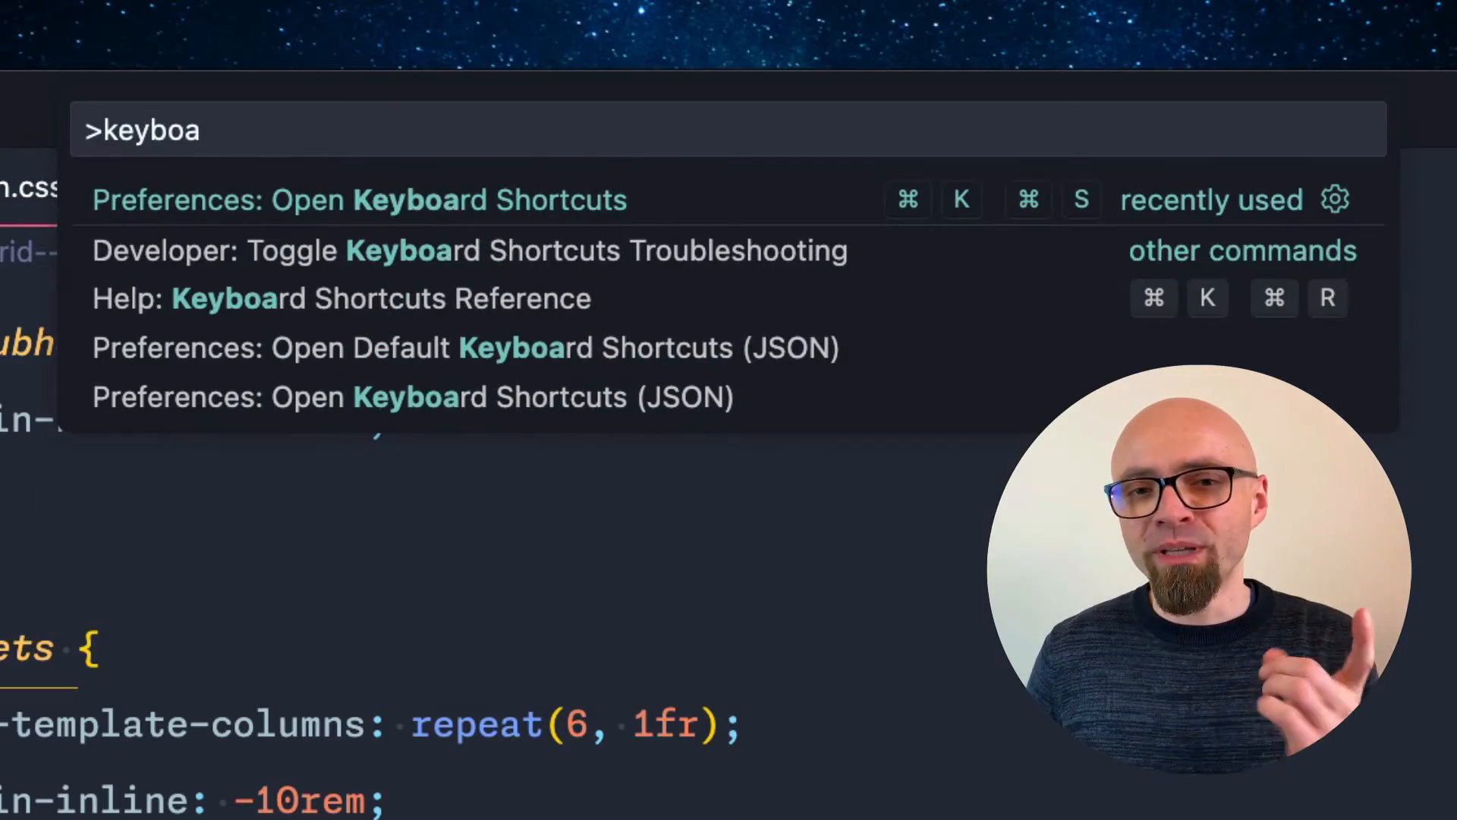
click(358, 199)
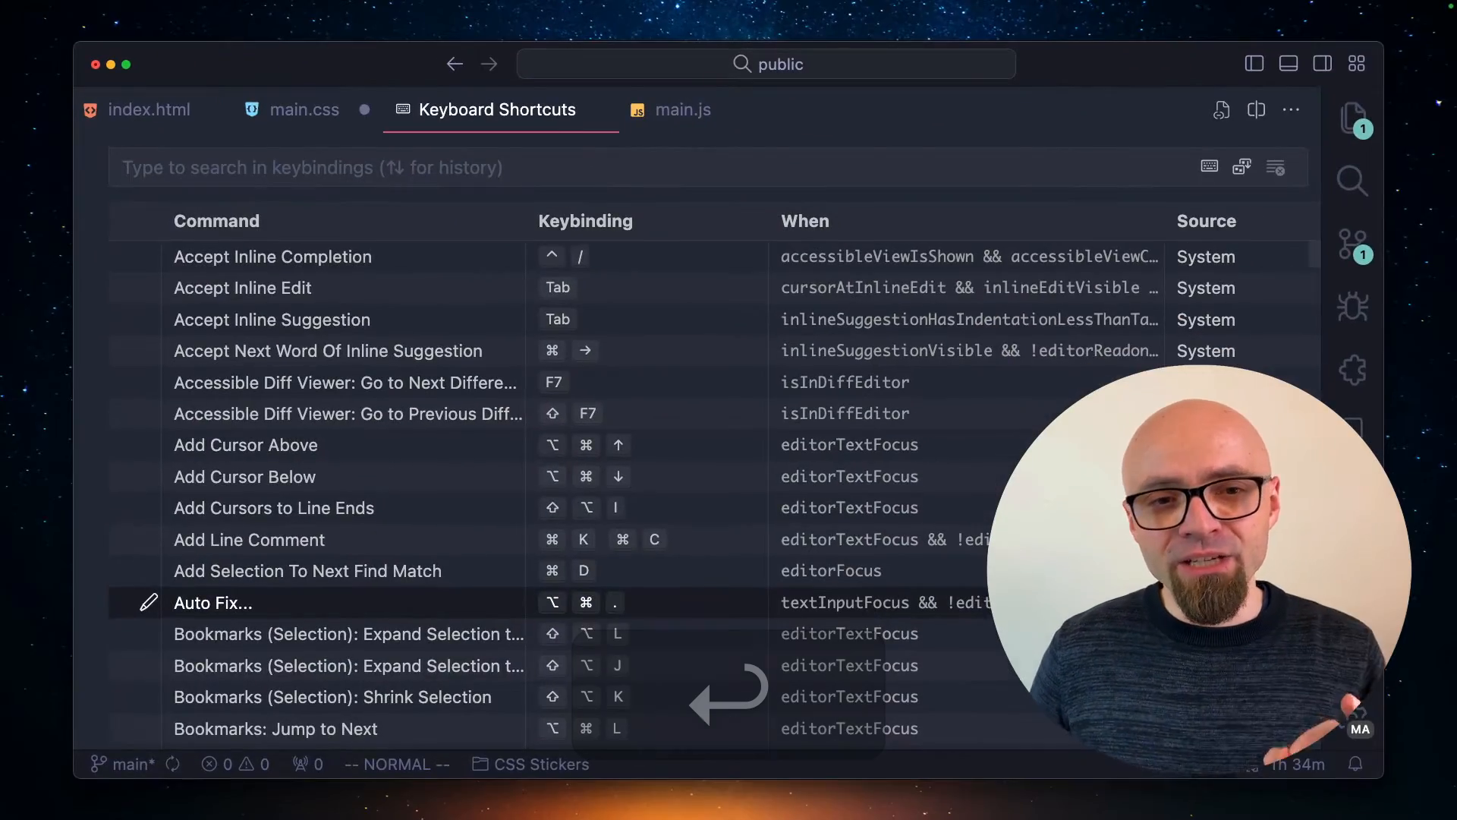
text(emmet)
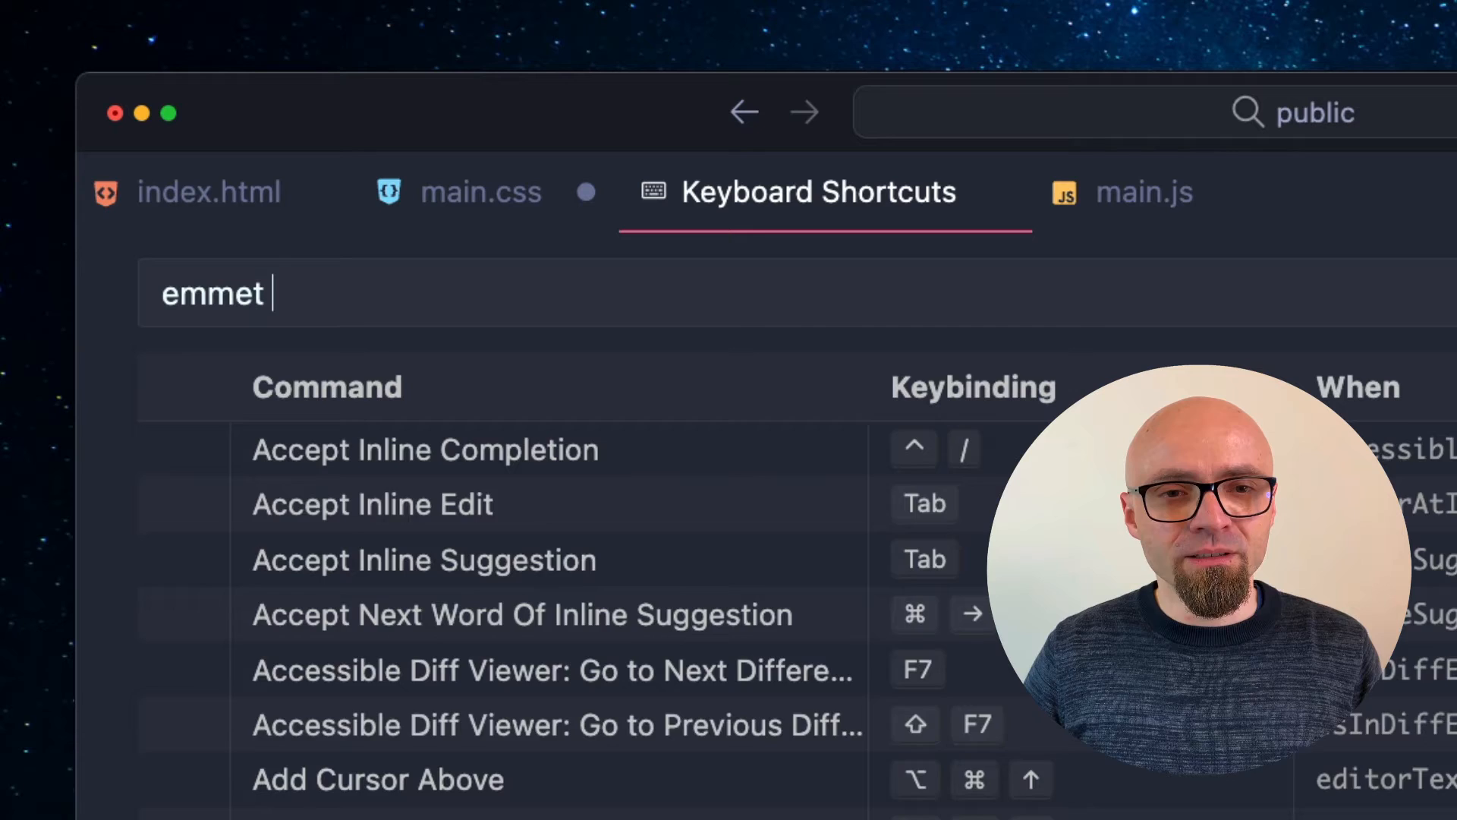
text(toggle)
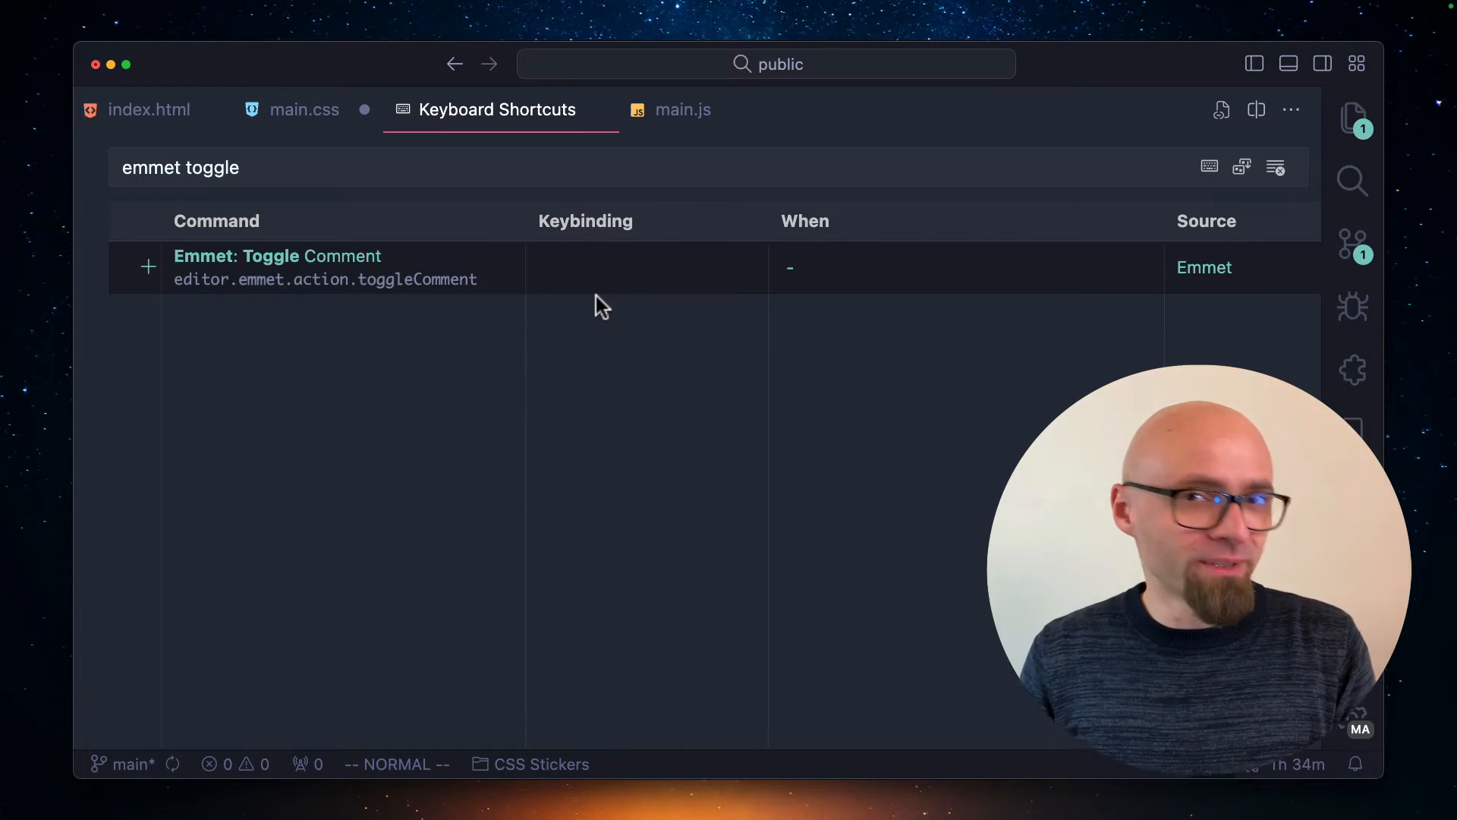
Assign Cmd+/ as the user keybinding for Emmet: Toggle Comment.
click(147, 267)
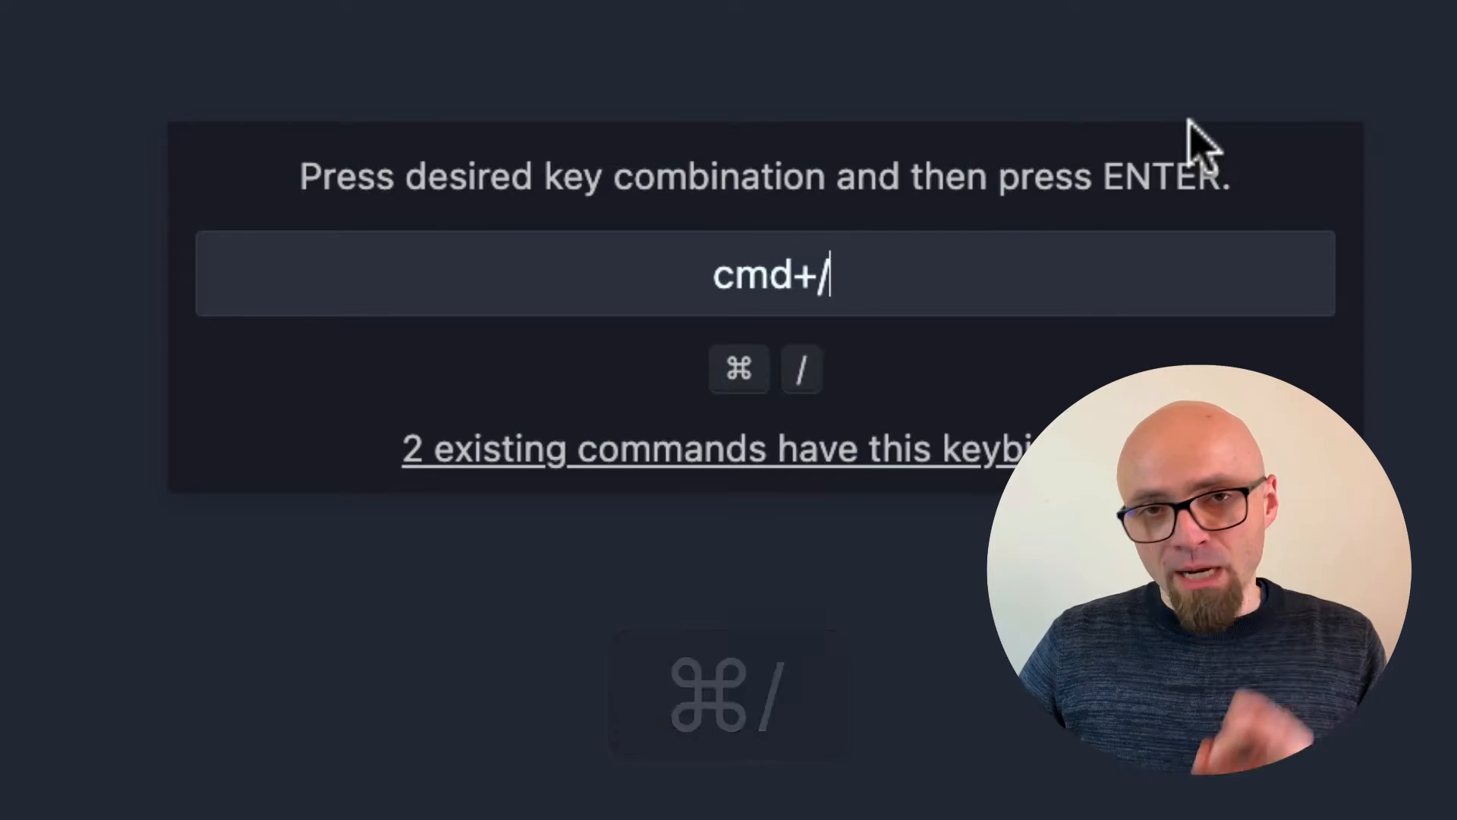
key(Return)
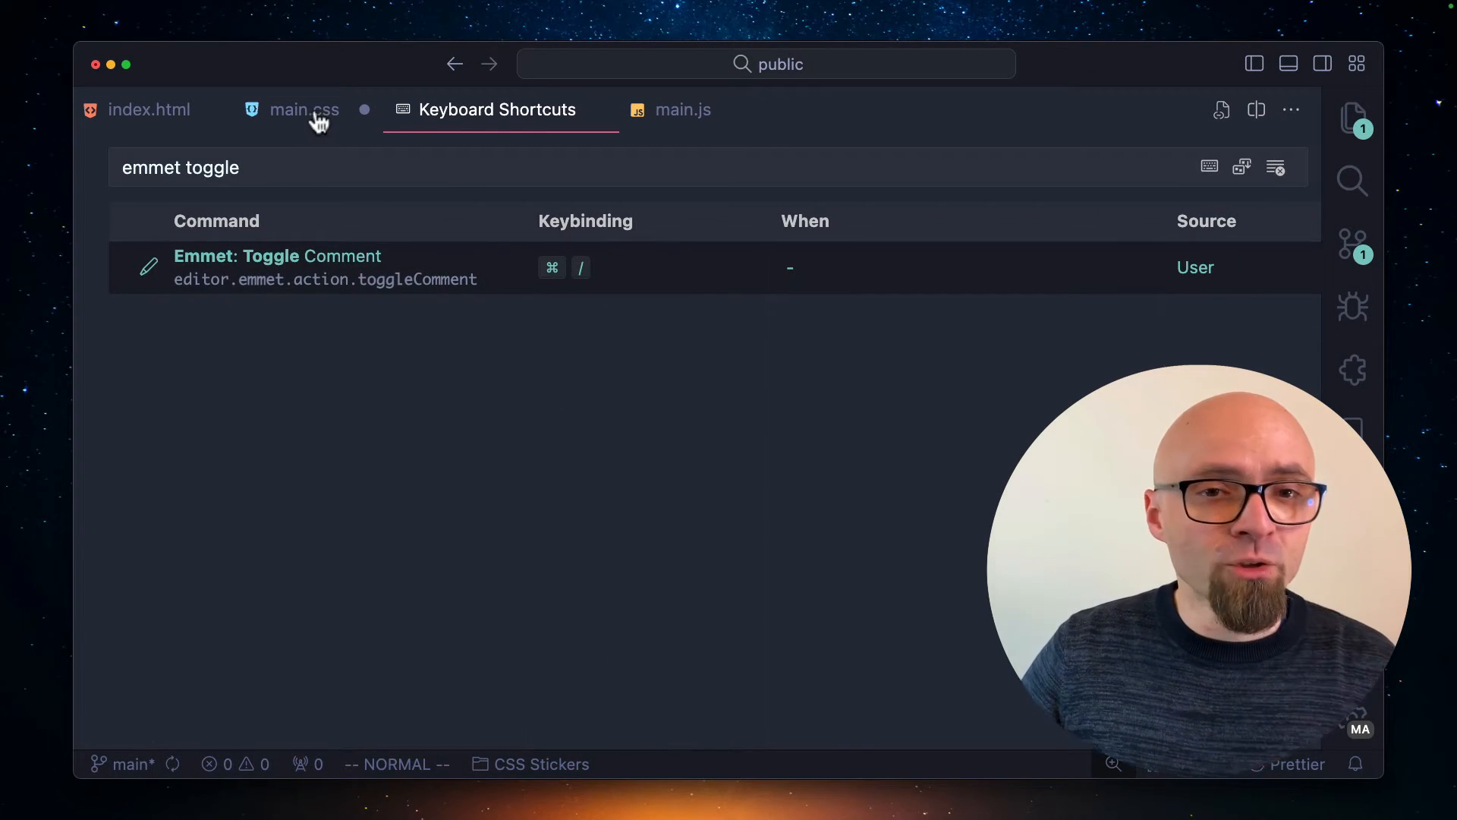
Test the new Cmd+/ binding: uncomment the .grid--sets declarations in main.css, try it in index.html, then move to main.js.
click(304, 110)
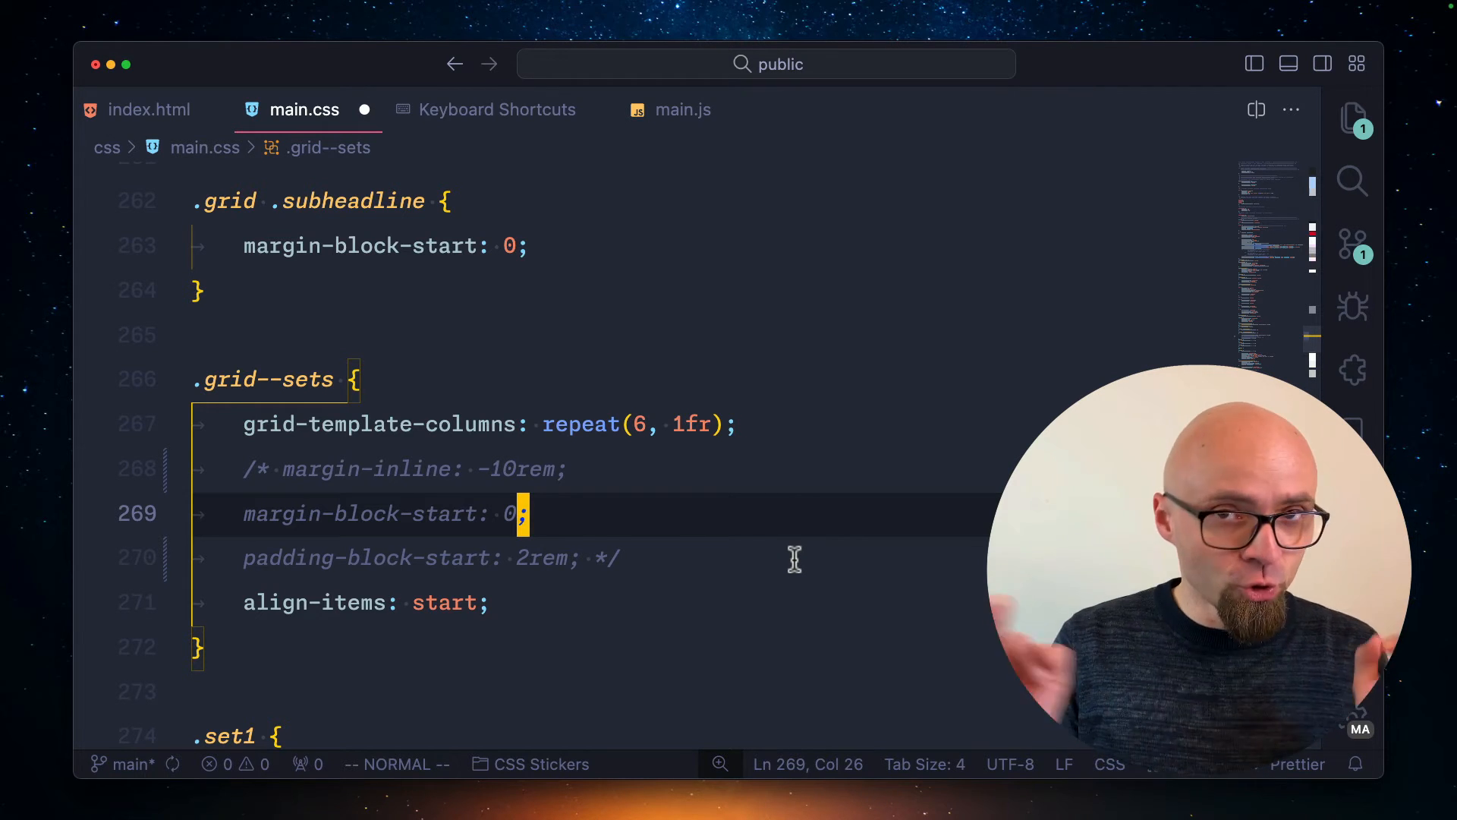
key(cmd+/)
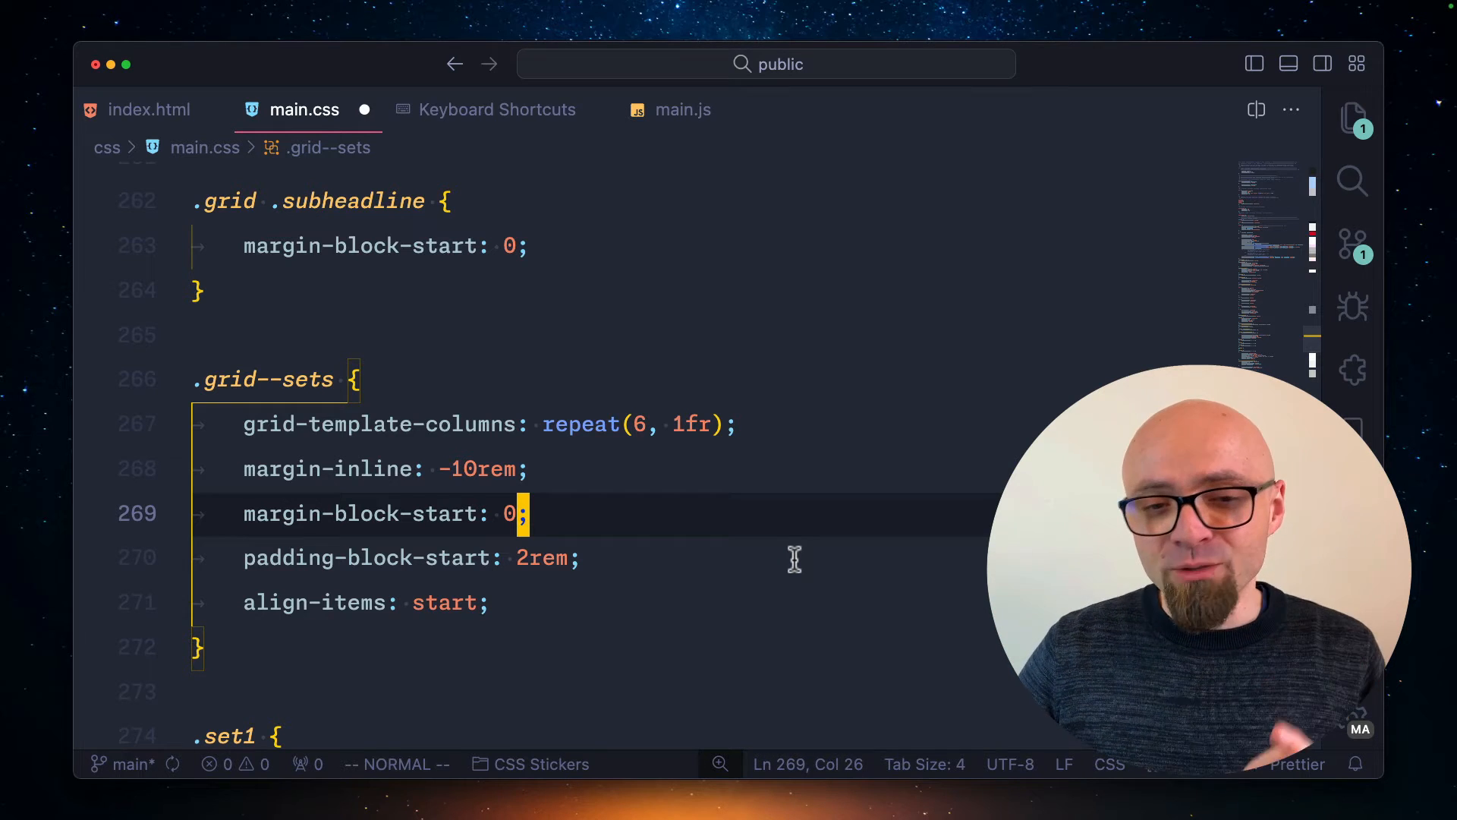
click(149, 110)
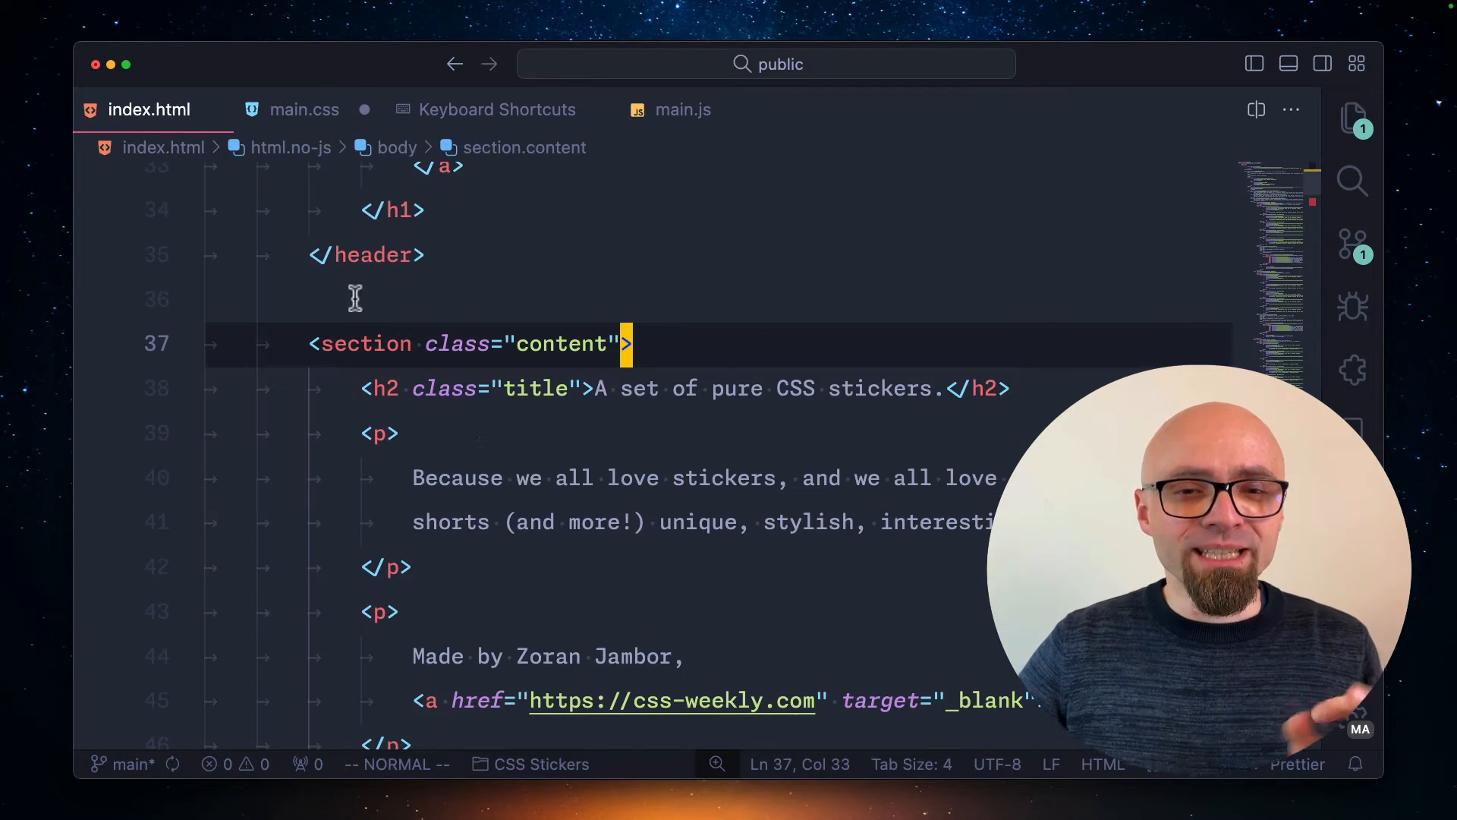
key(cmd+/)
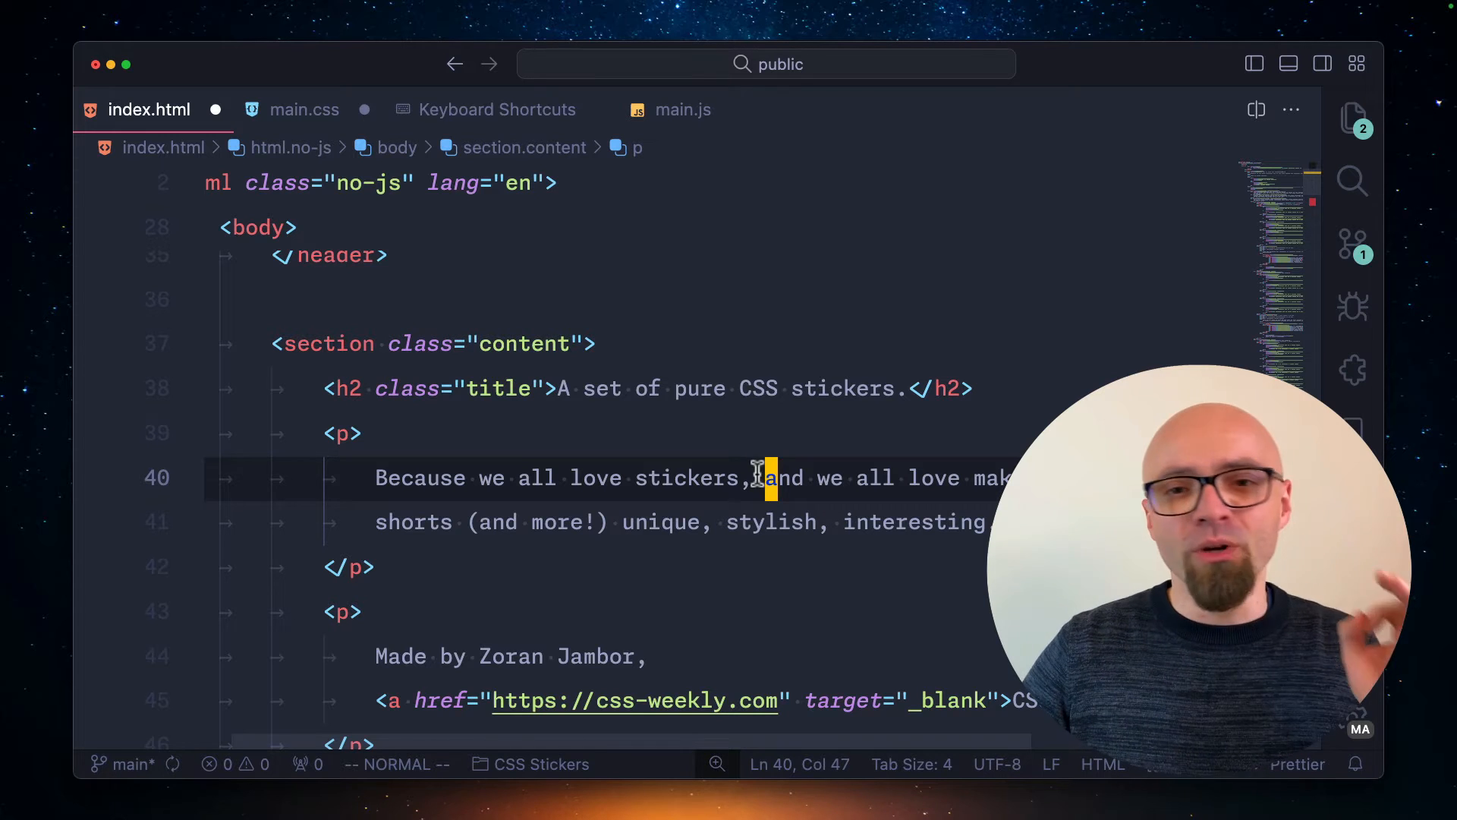
click(682, 109)
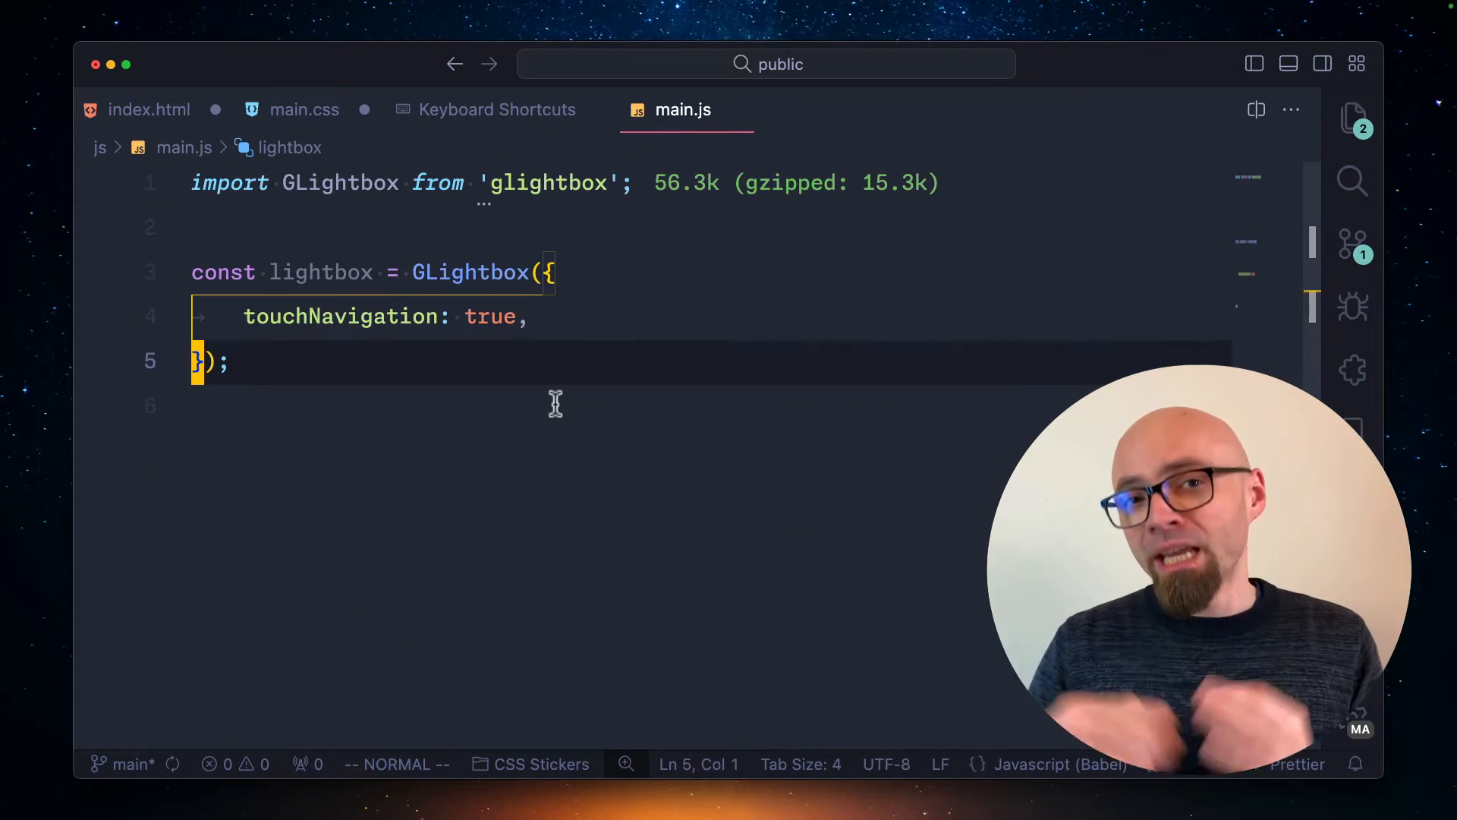
key(v)
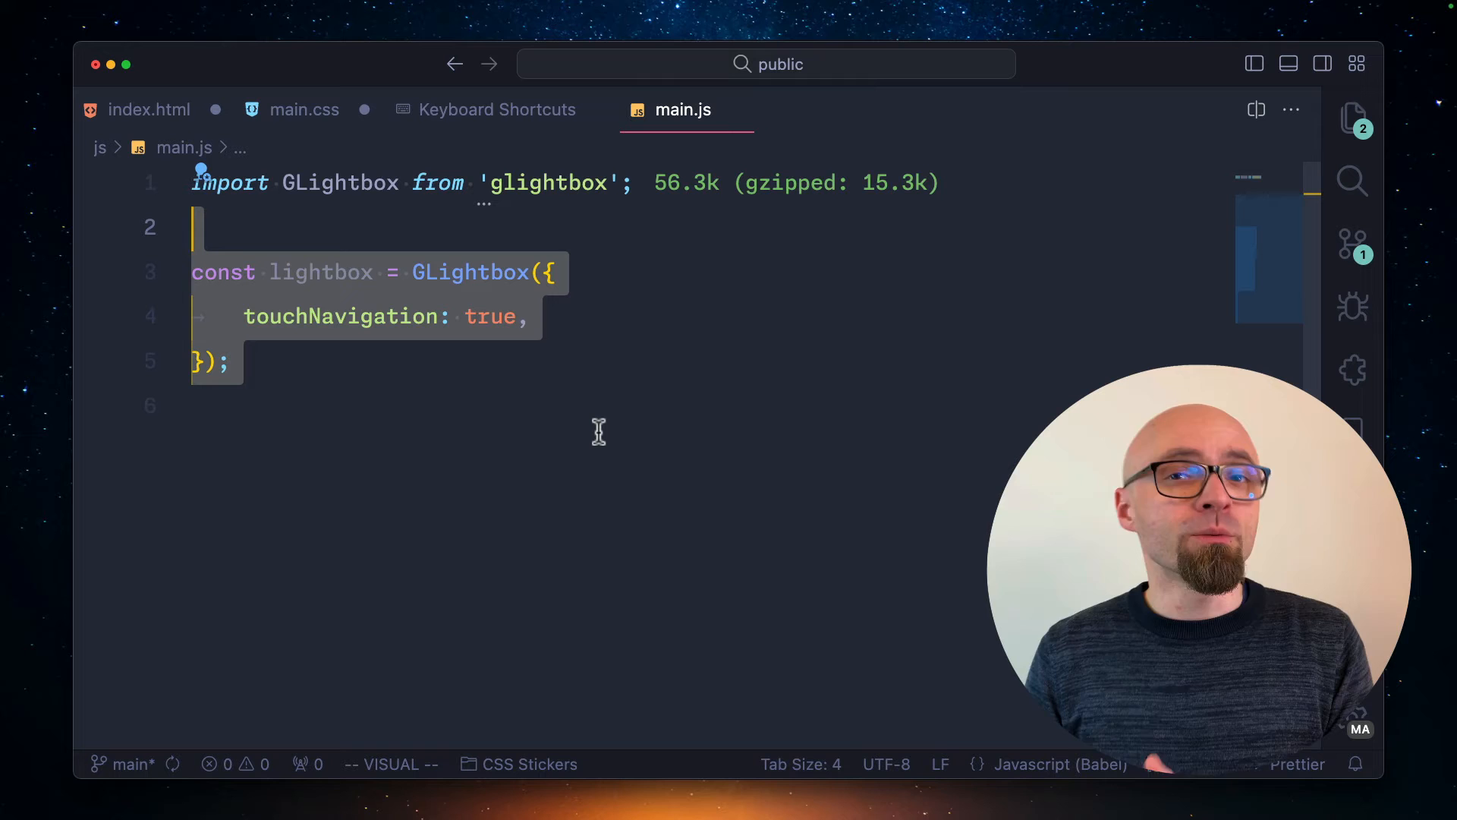
key(cmd+/)
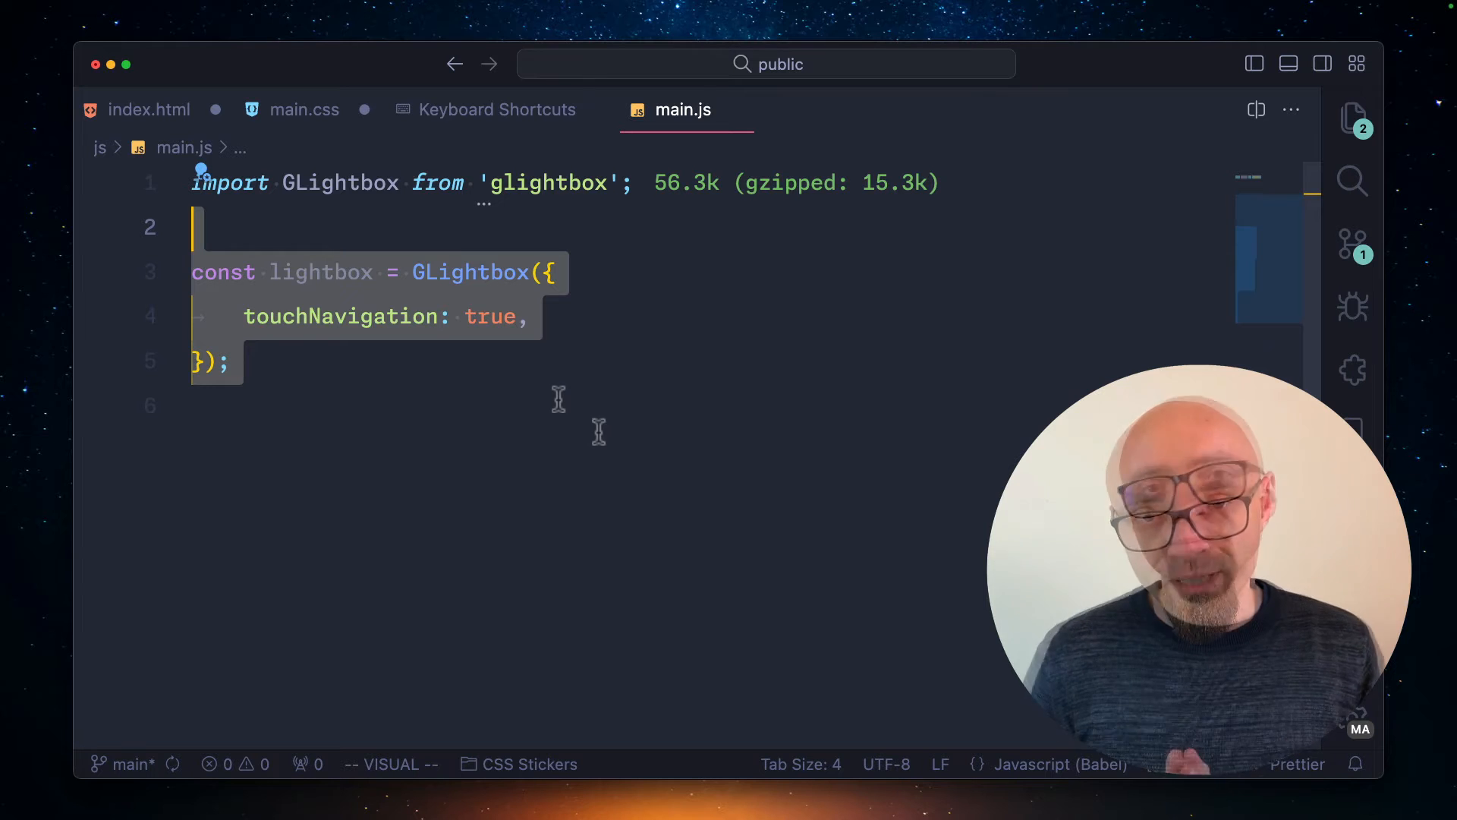
mouse_move(558, 399)
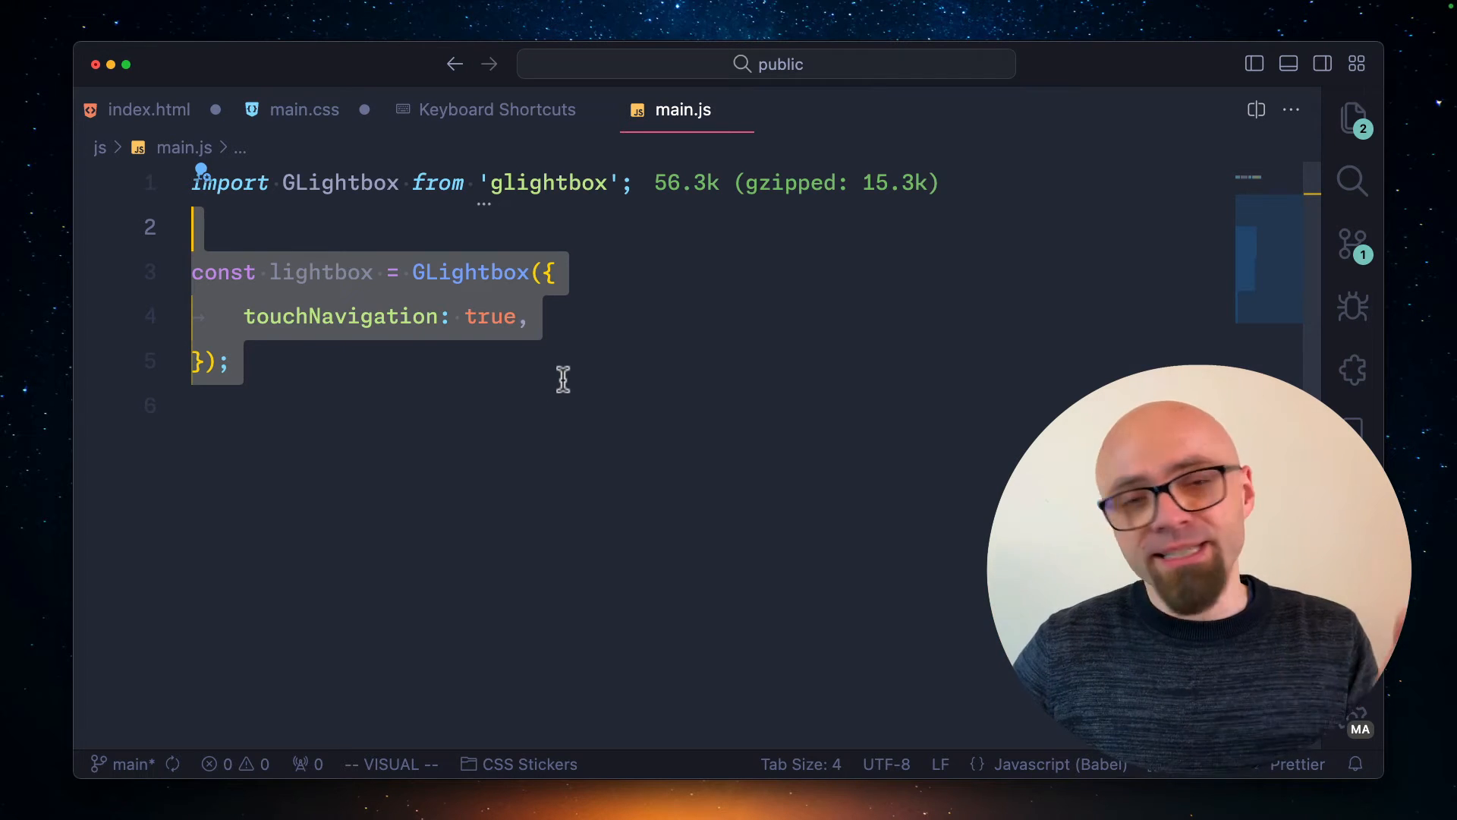
mouse_move(496, 128)
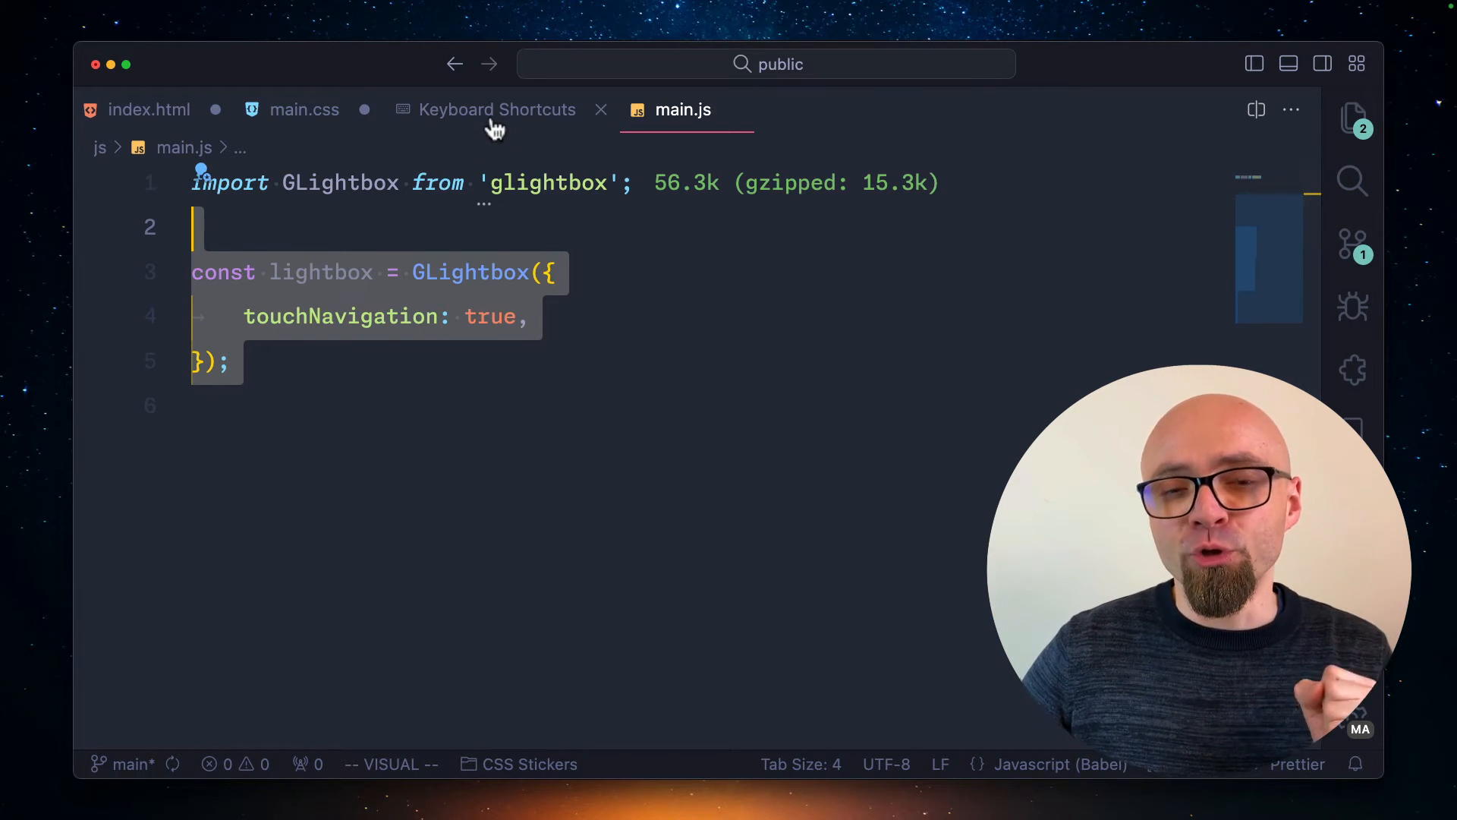
Return to the Keyboard Shortcuts editor listing the three commands bound to Cmd+/.
click(498, 109)
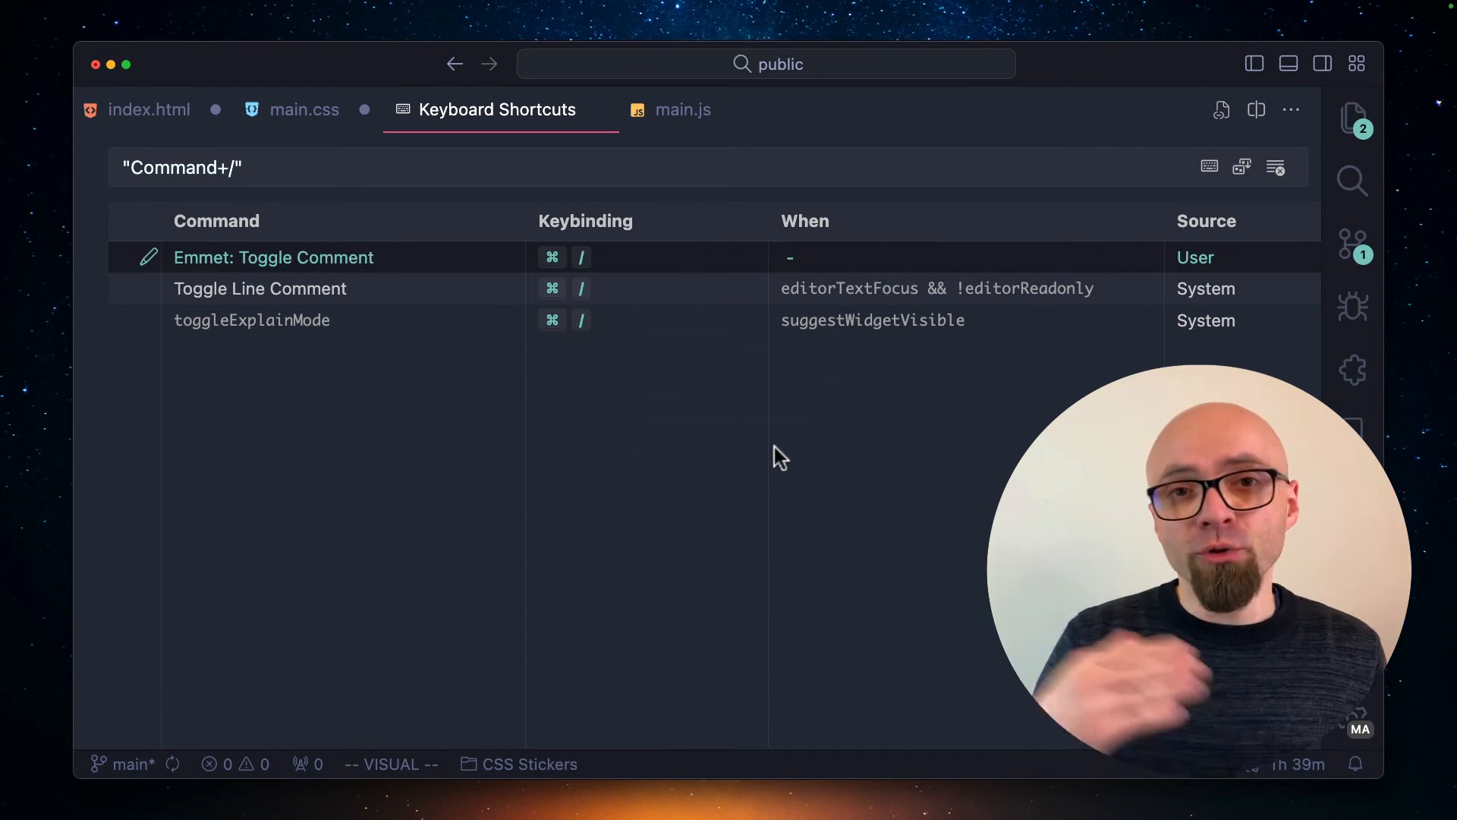
mouse_move(656, 267)
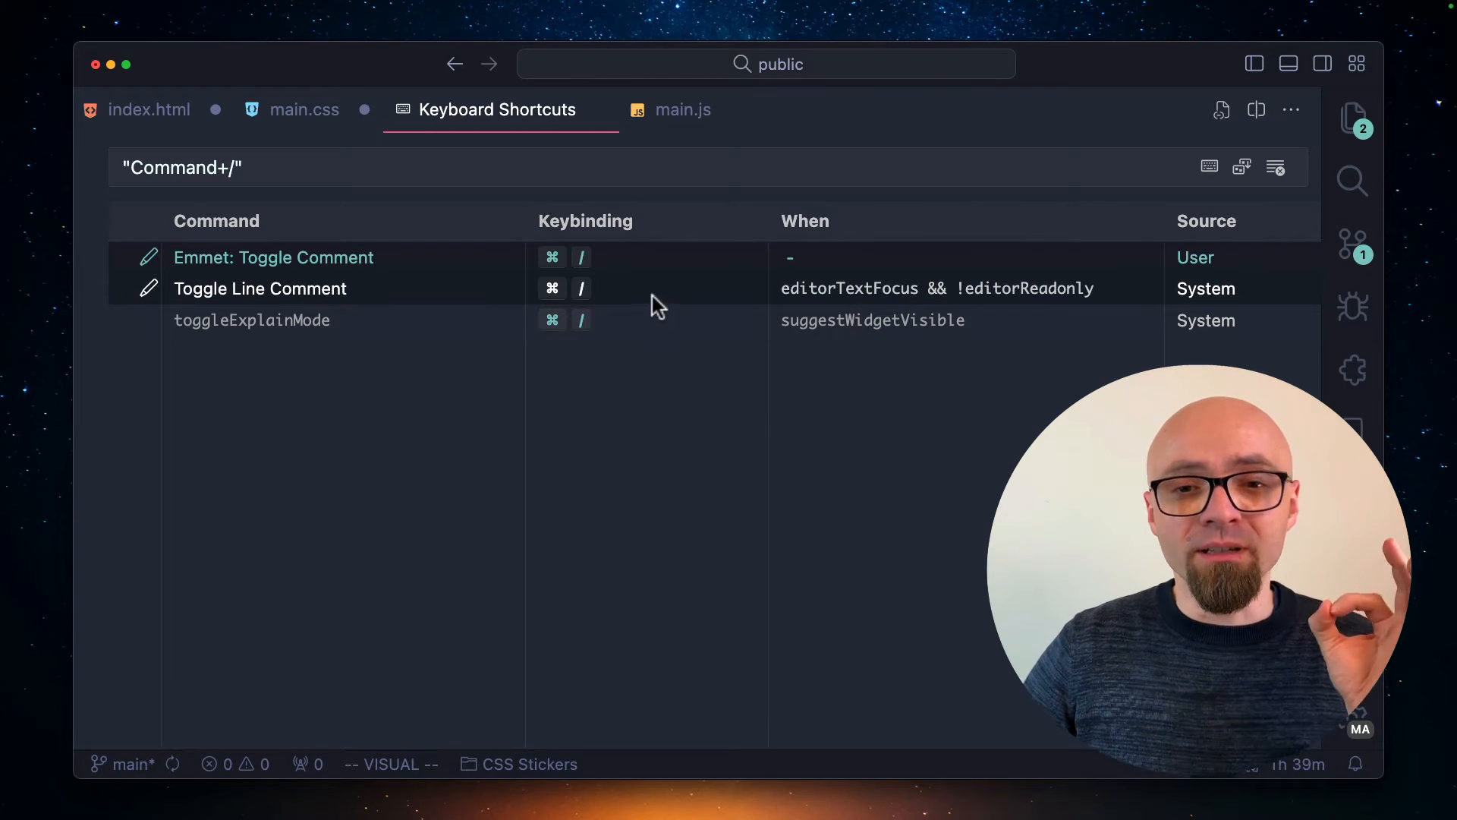
mouse_move(604, 327)
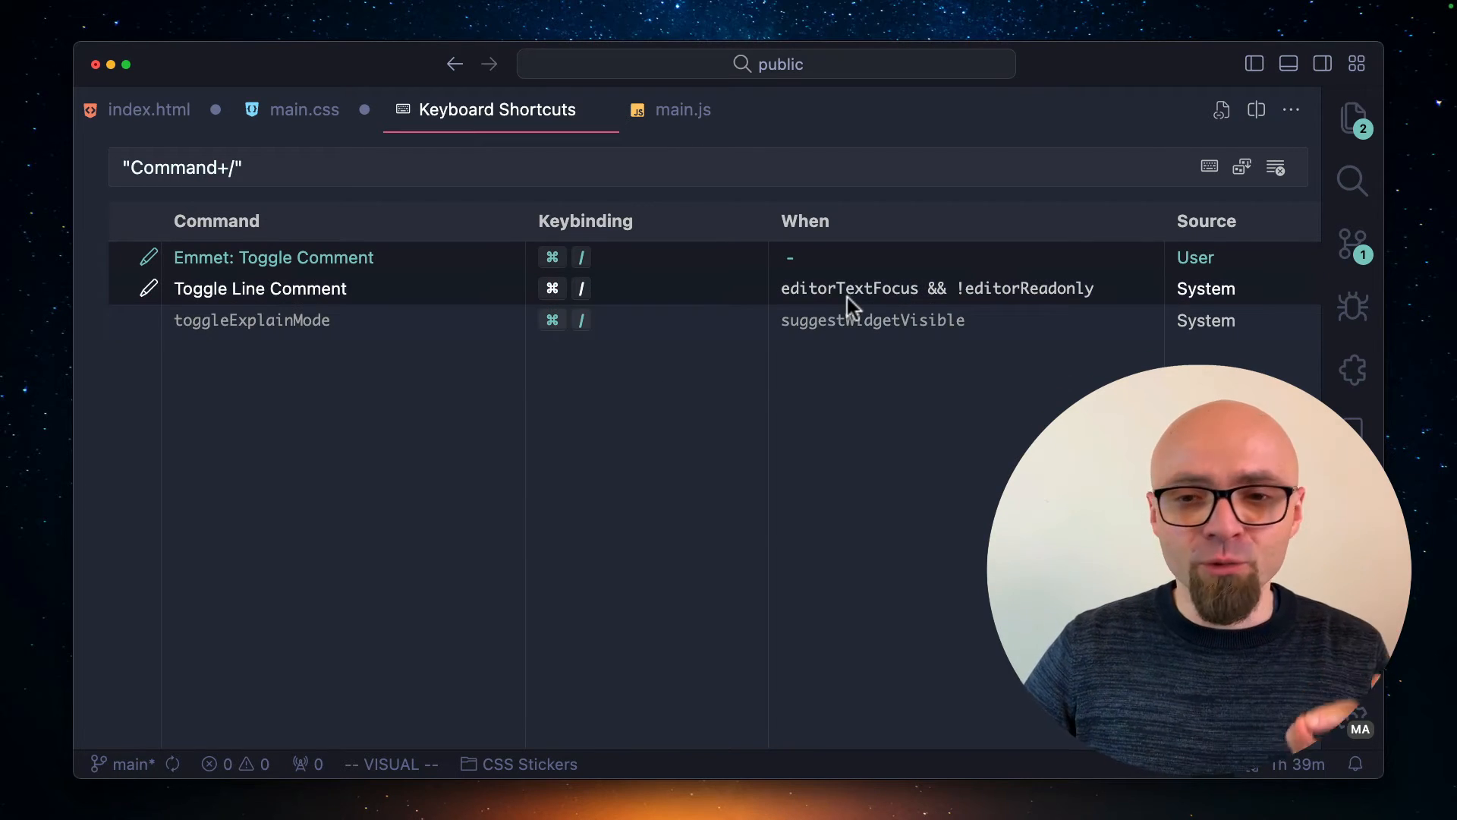
mouse_move(990, 302)
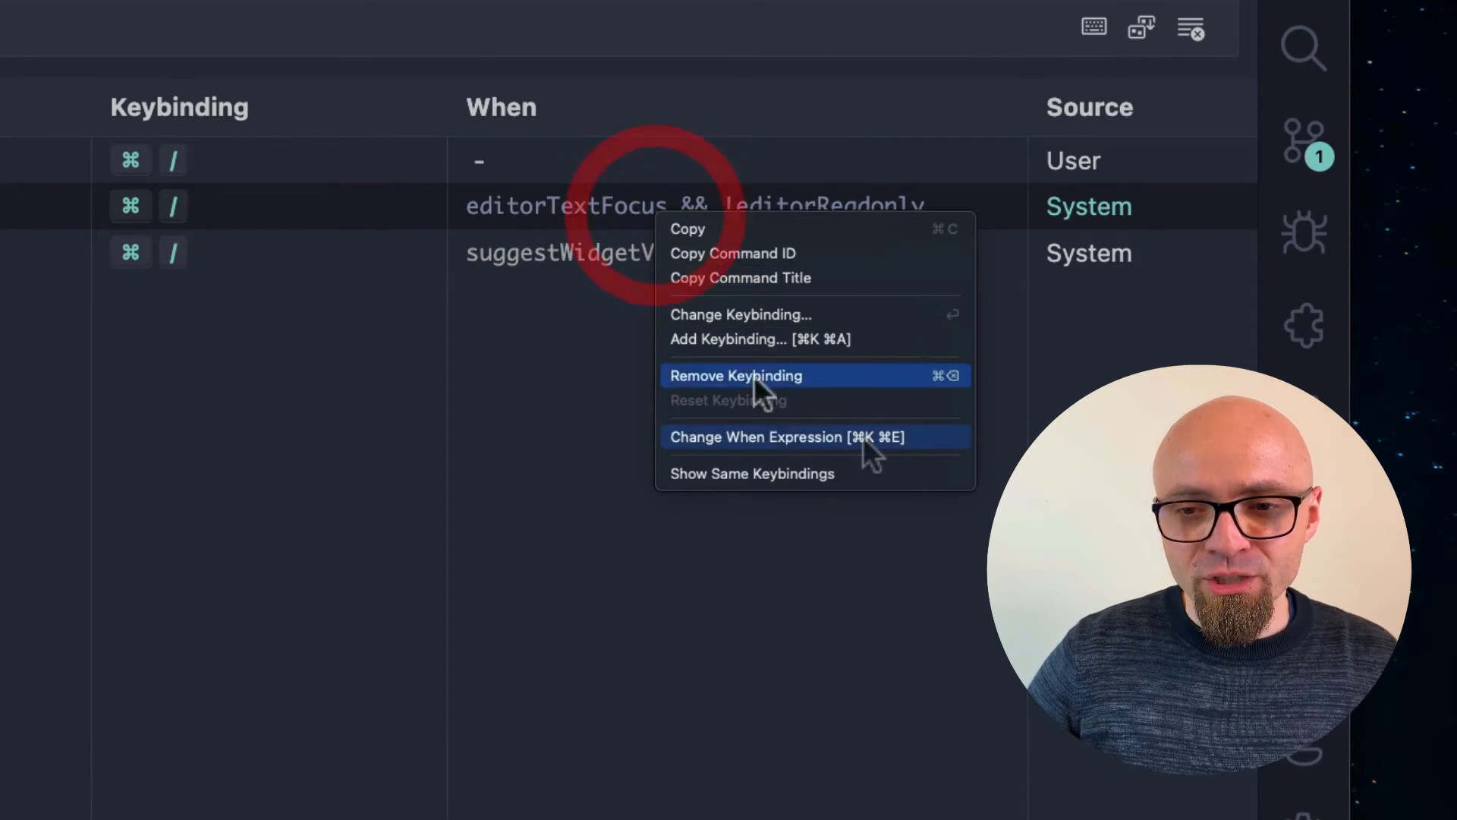
Extend the Emmet: Toggle Comment when expression with && resourceExtname == '.css'.
click(756, 437)
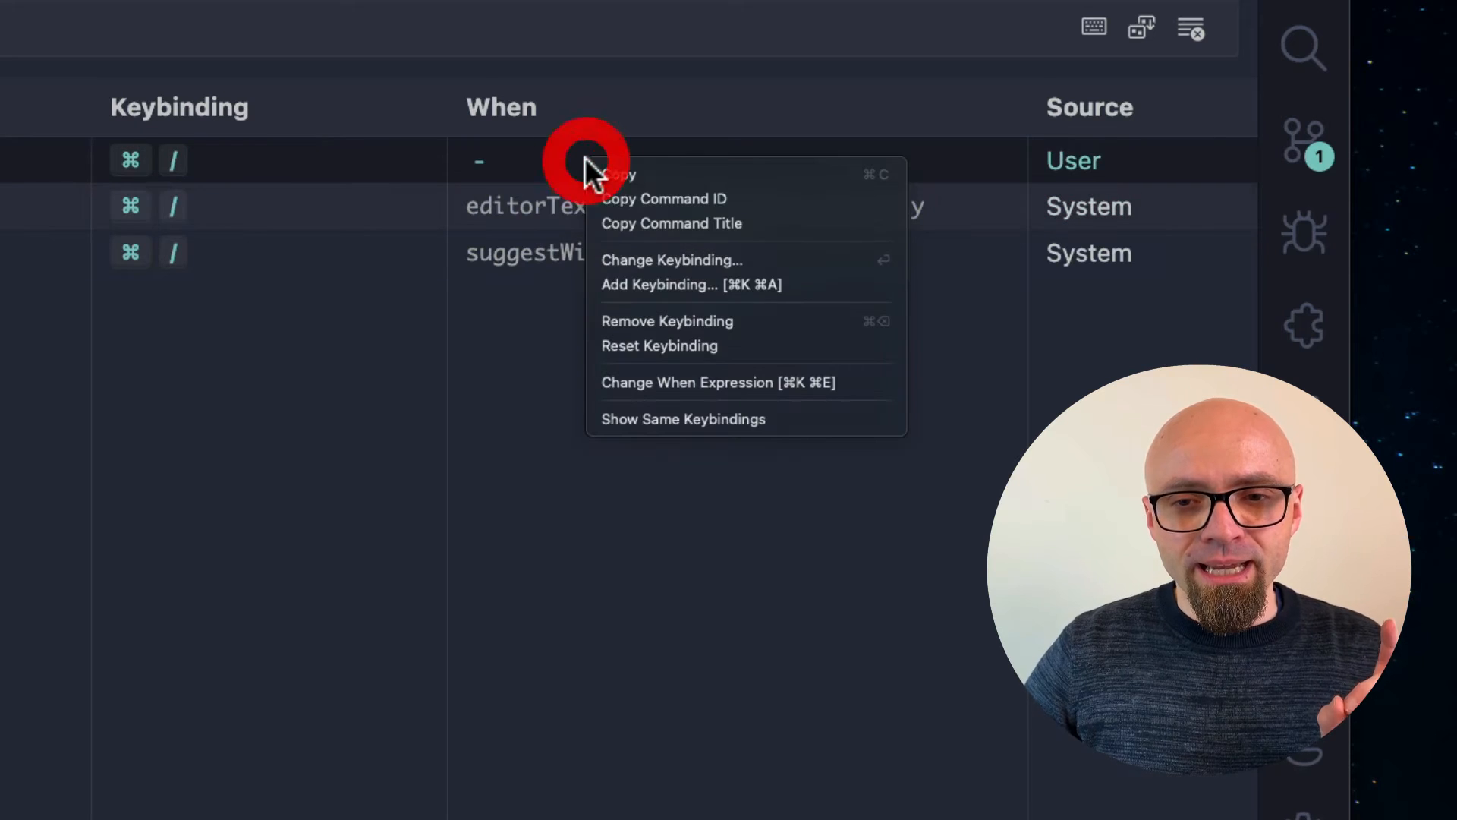
key(cmd+v)
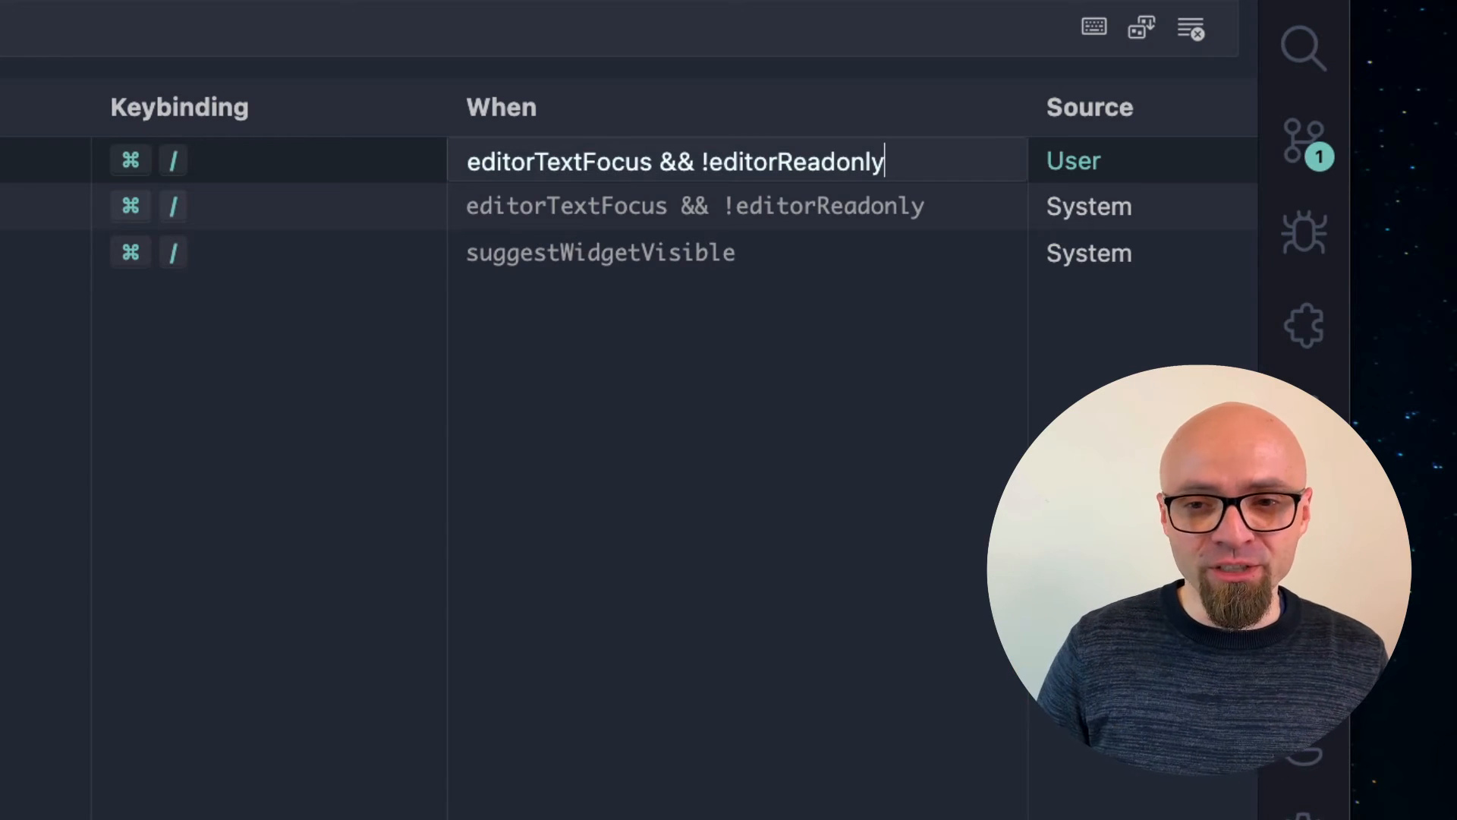
text(&&)
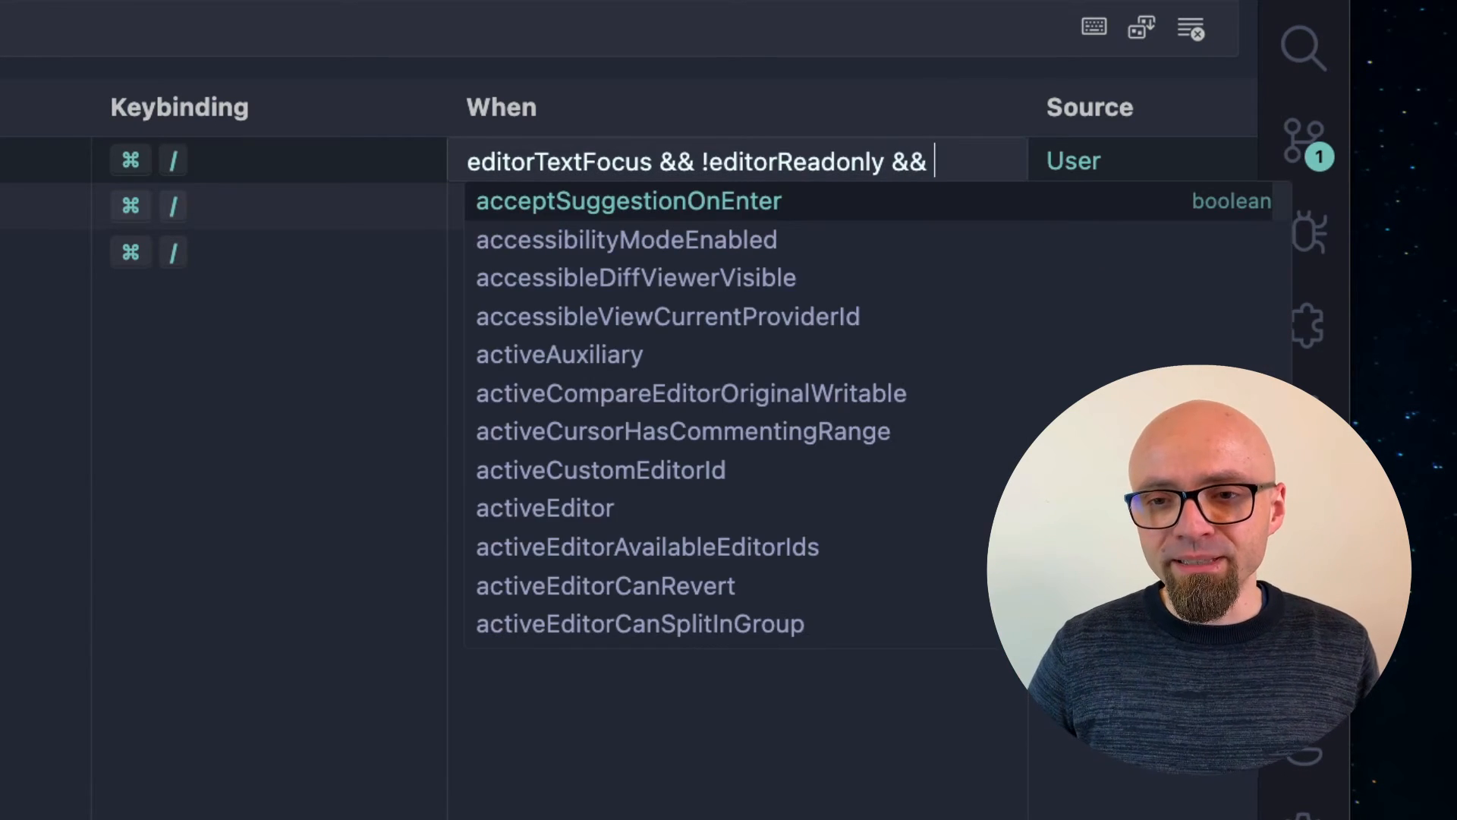
text(resource)
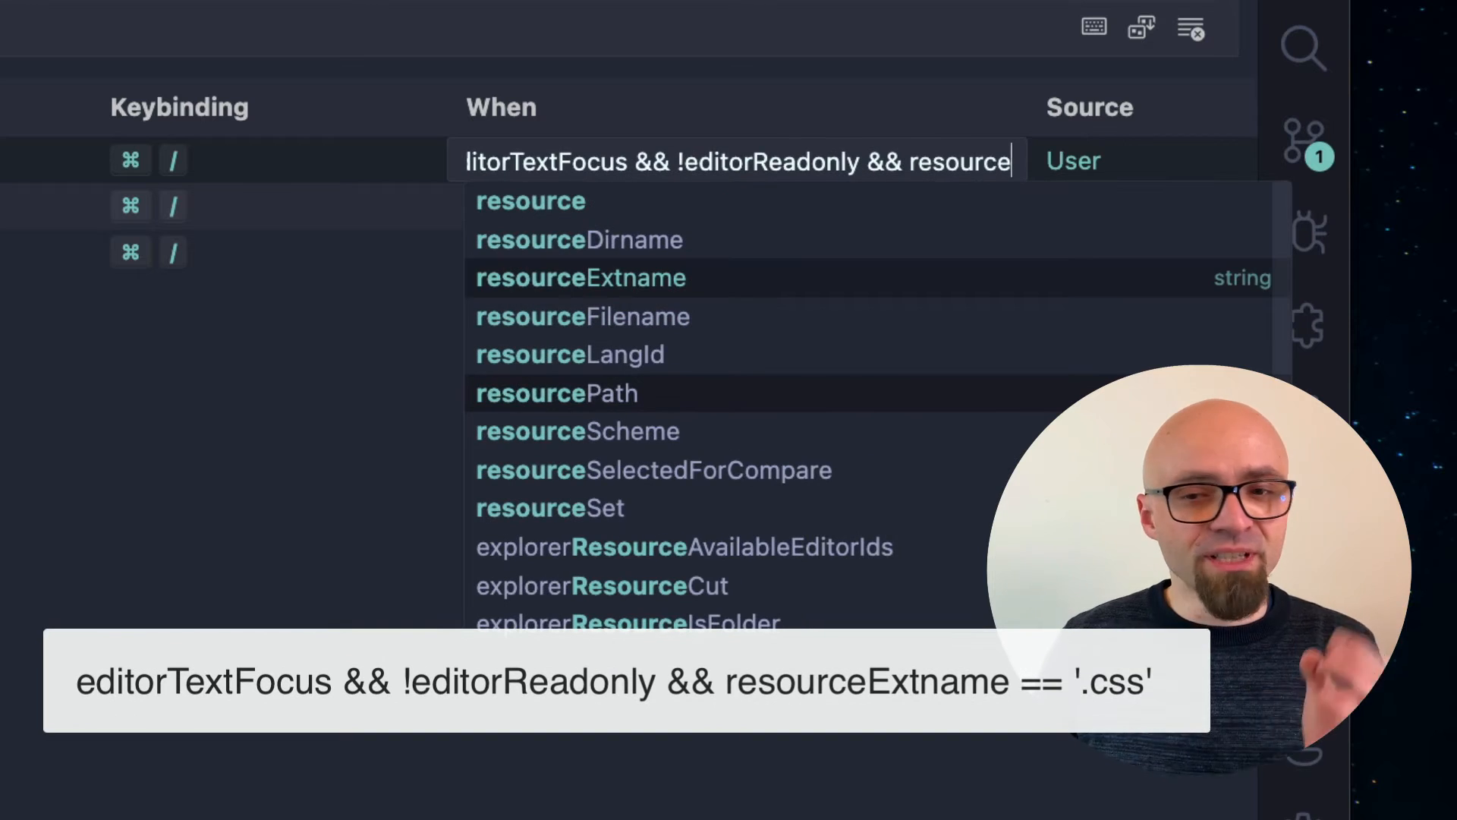
text(Extname == '.css)
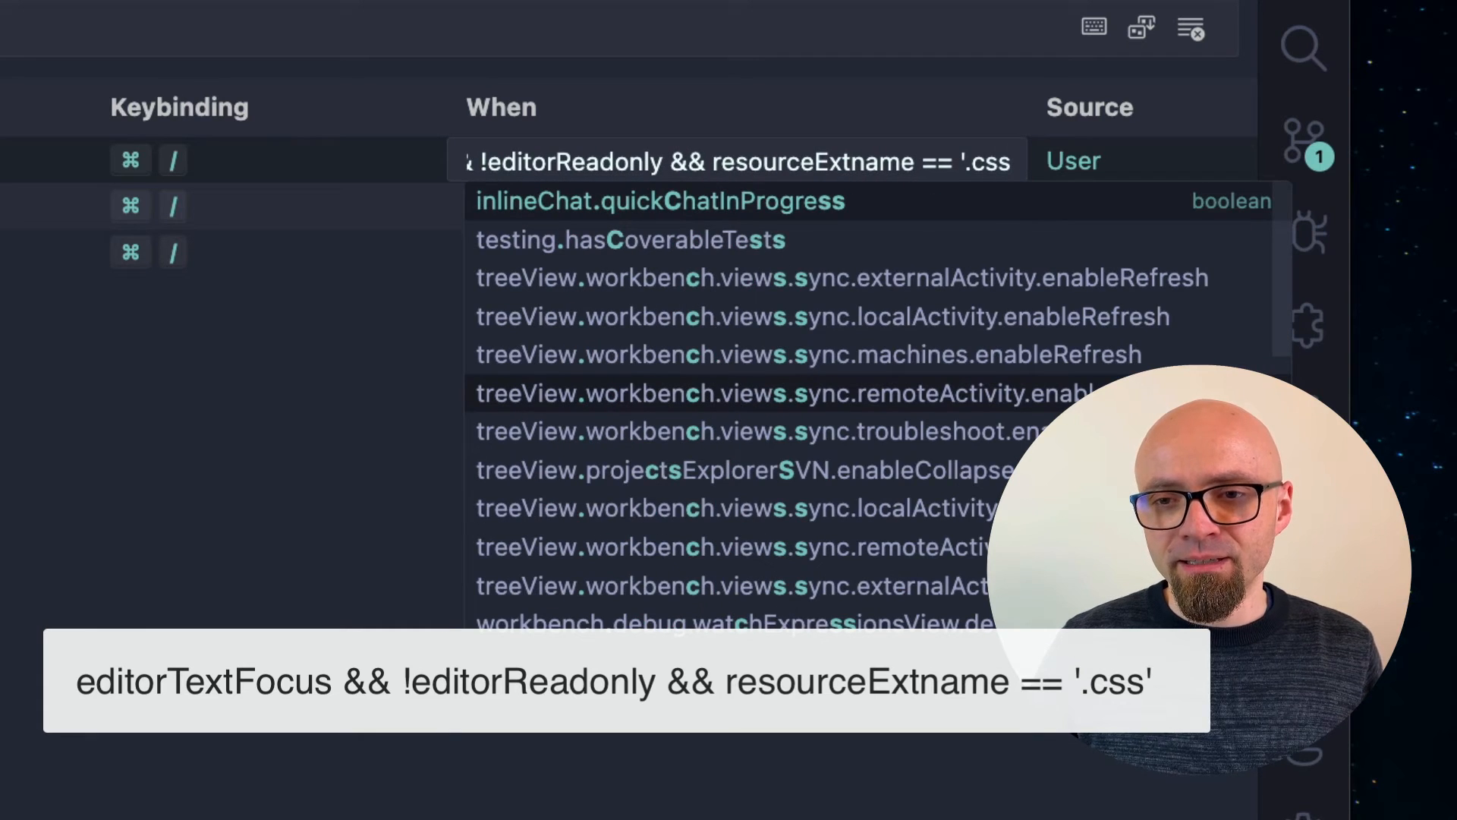
key(Escape)
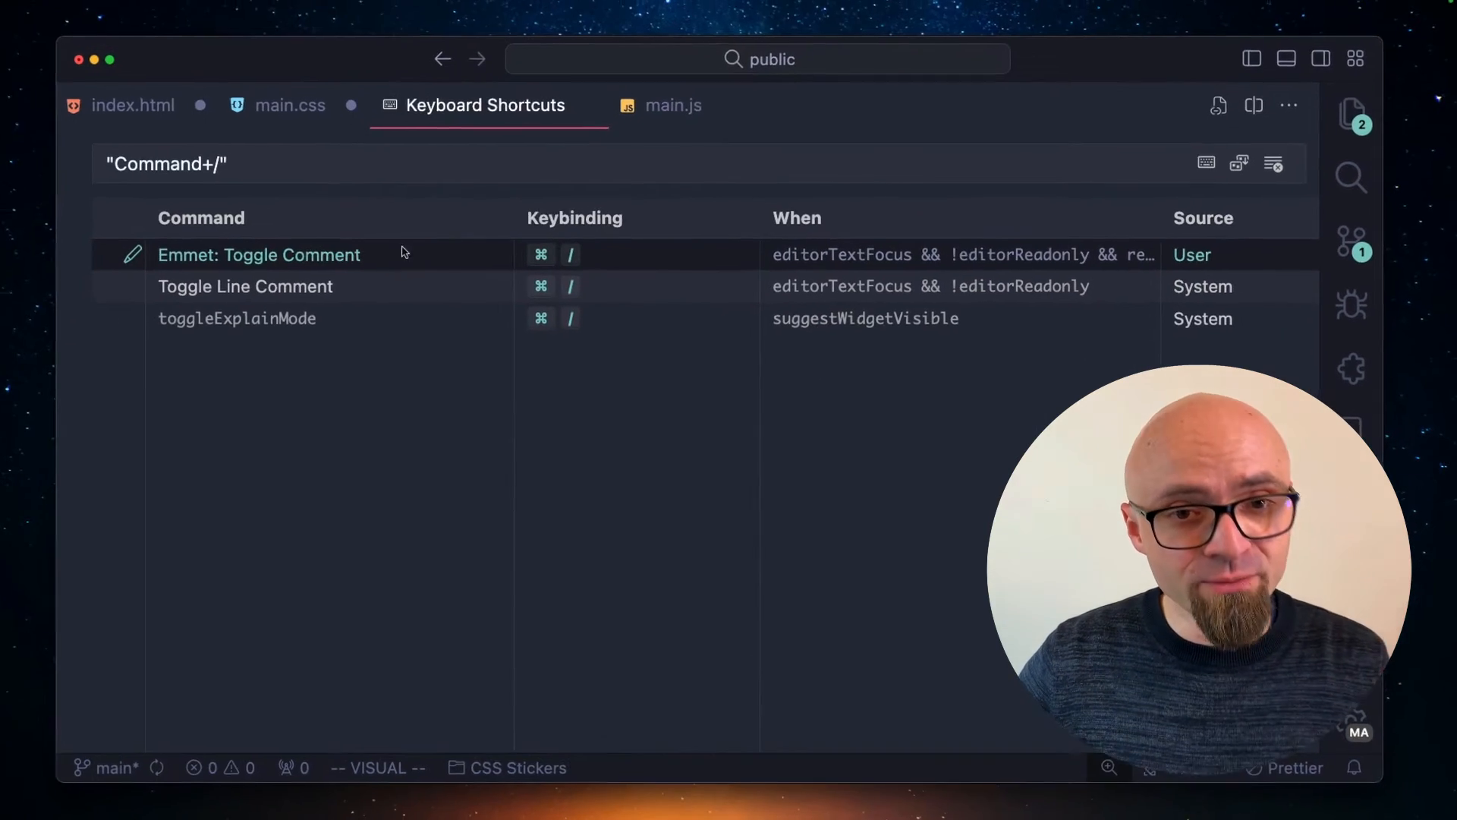
Check main.css and main.js: line-comment the selected lightbox code in main.js and restore it.
click(304, 109)
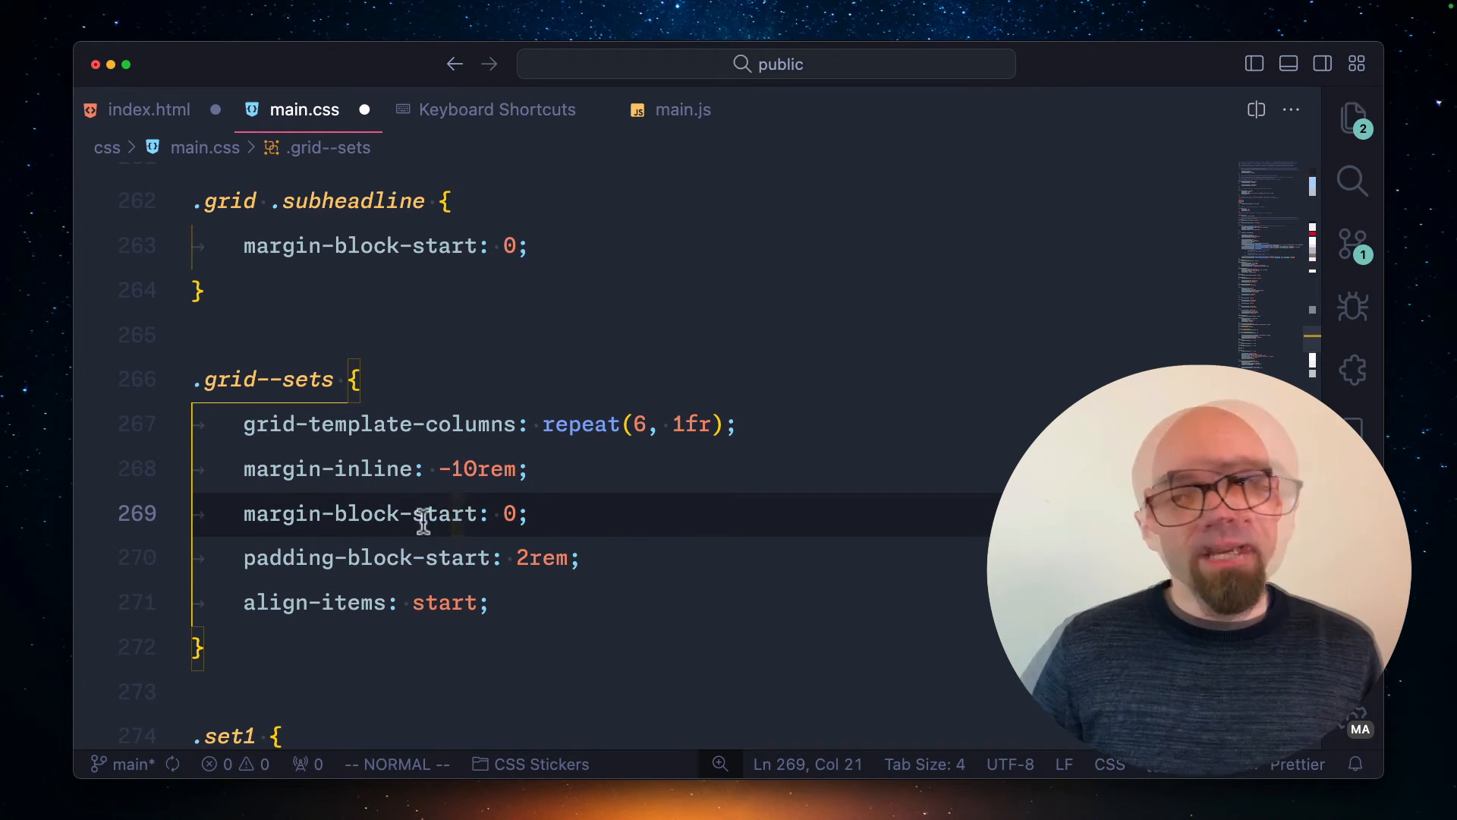
click(683, 109)
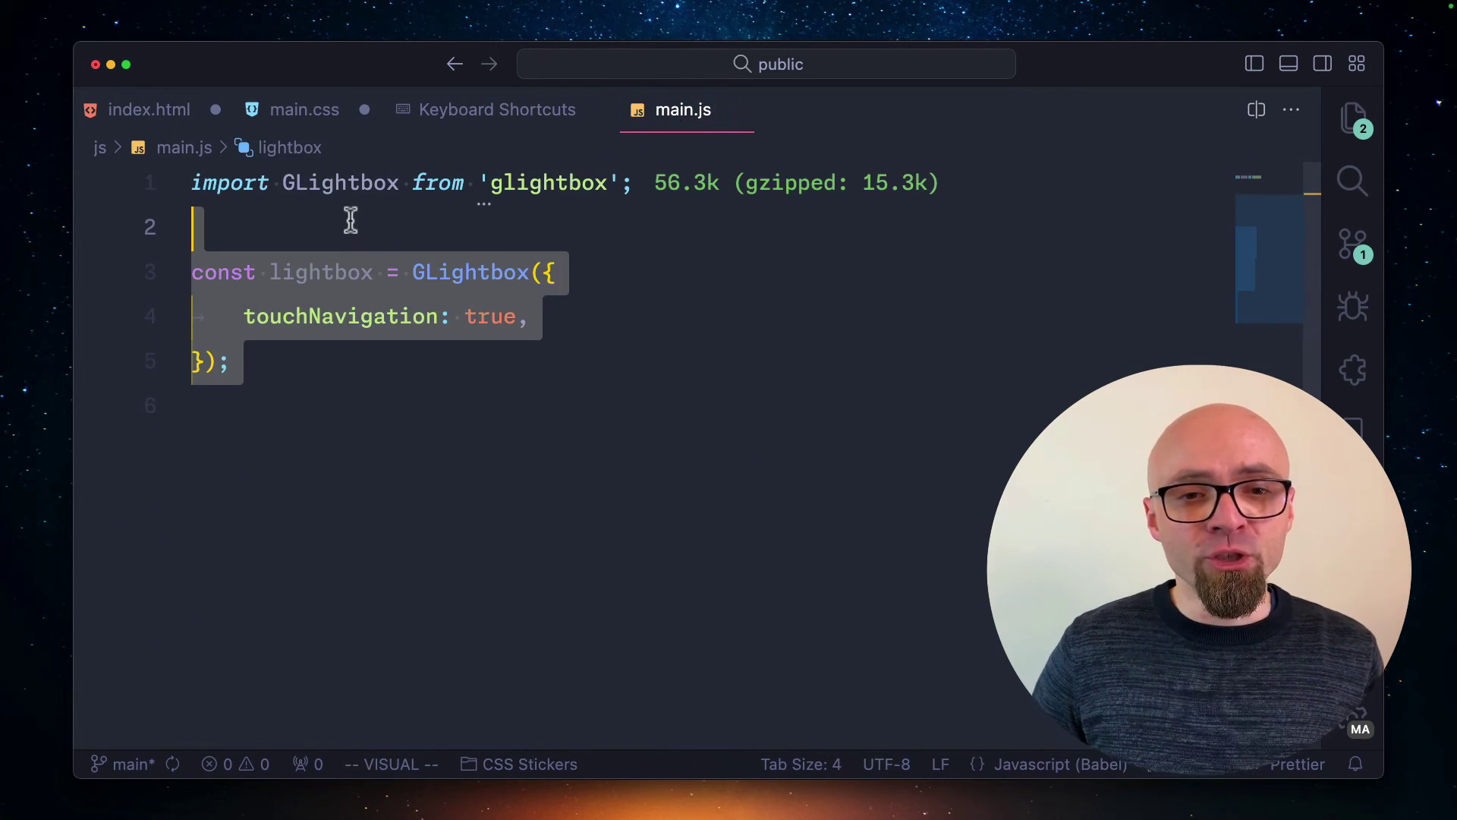
key(cmd+/)
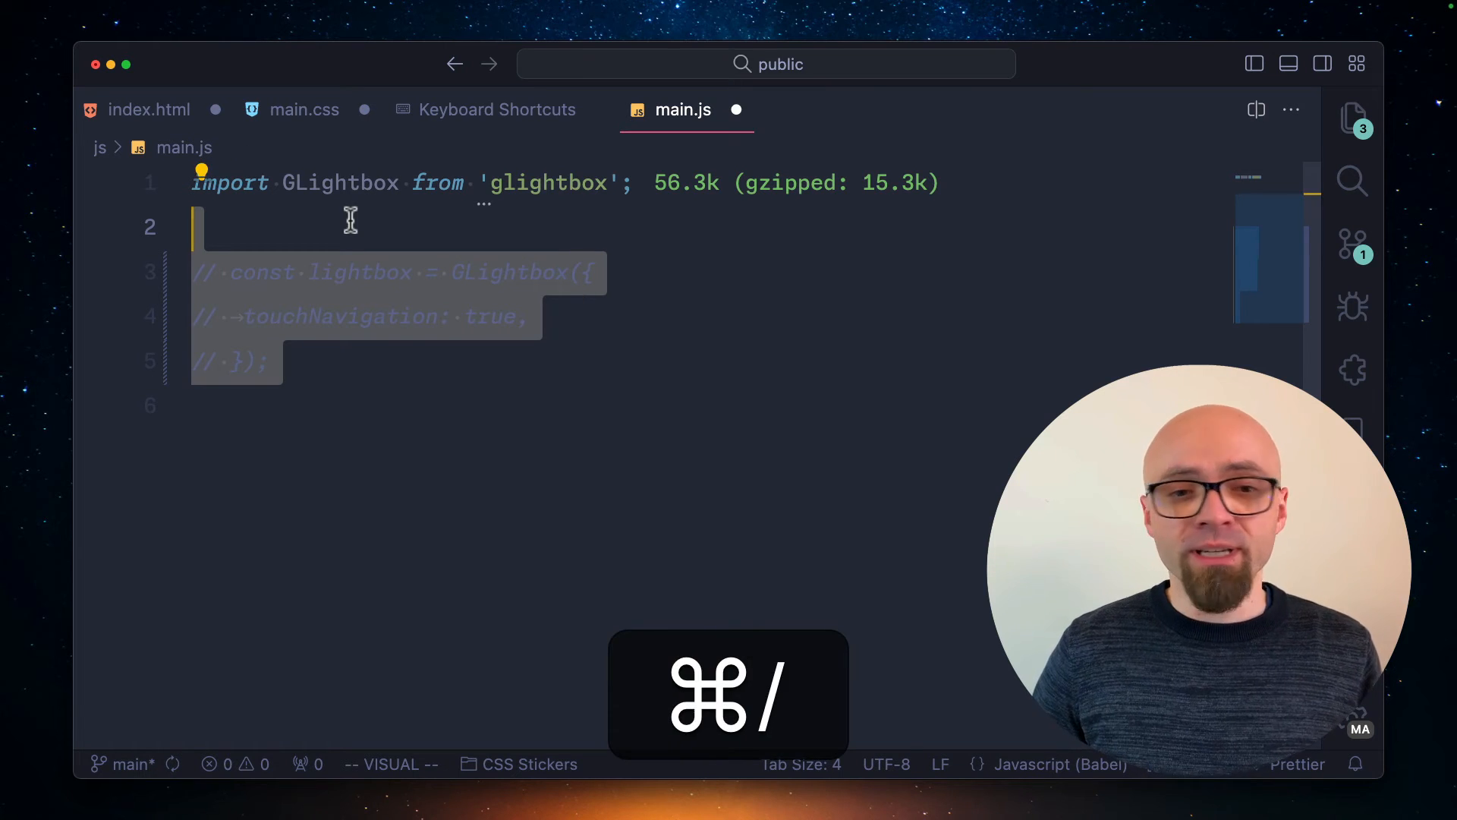
key(cmd+/)
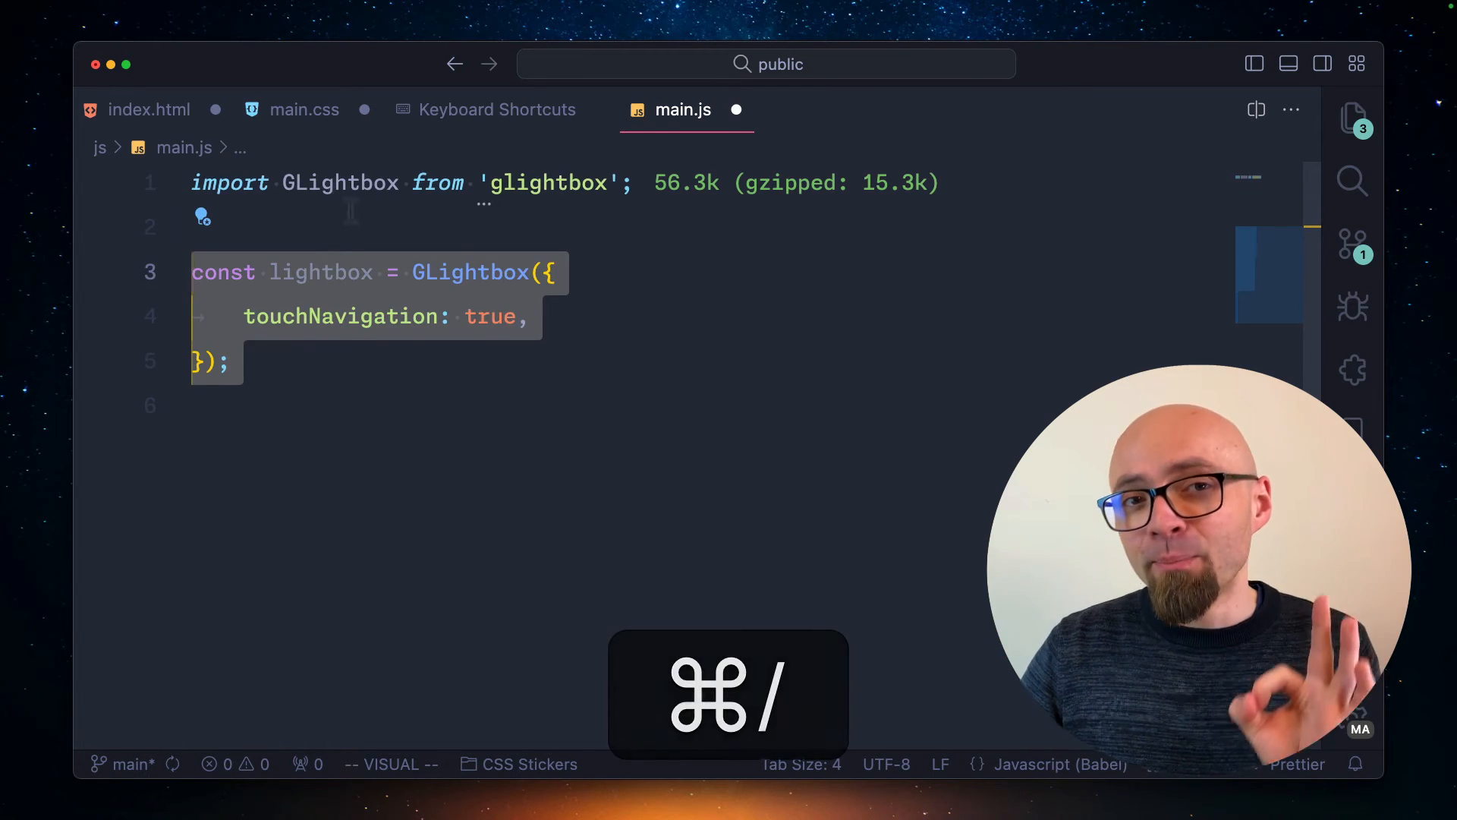
Wrap the selected heading and paragraph in index.html in an HTML comment with Cmd+/.
click(149, 109)
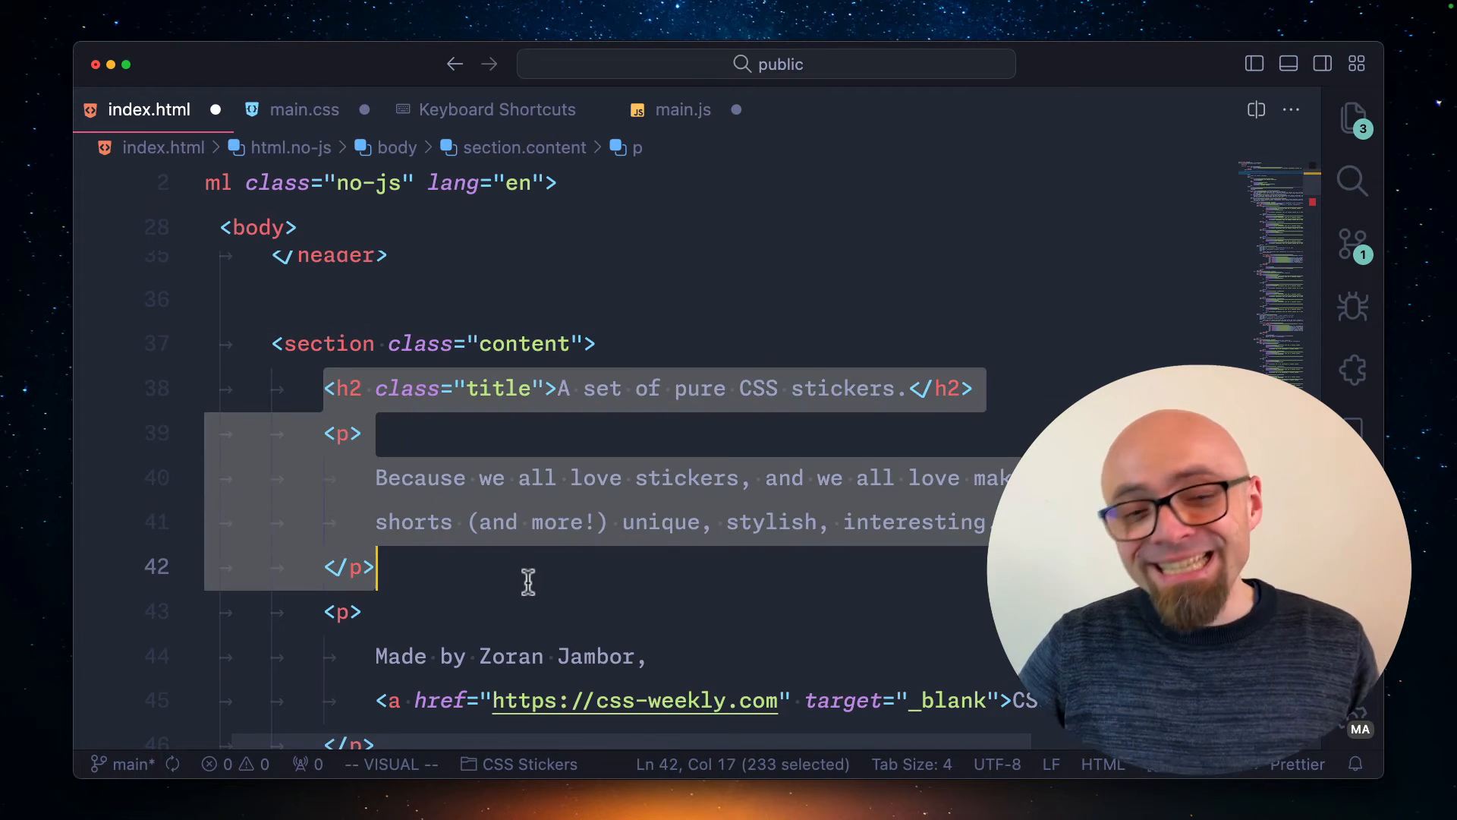
key(cmd)
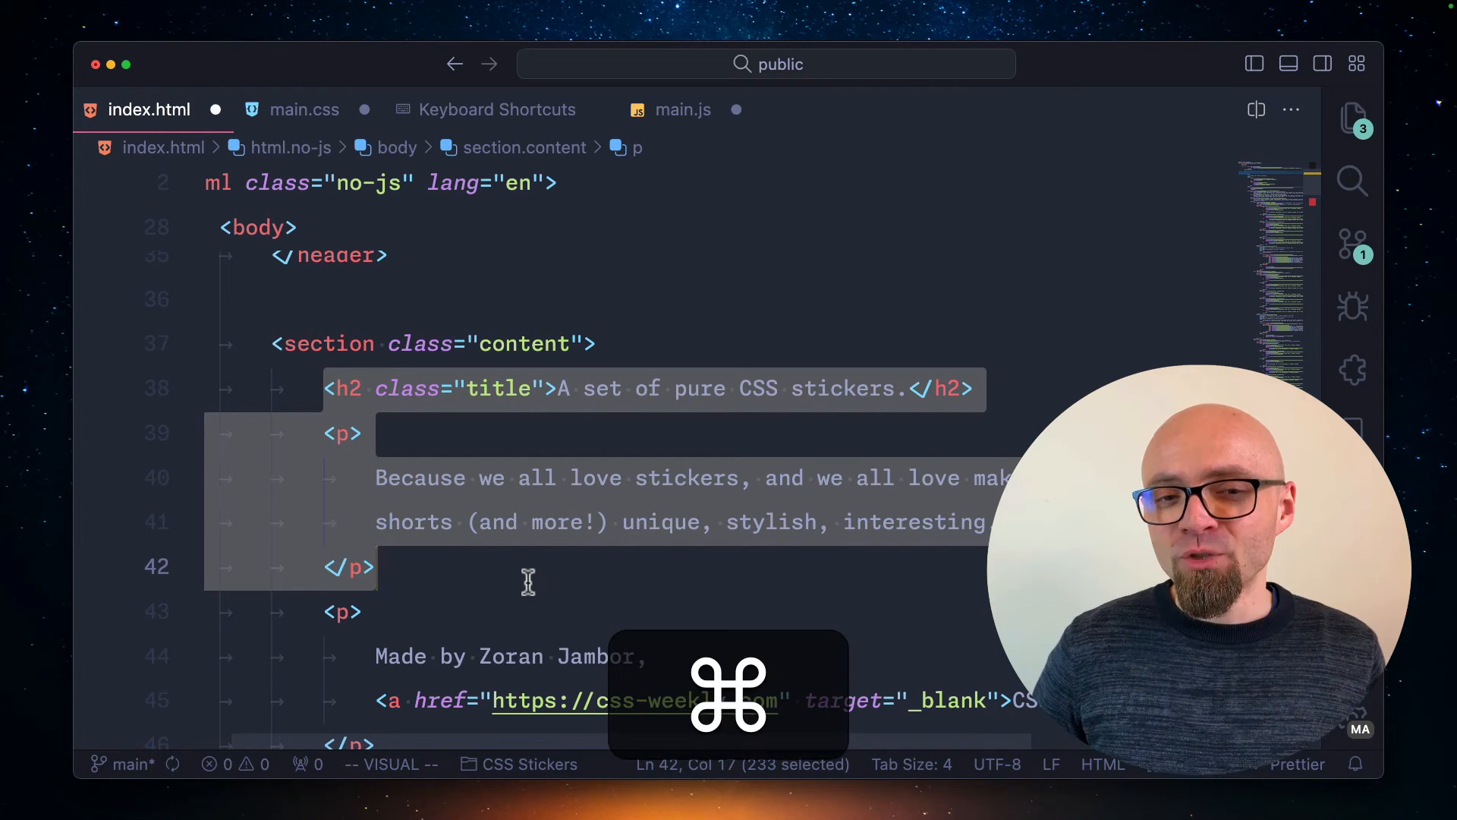
key(cmd+/)
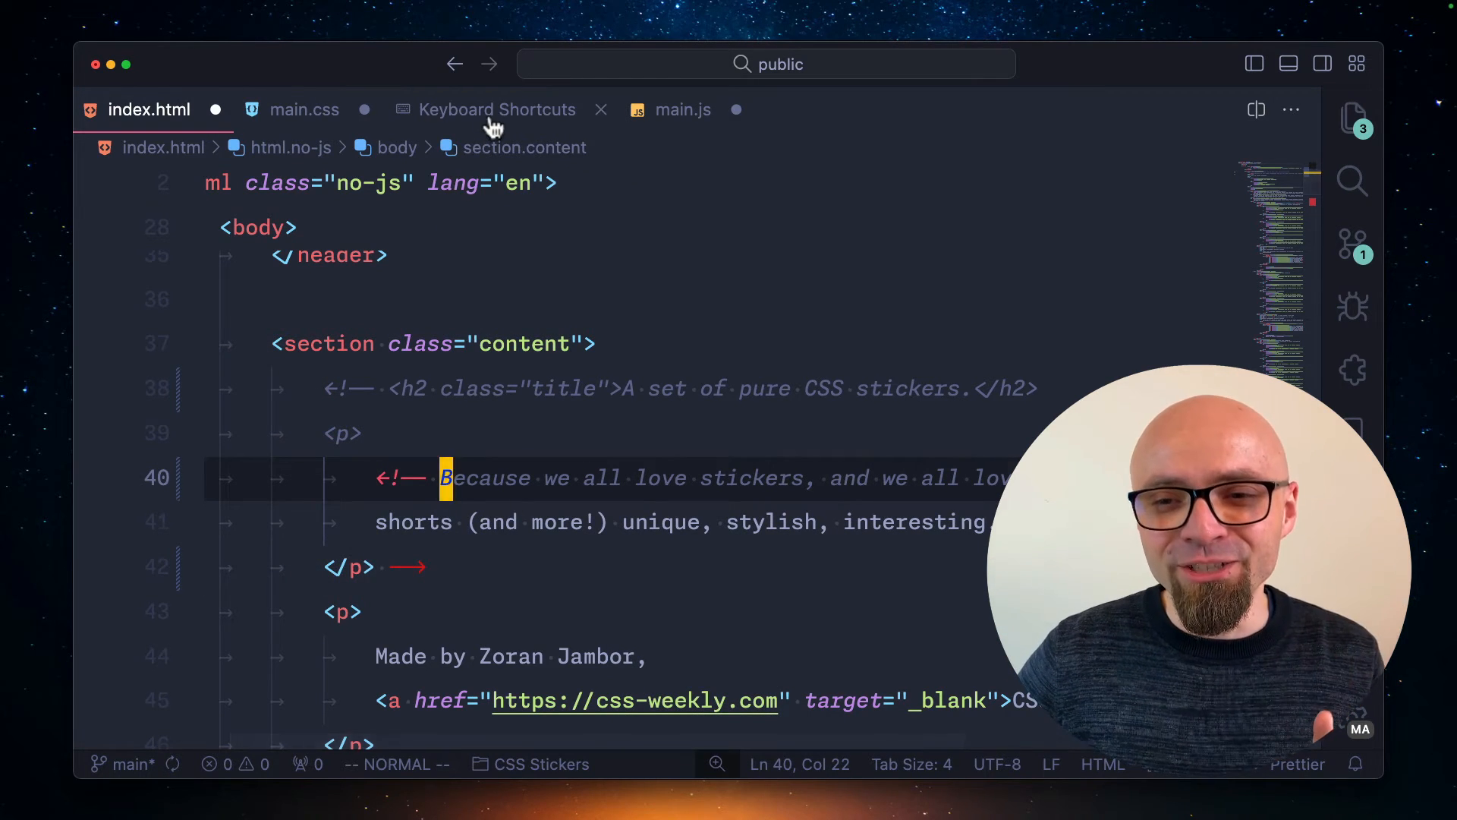
Back in Keyboard Shortcuts, start changing the Emmet binding's when expression to also allow .html files.
click(496, 109)
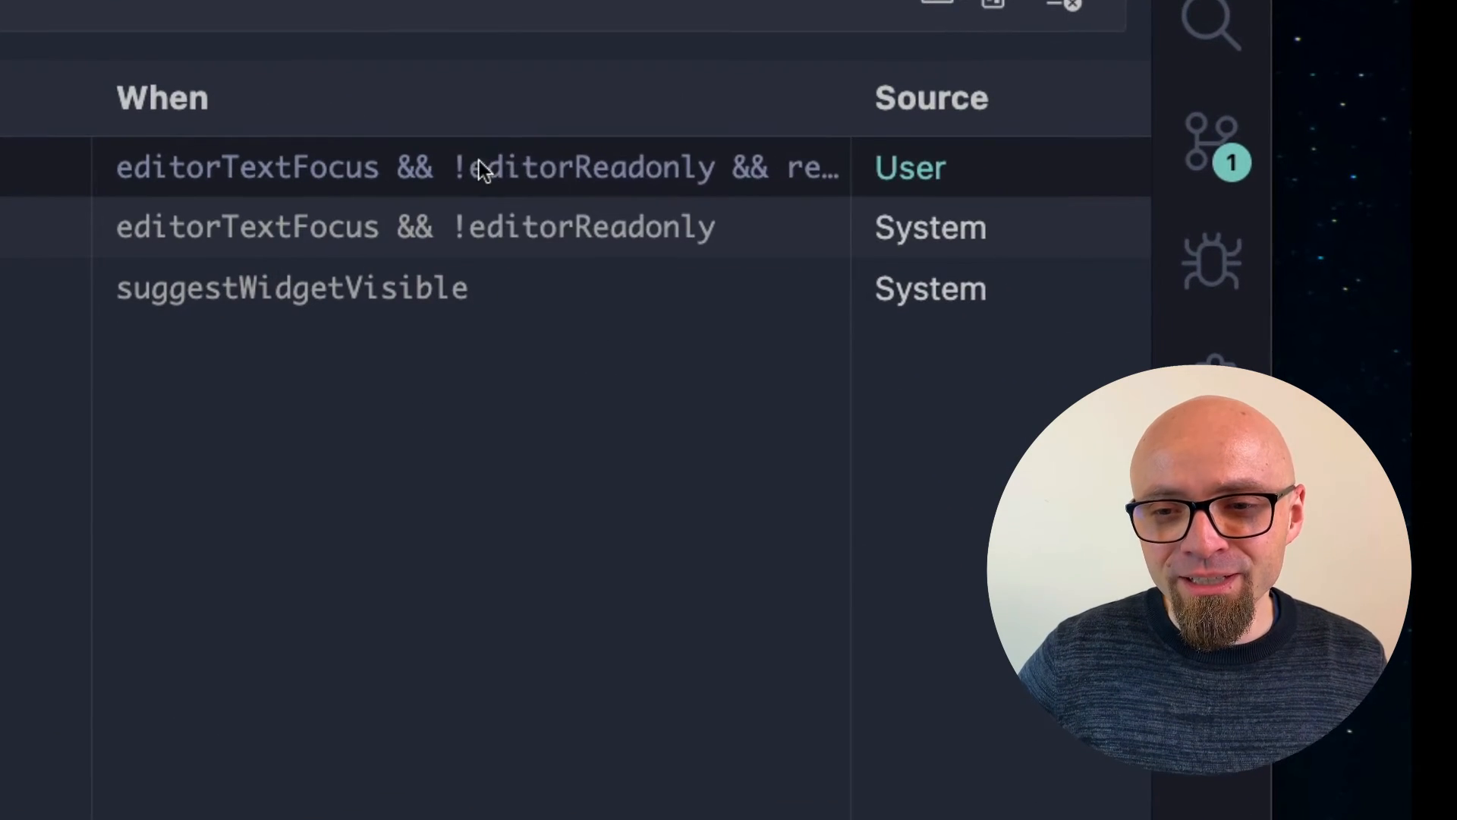
right_click(478, 167)
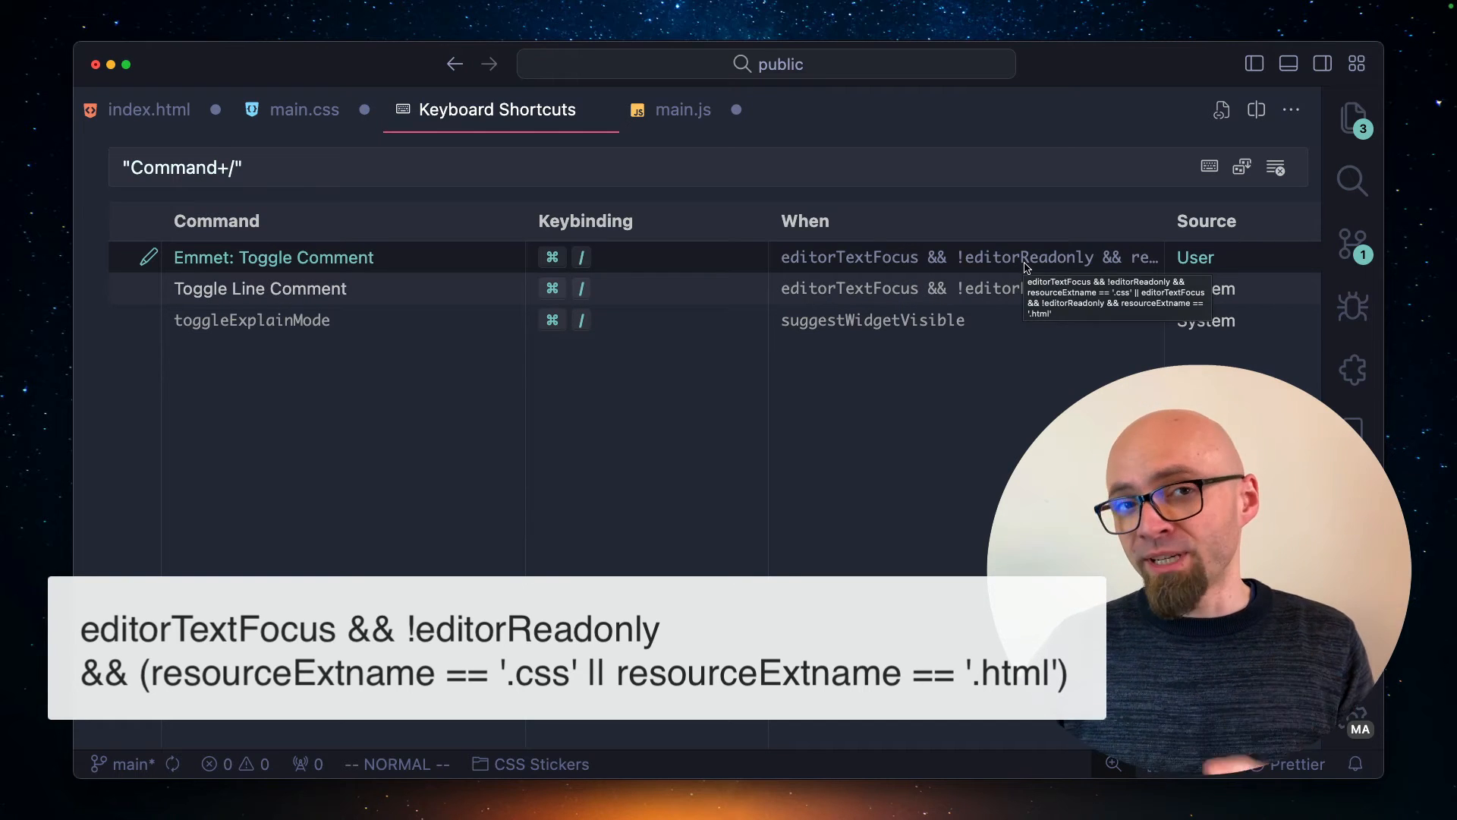
mouse_move(1073, 262)
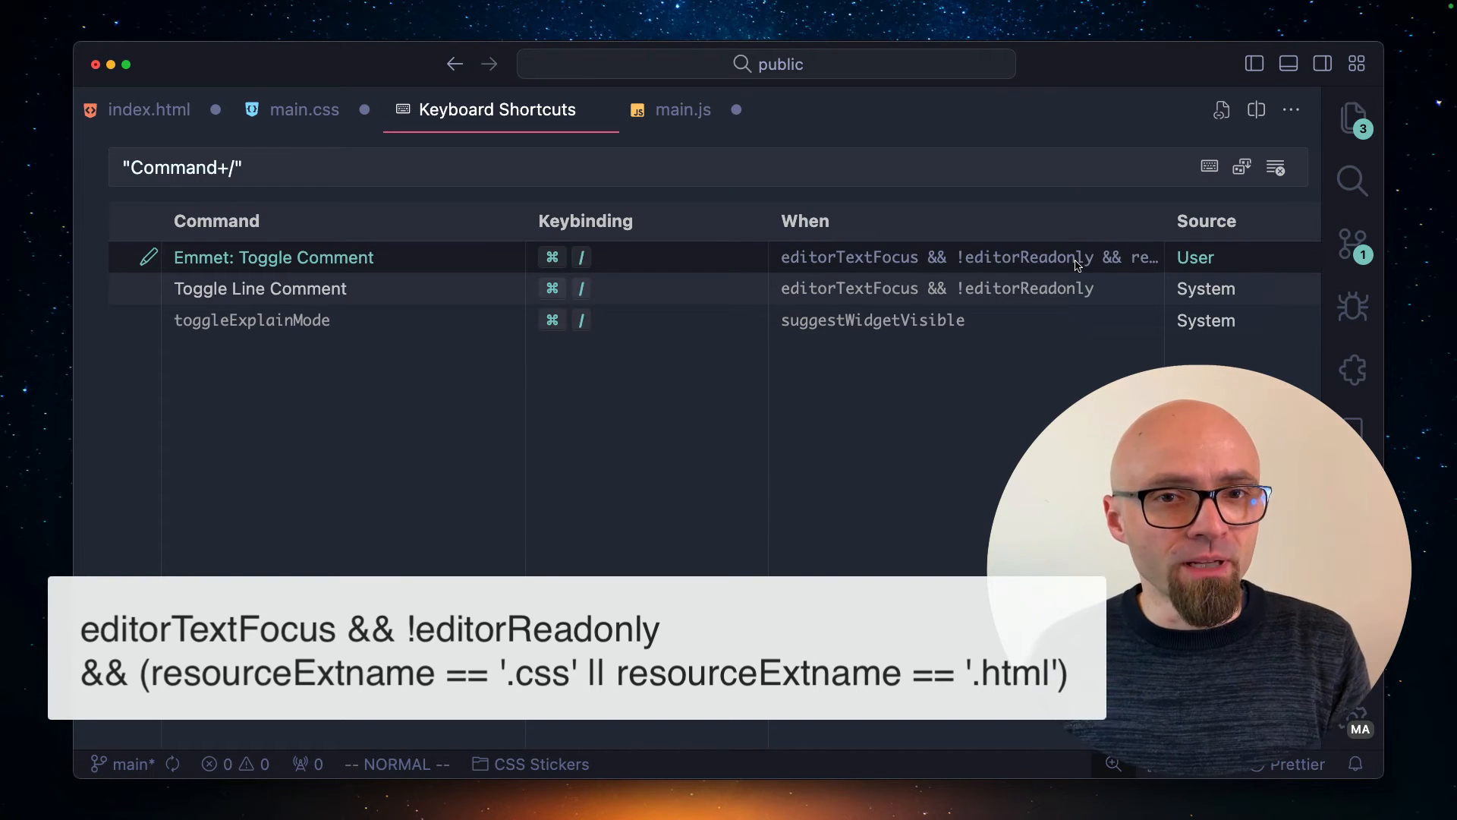
Test Cmd+/ across index.html, main.js and main.css, then return to the Keyboard Shortcuts list.
click(149, 109)
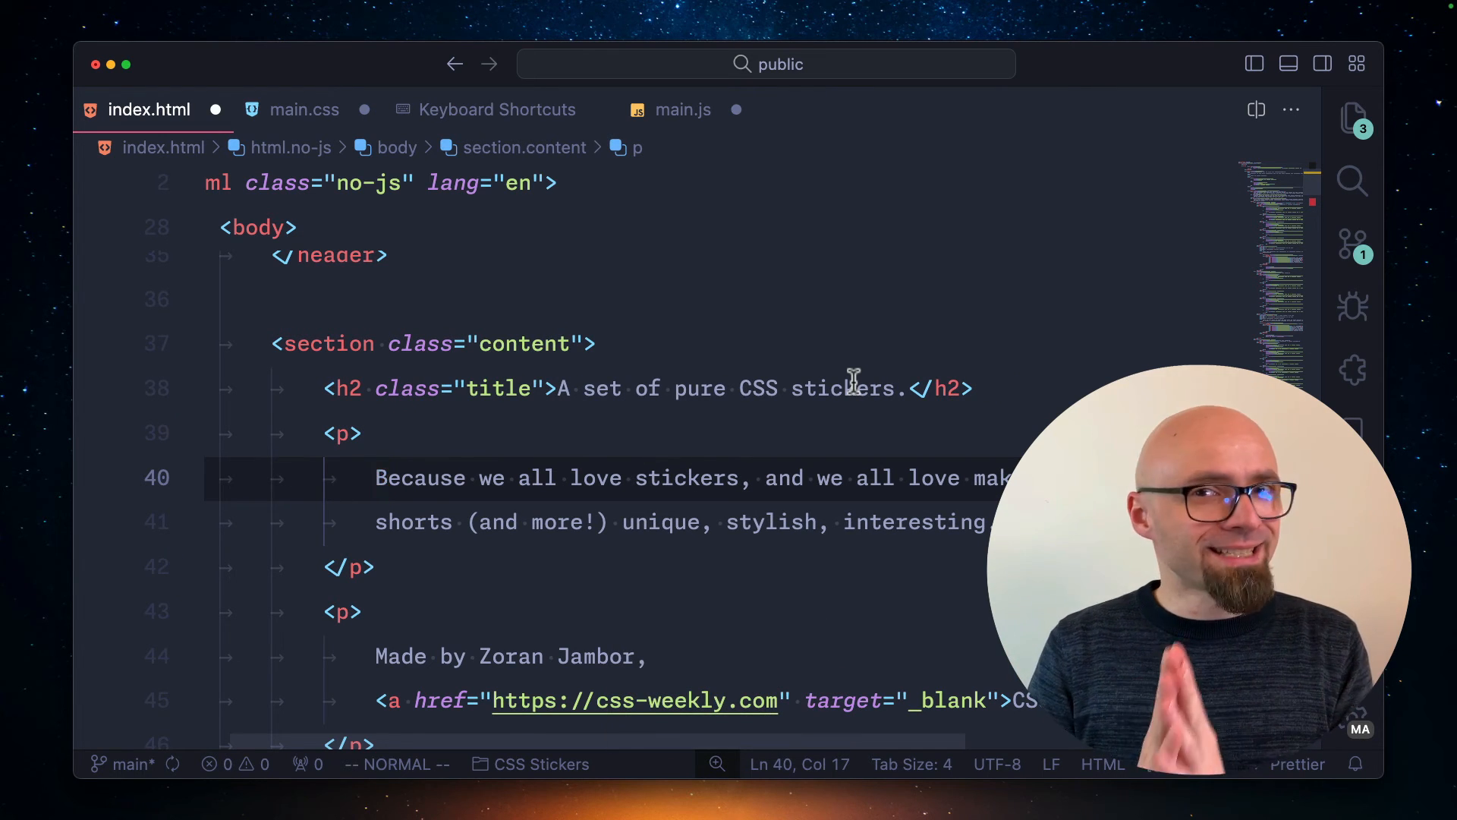
click(681, 109)
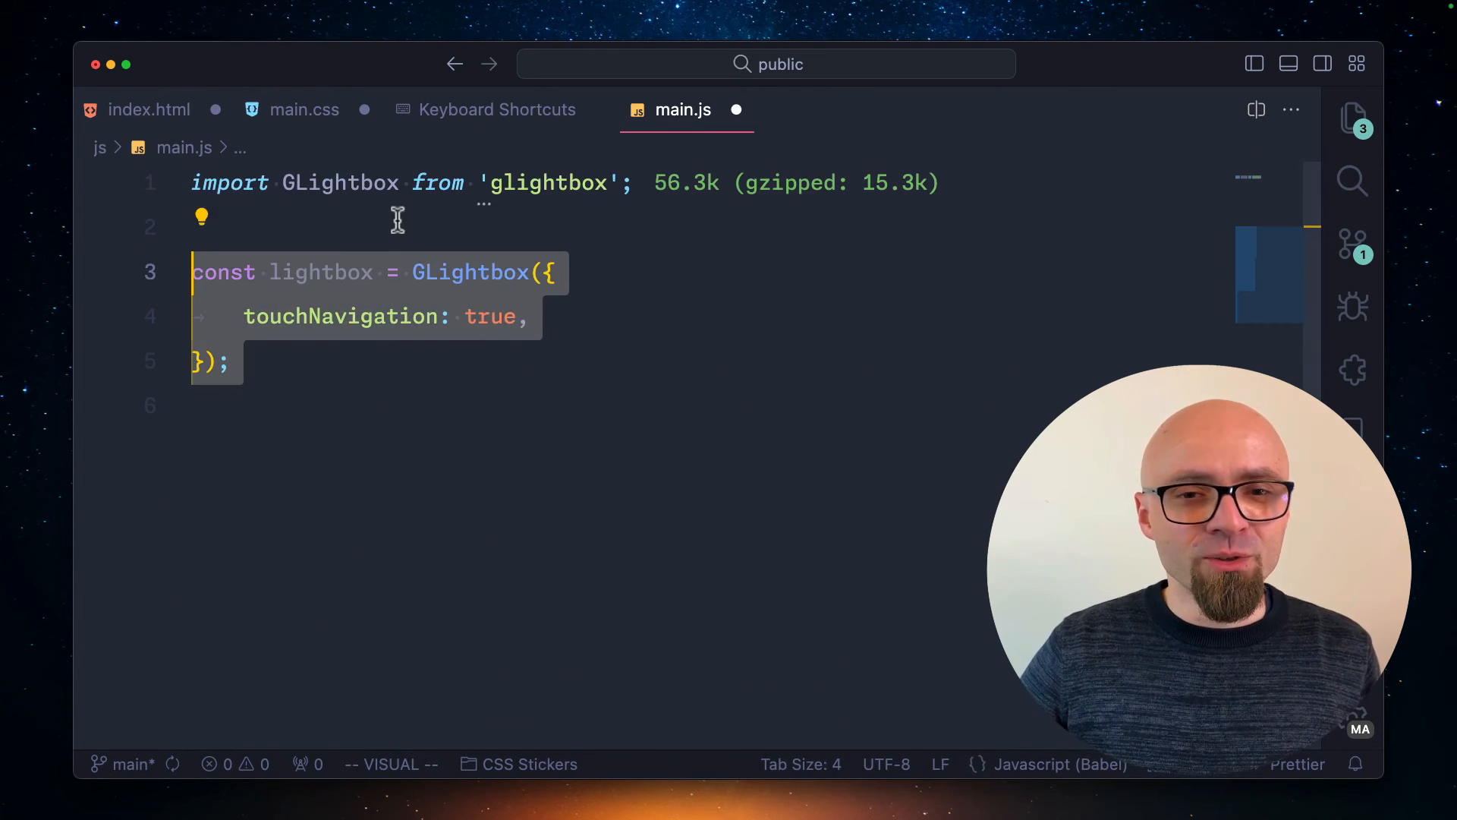
key(cmd+/)
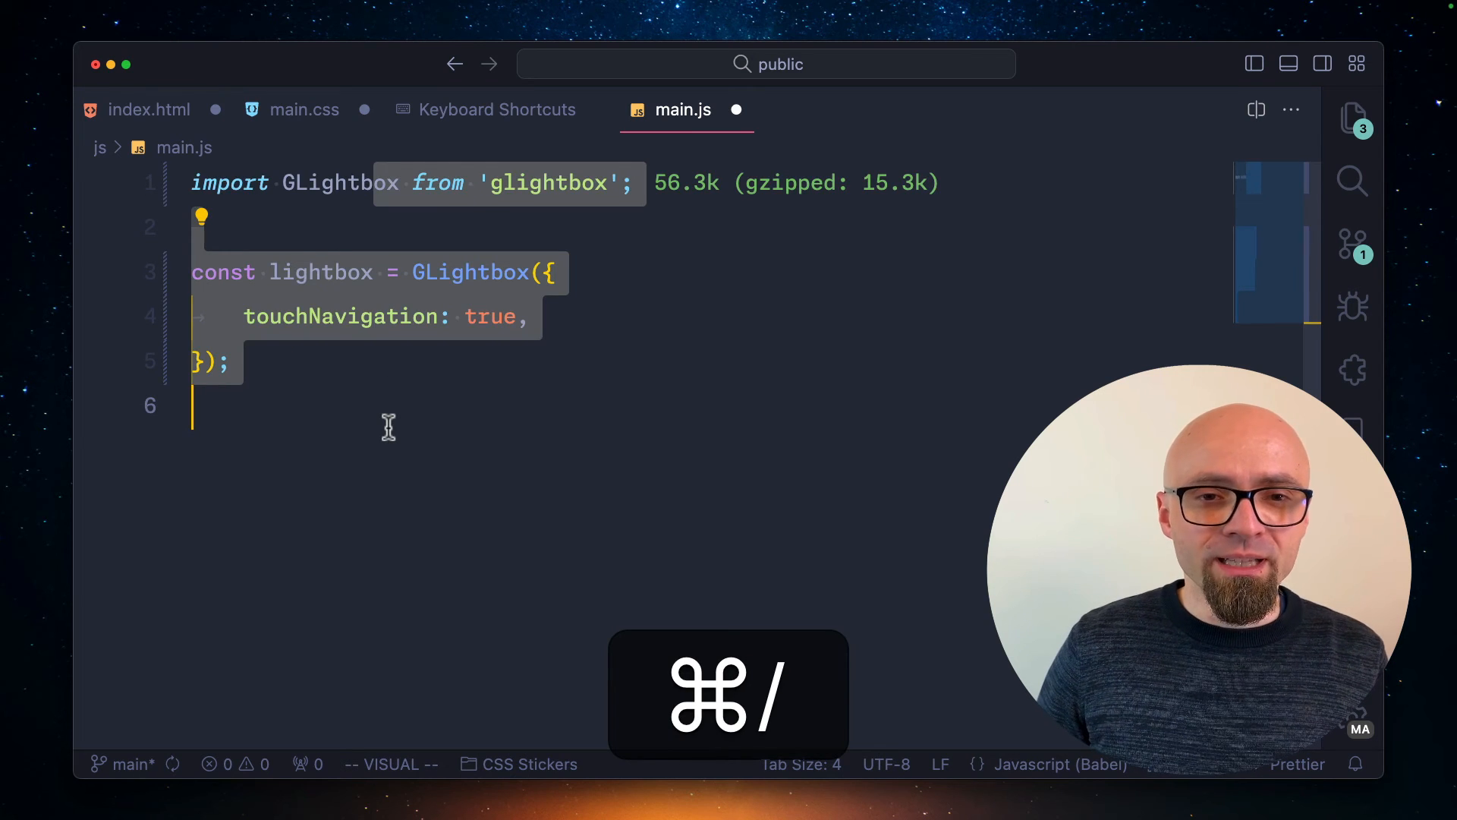
click(304, 109)
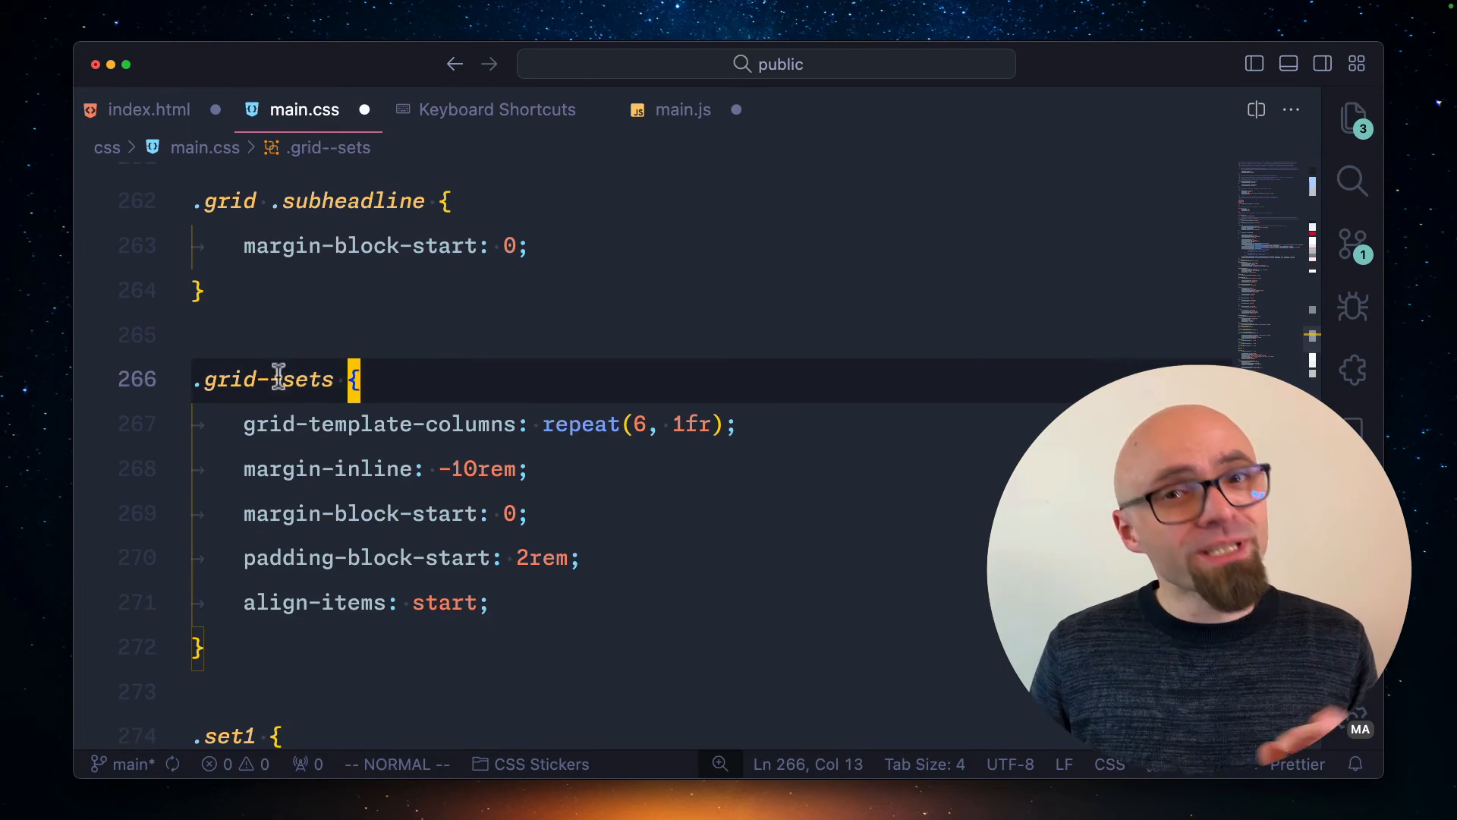
key(cmd+/)
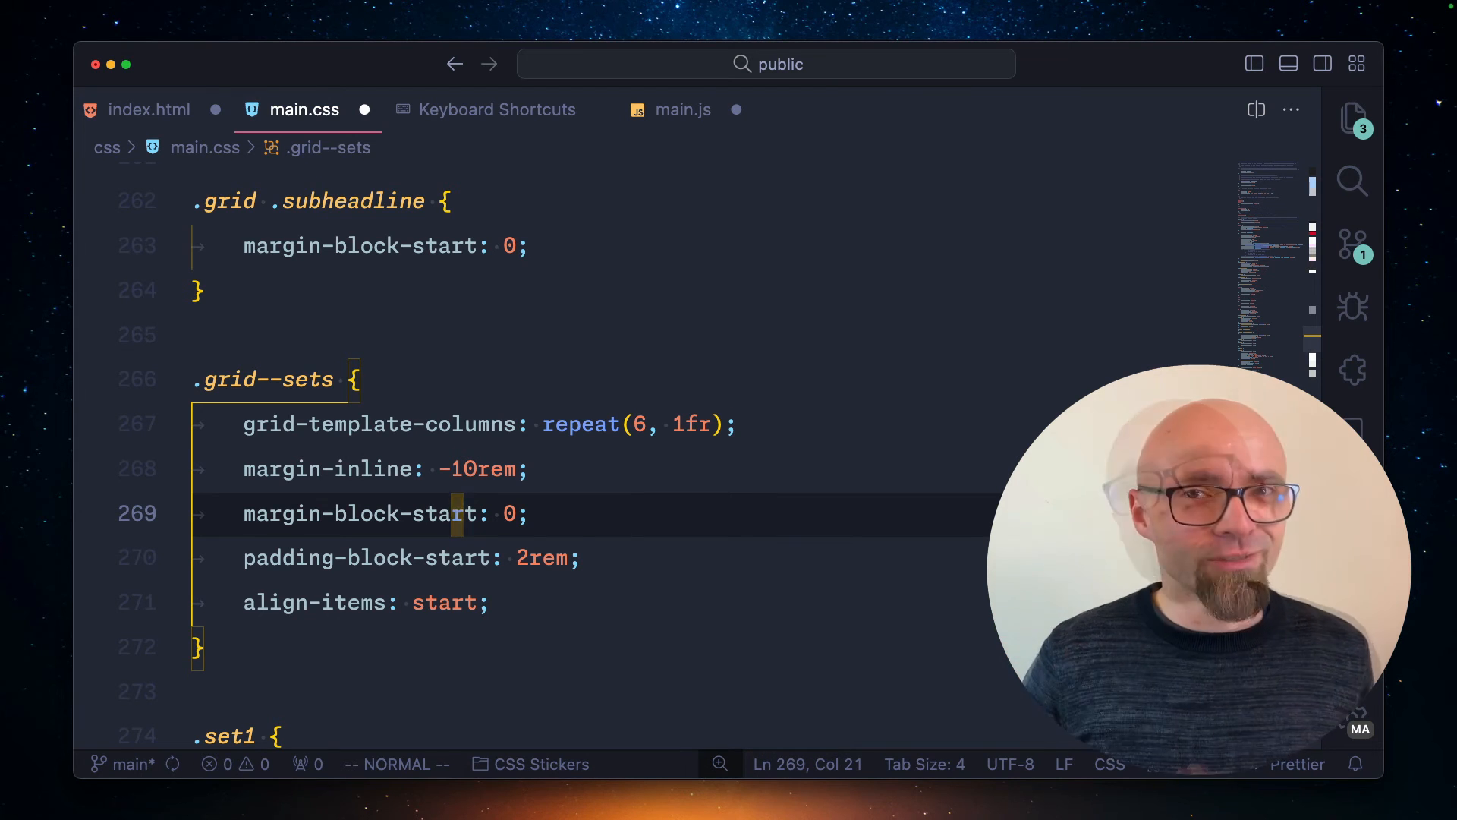
click(498, 109)
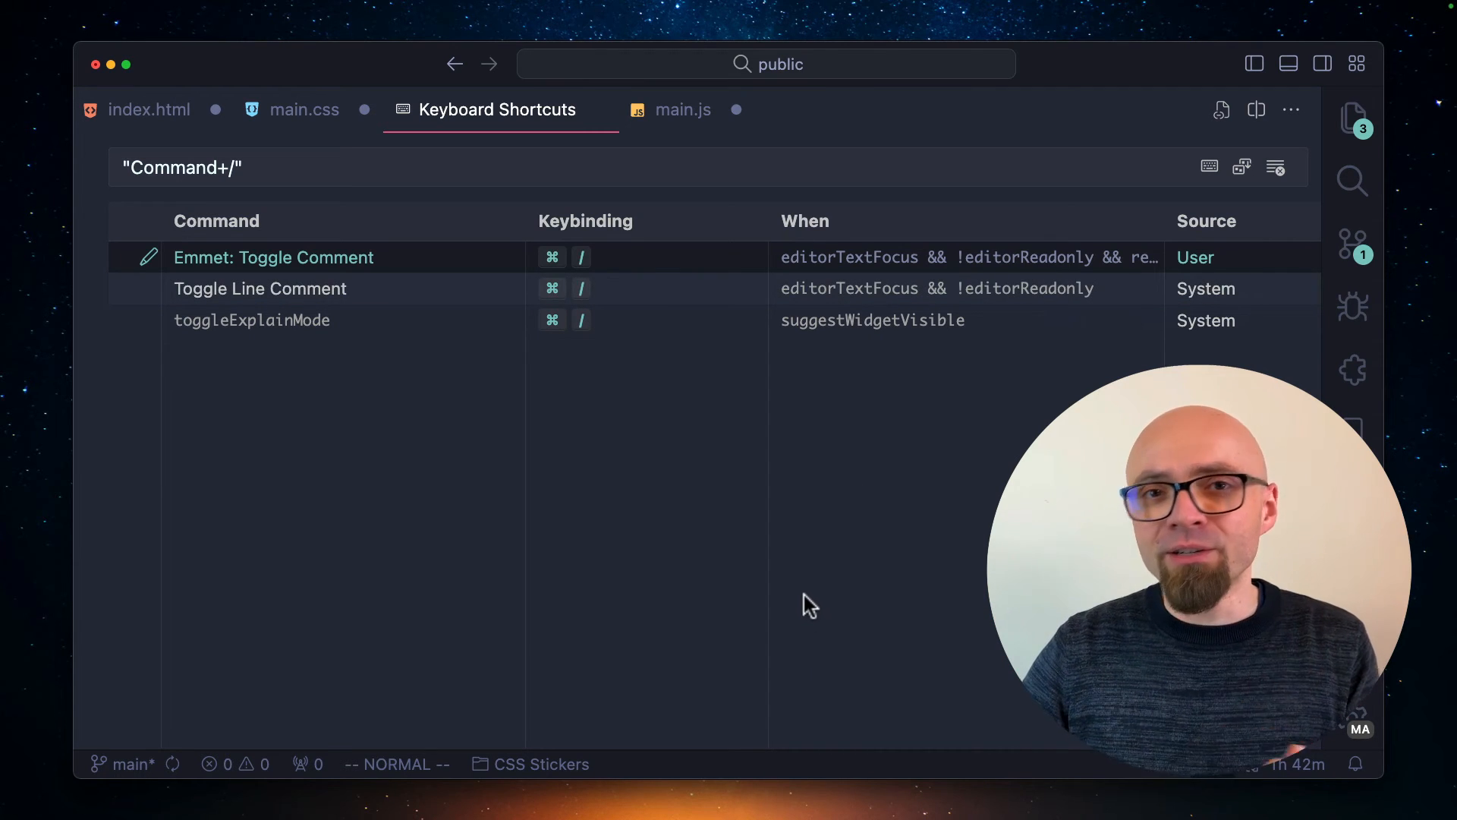
mouse_move(871, 320)
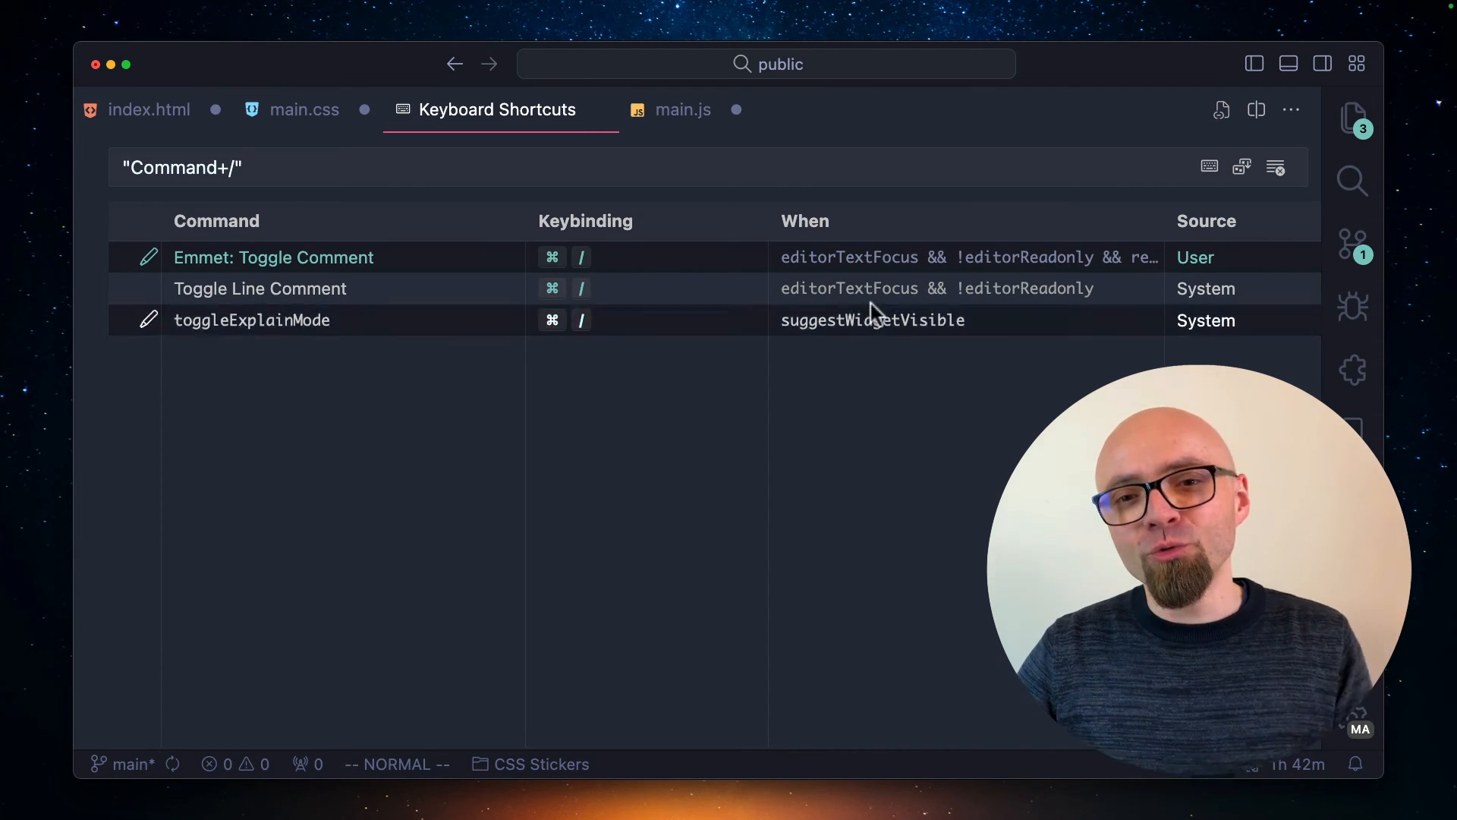
mouse_move(883, 461)
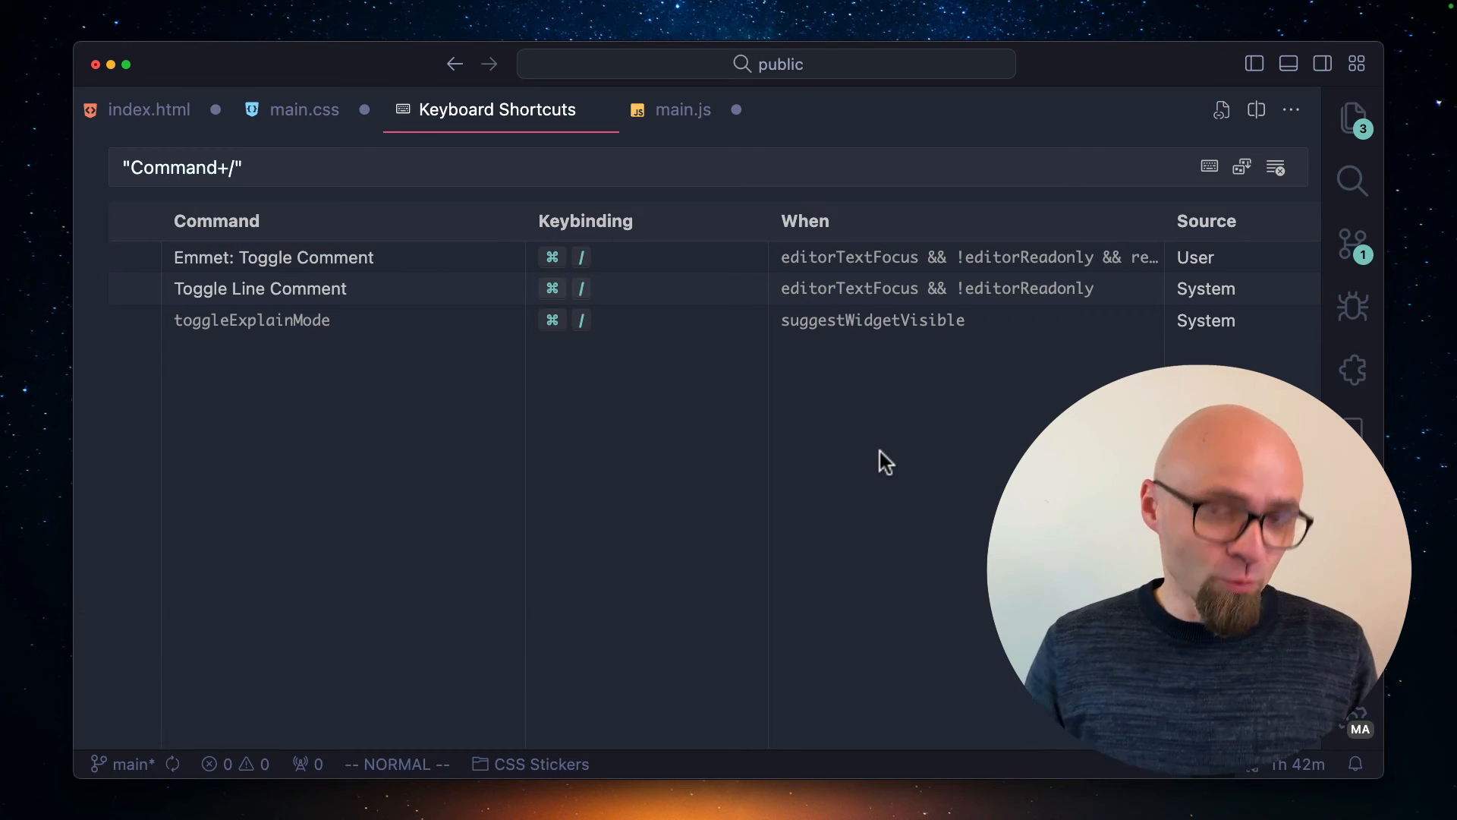
mouse_move(883, 400)
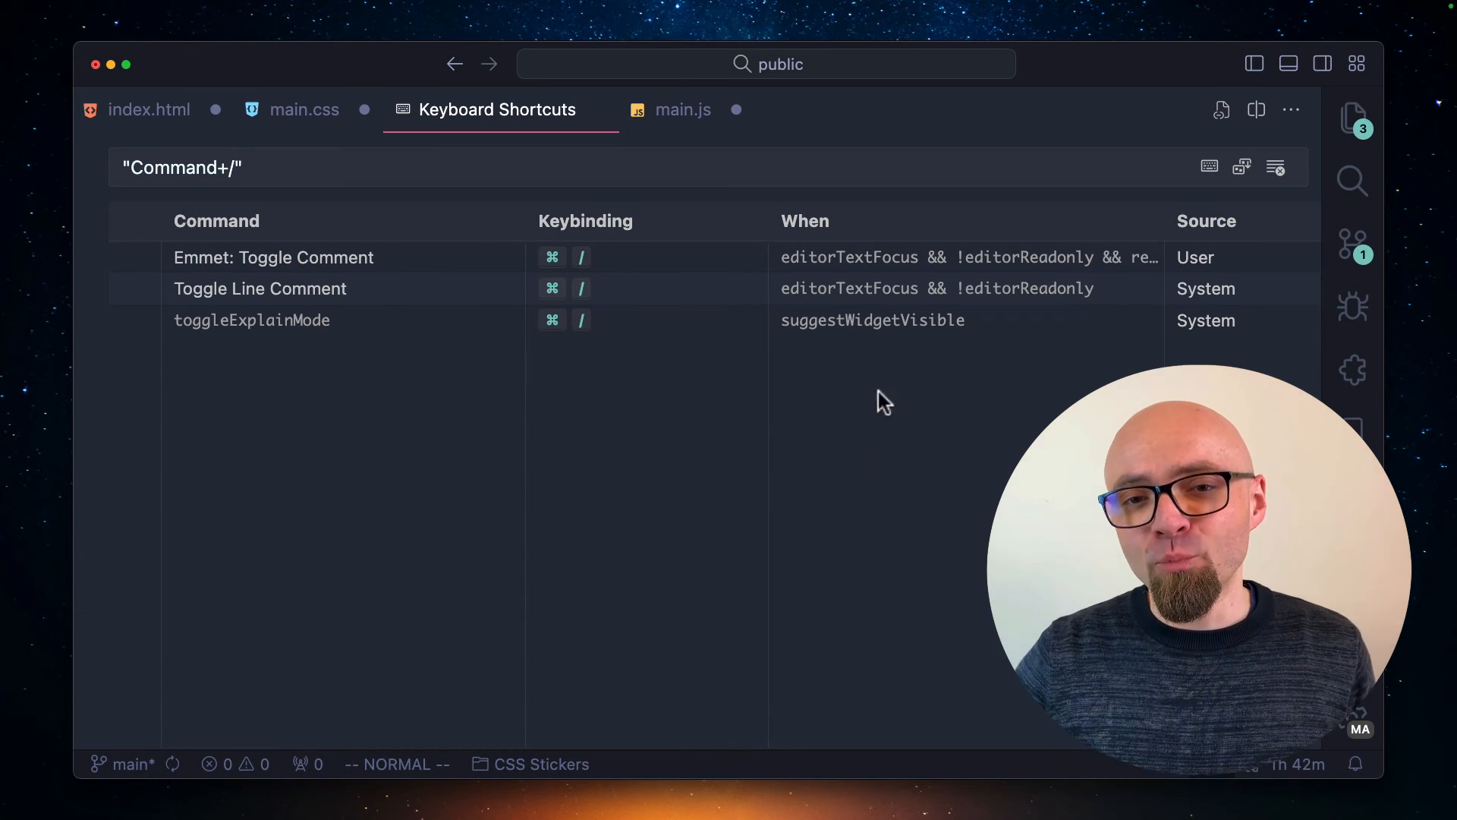
Switch back to main.js with its lightbox setup code still uncommented.
click(681, 109)
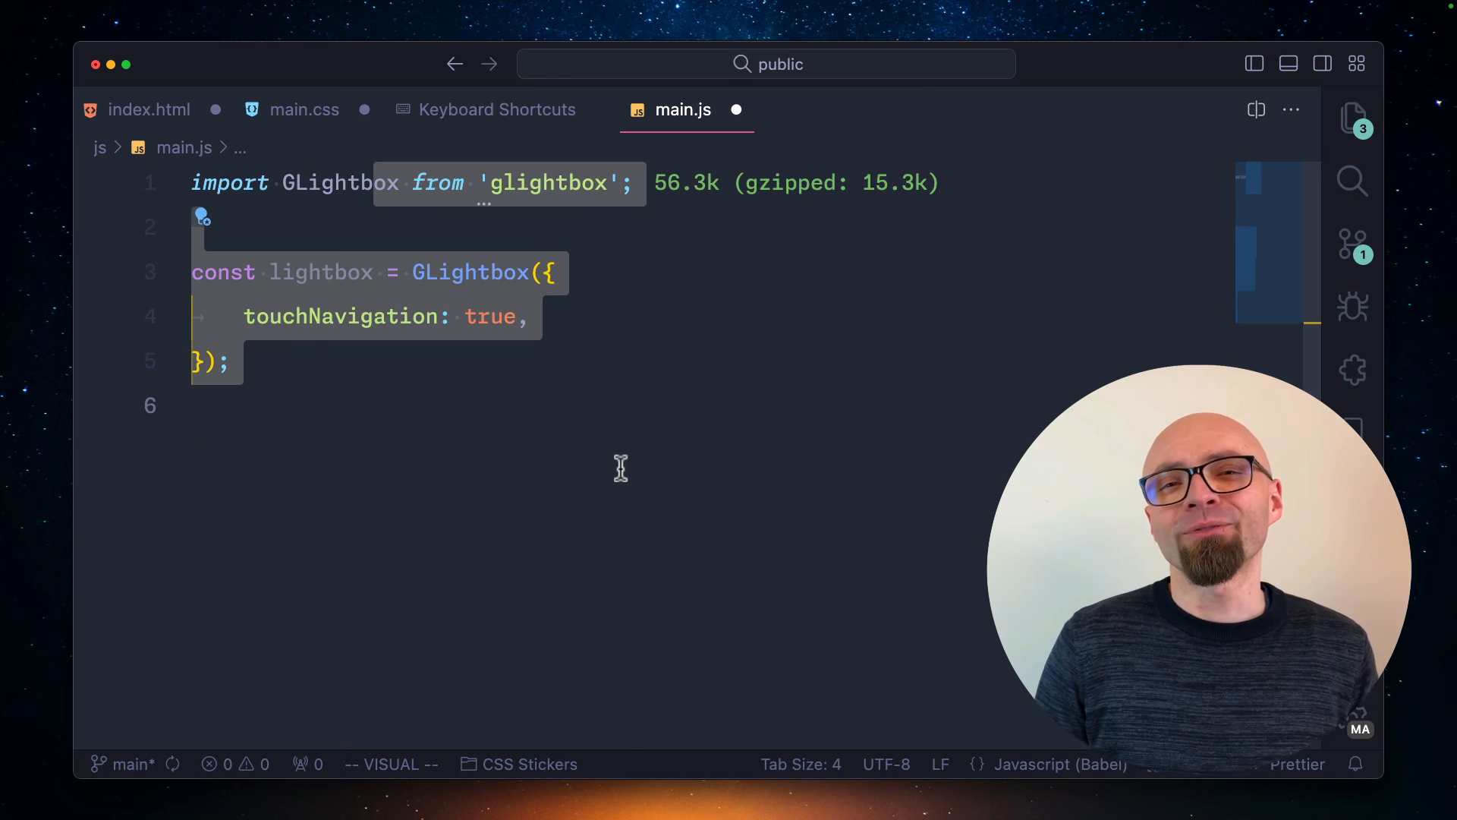
Comment out the selected lightbox setup lines in main.js, then return to main.css.
key(Escape)
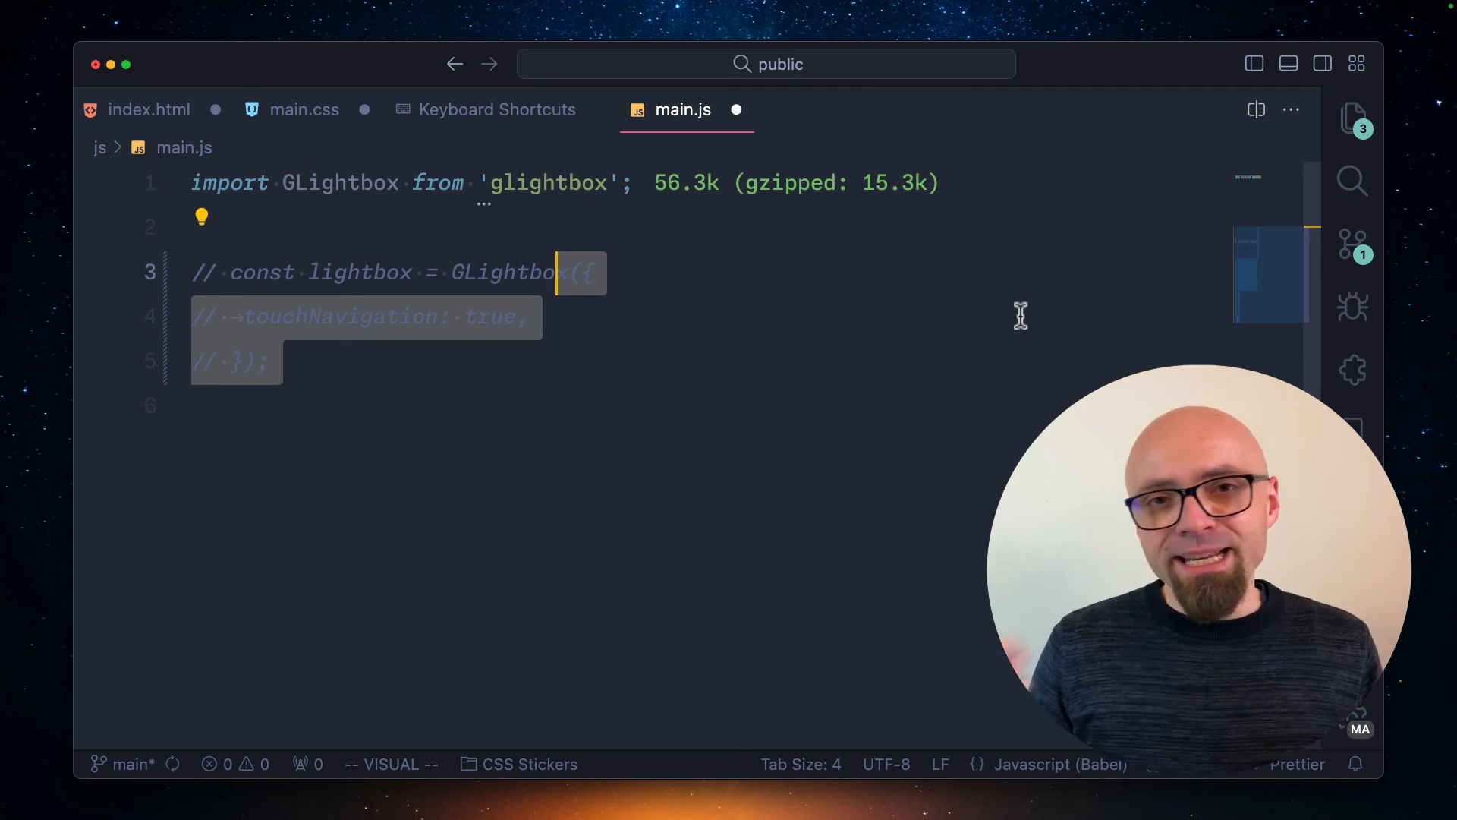
mouse_move(866, 144)
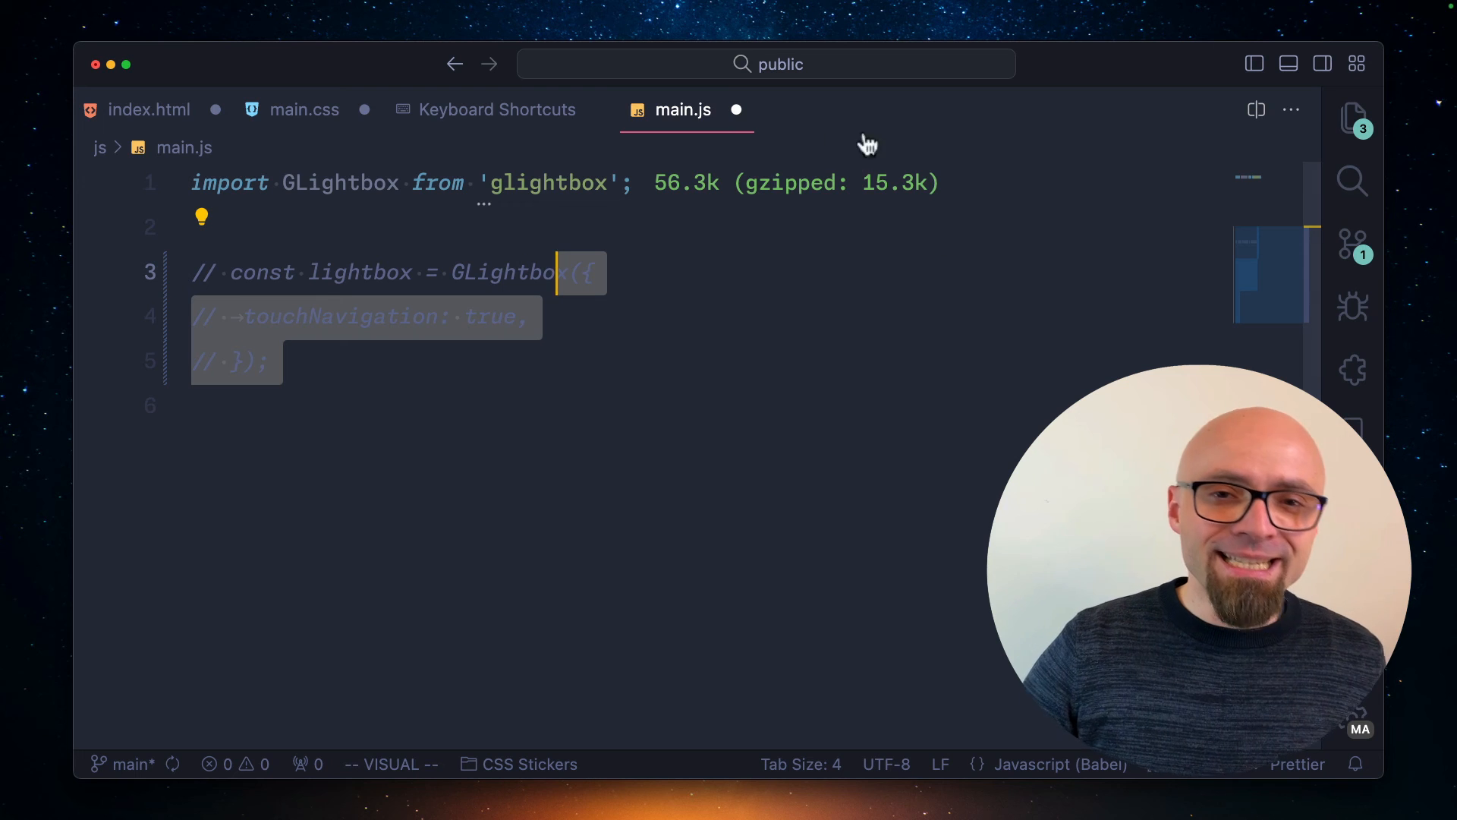
click(304, 109)
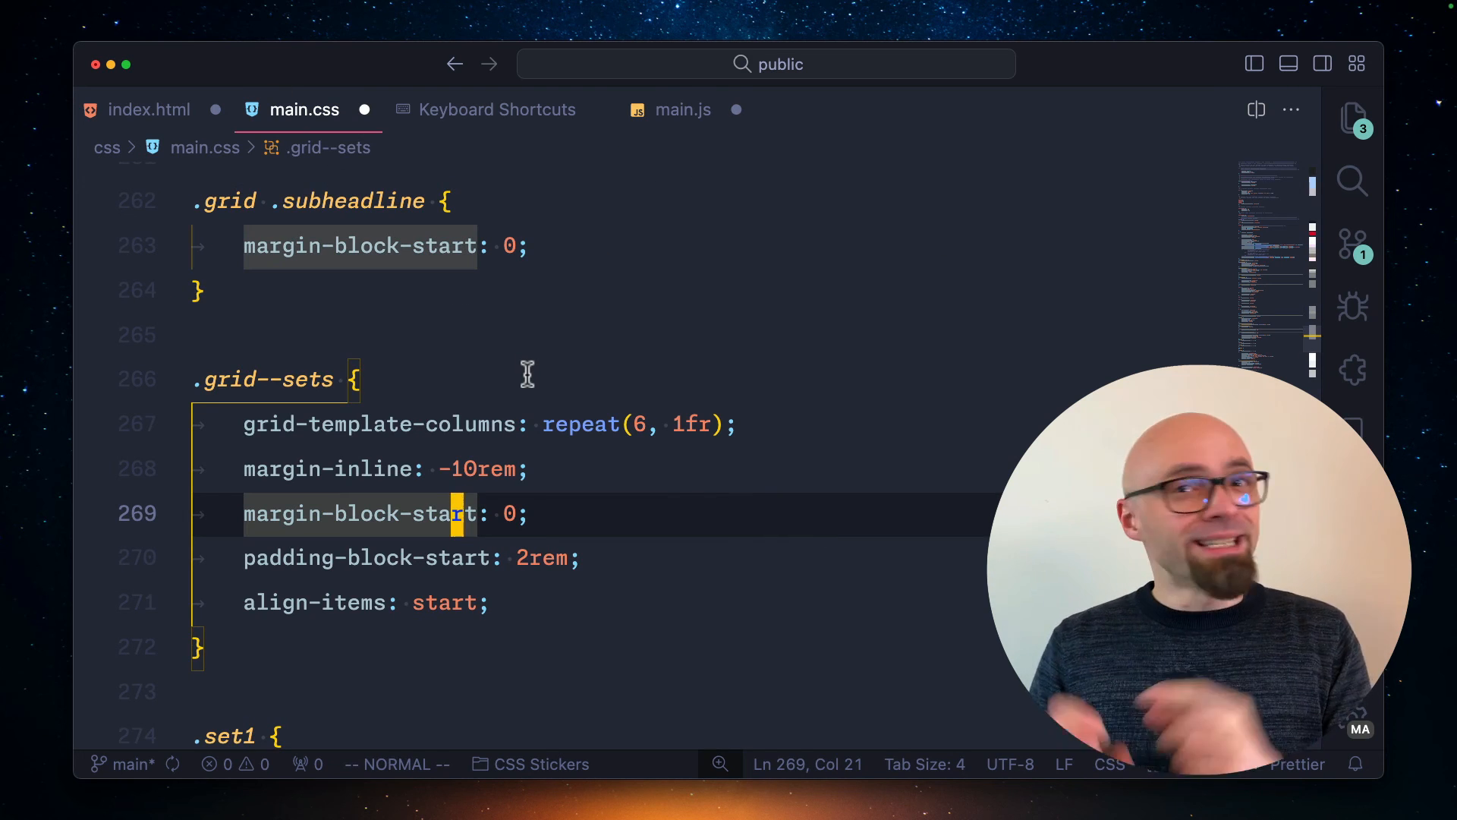